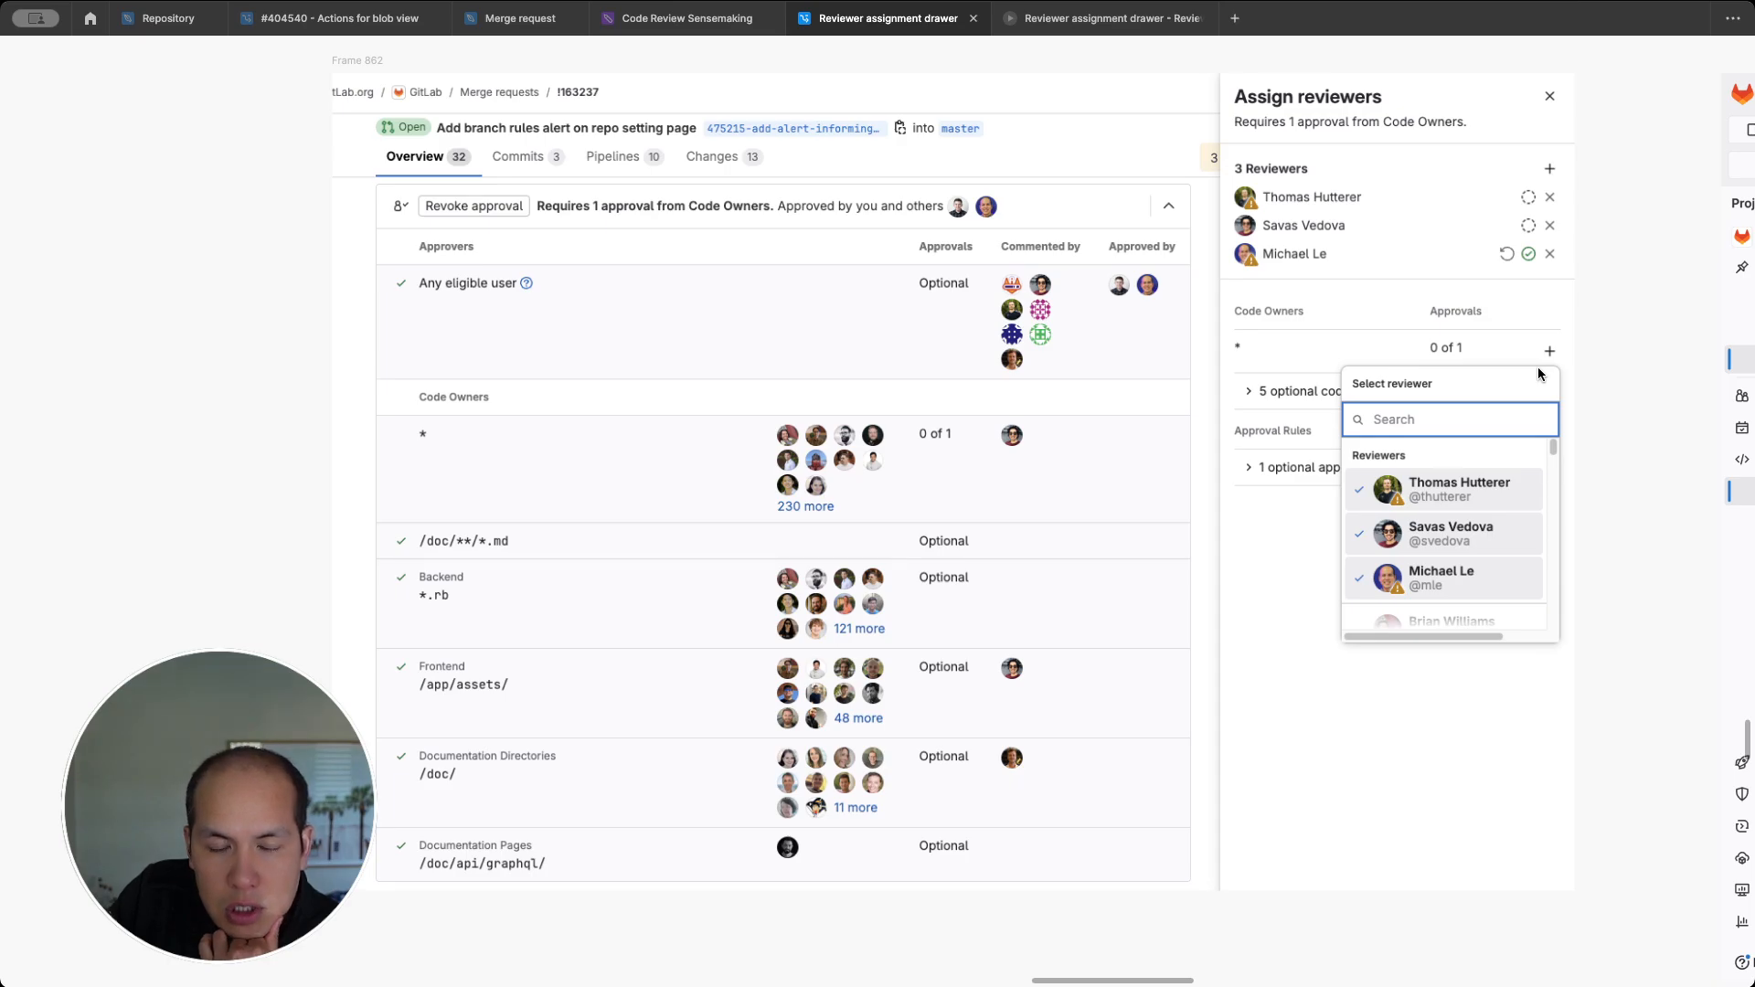
mouse_move(1309, 320)
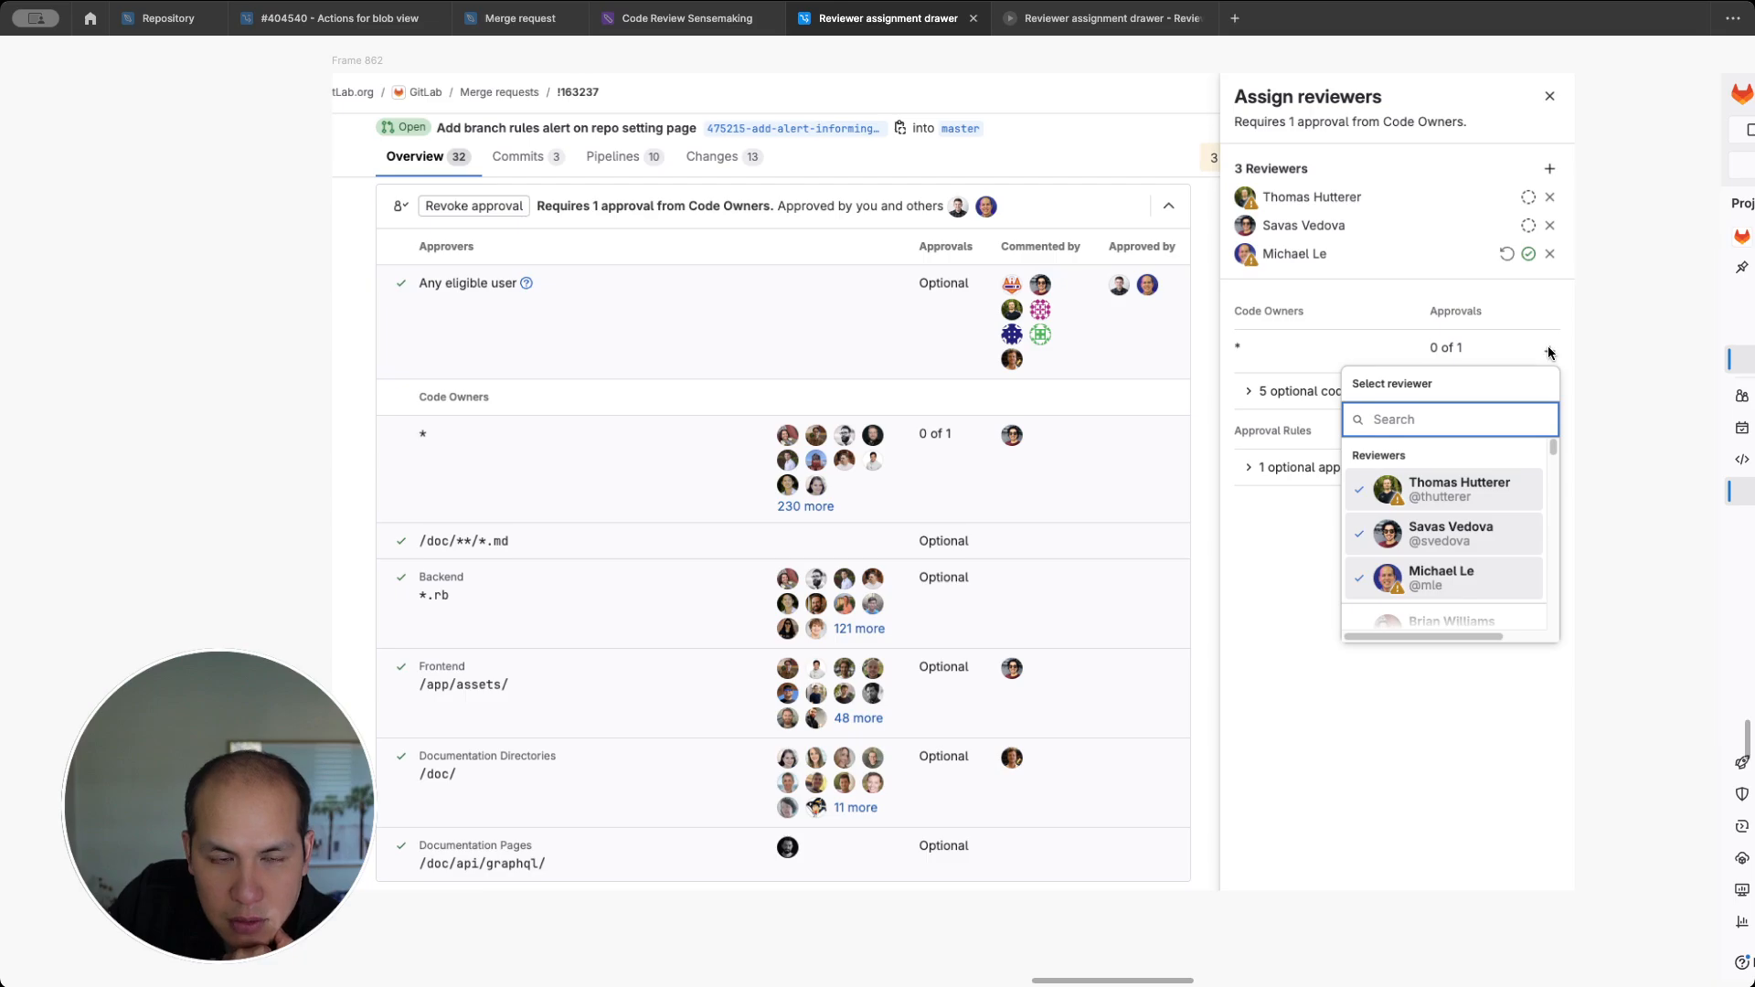
mouse_move(1308, 336)
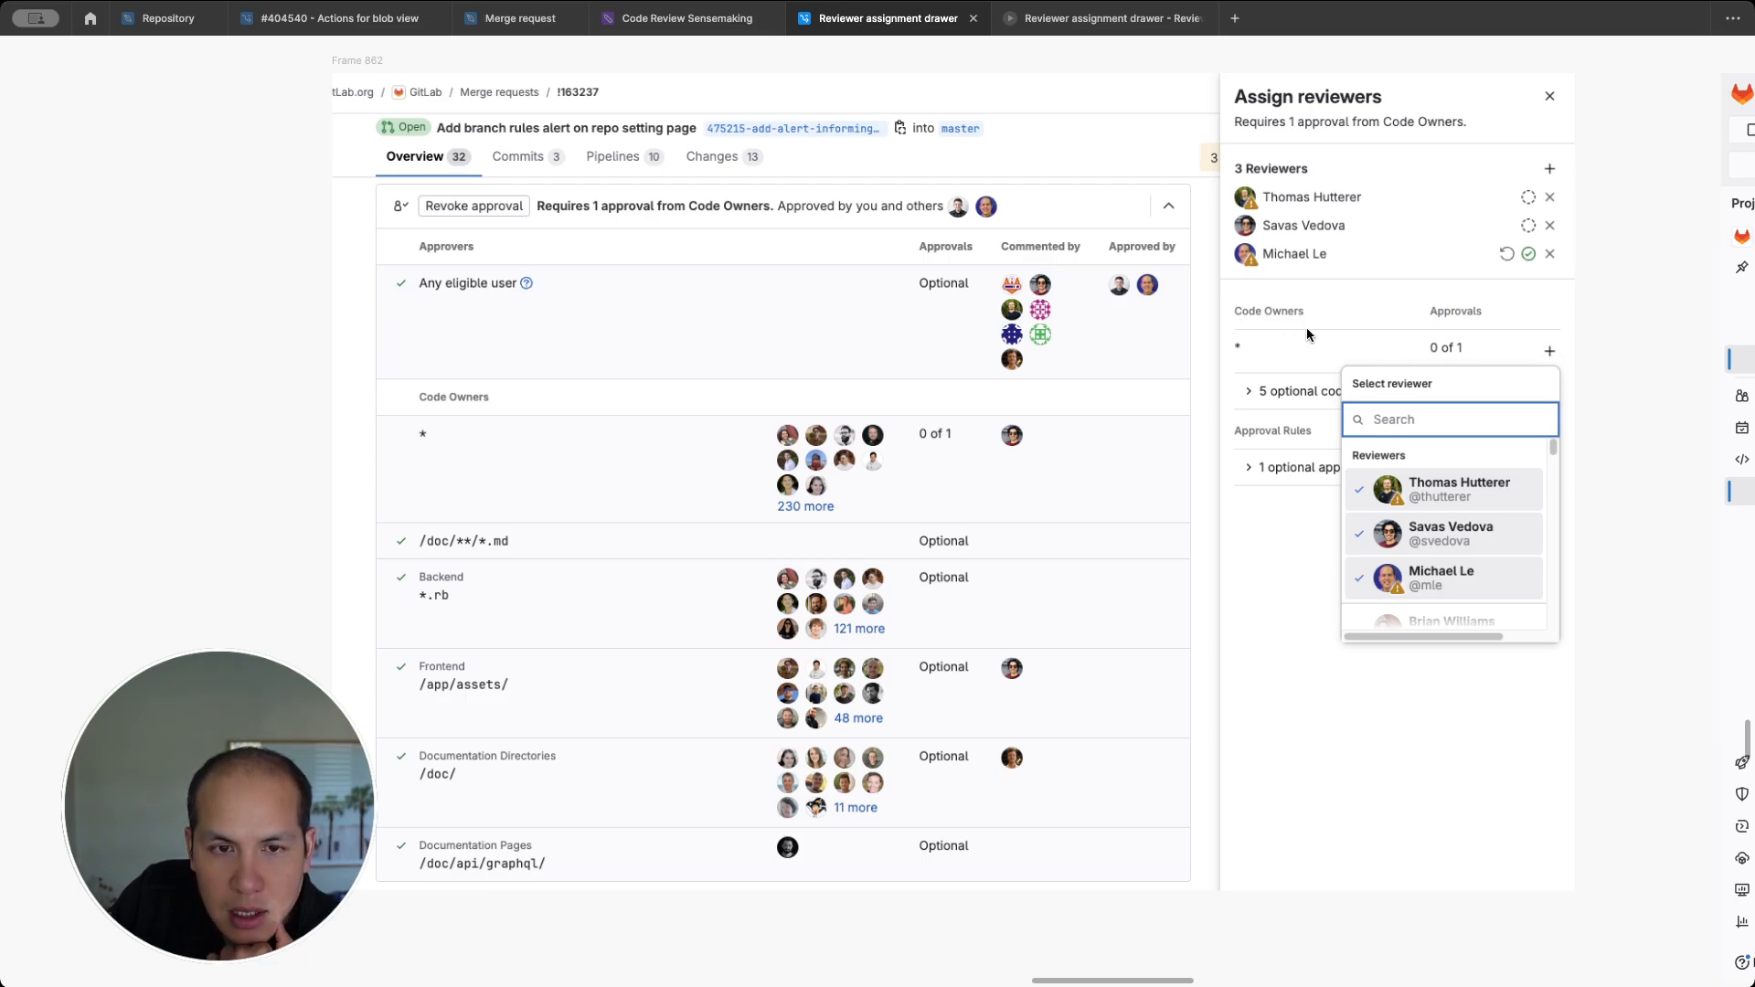
mouse_move(1441, 353)
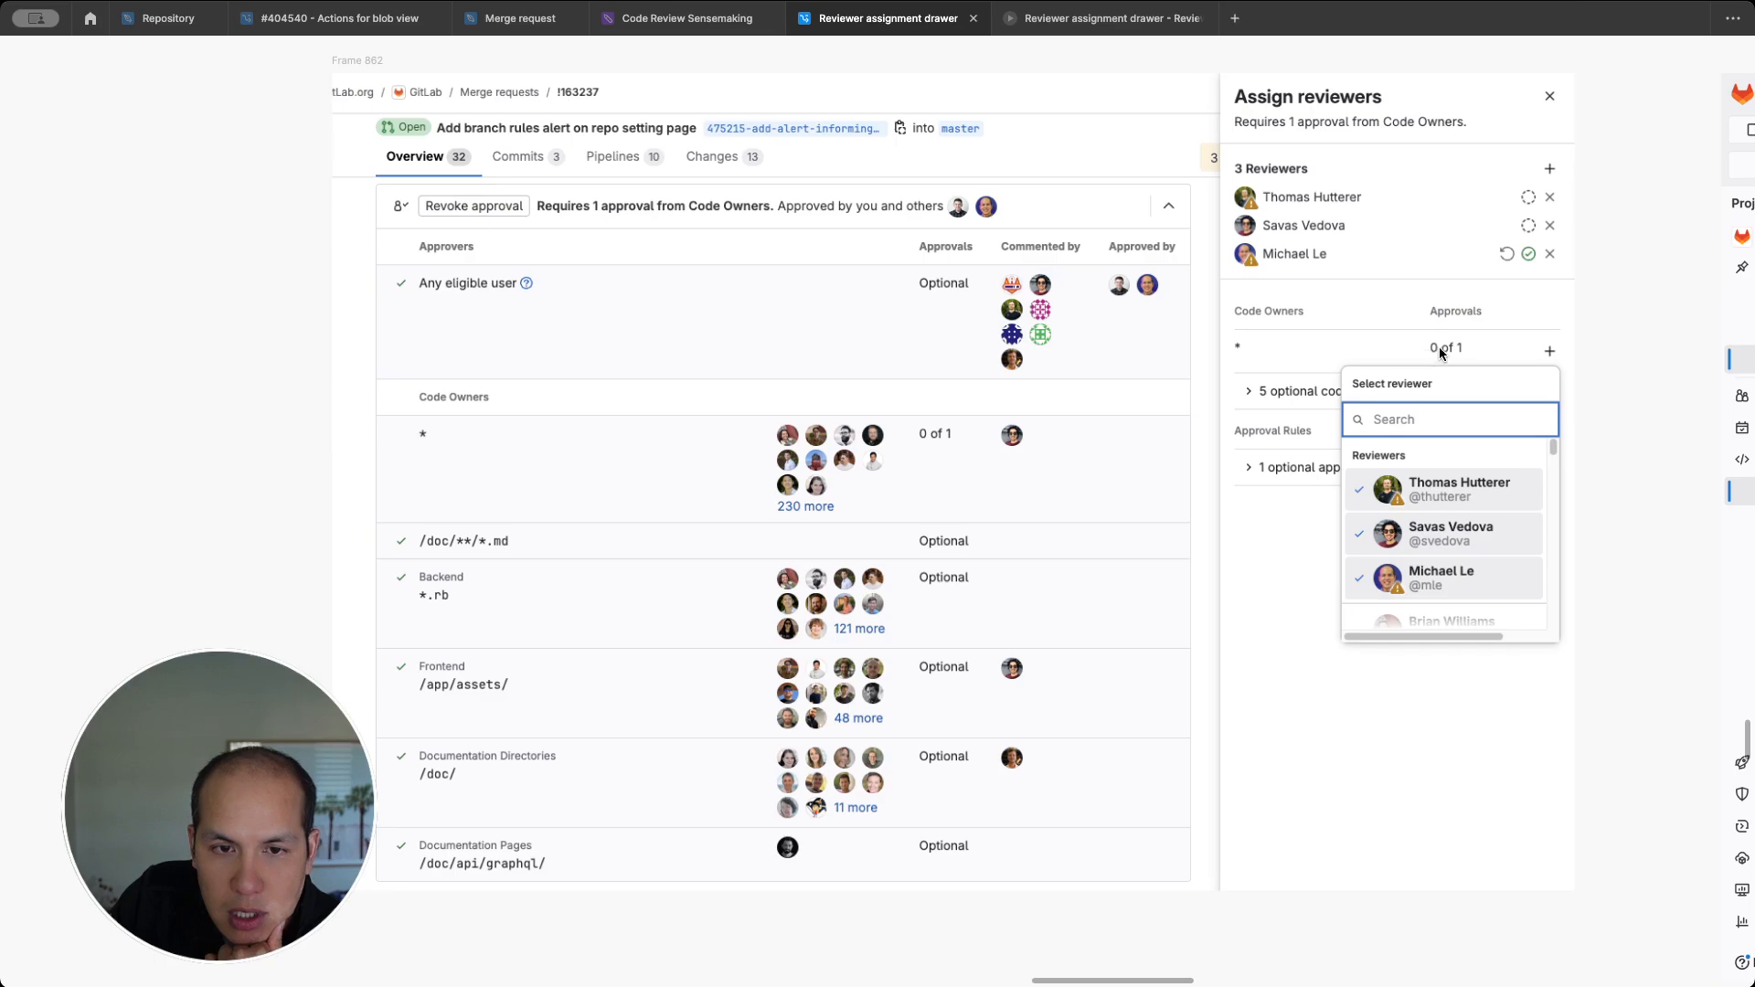
mouse_move(886, 325)
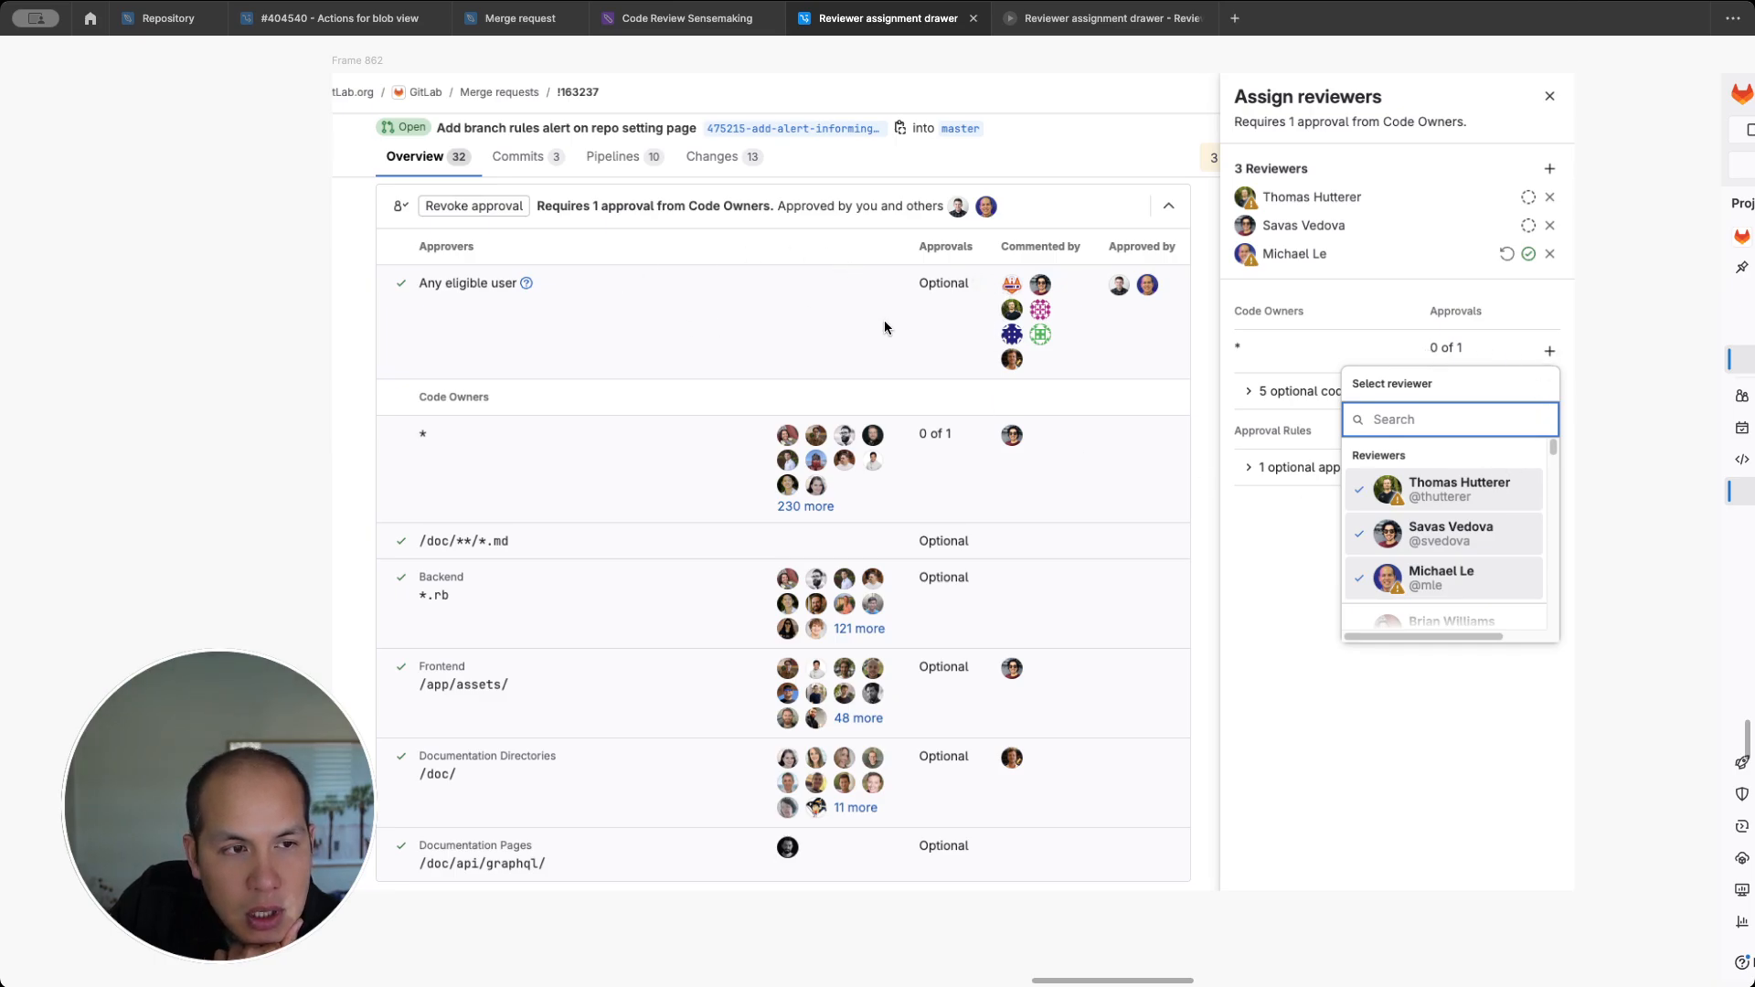
mouse_move(910, 541)
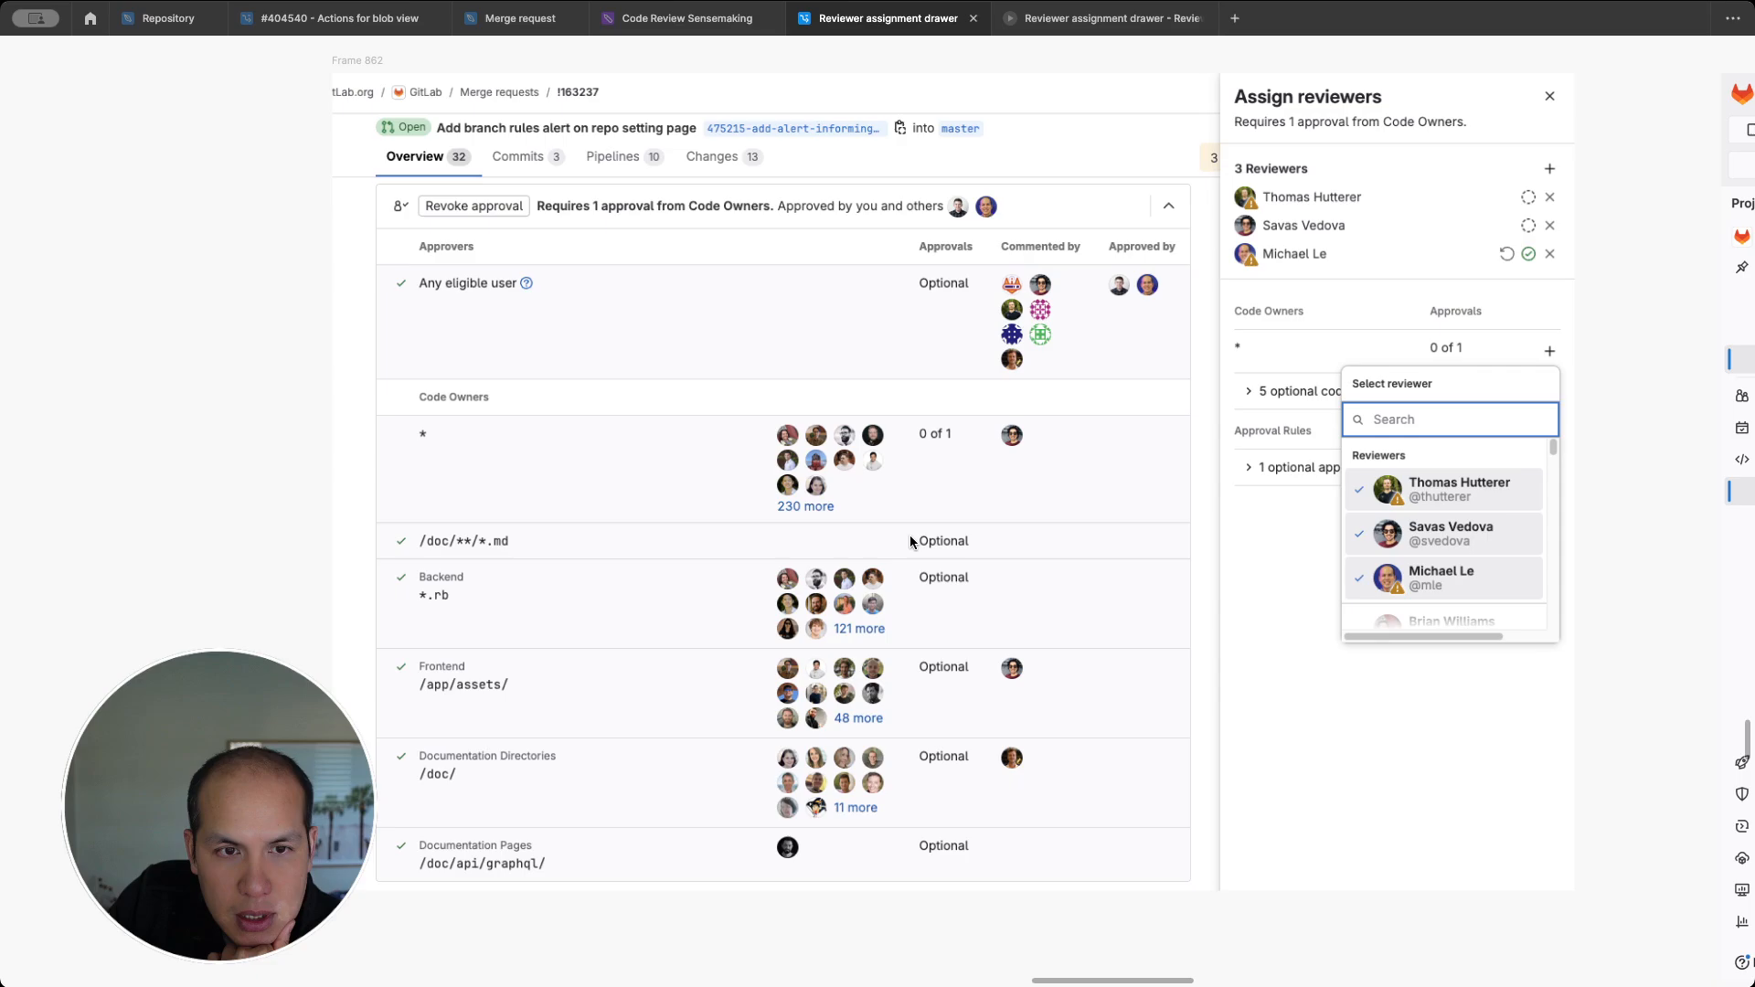
mouse_move(1119, 408)
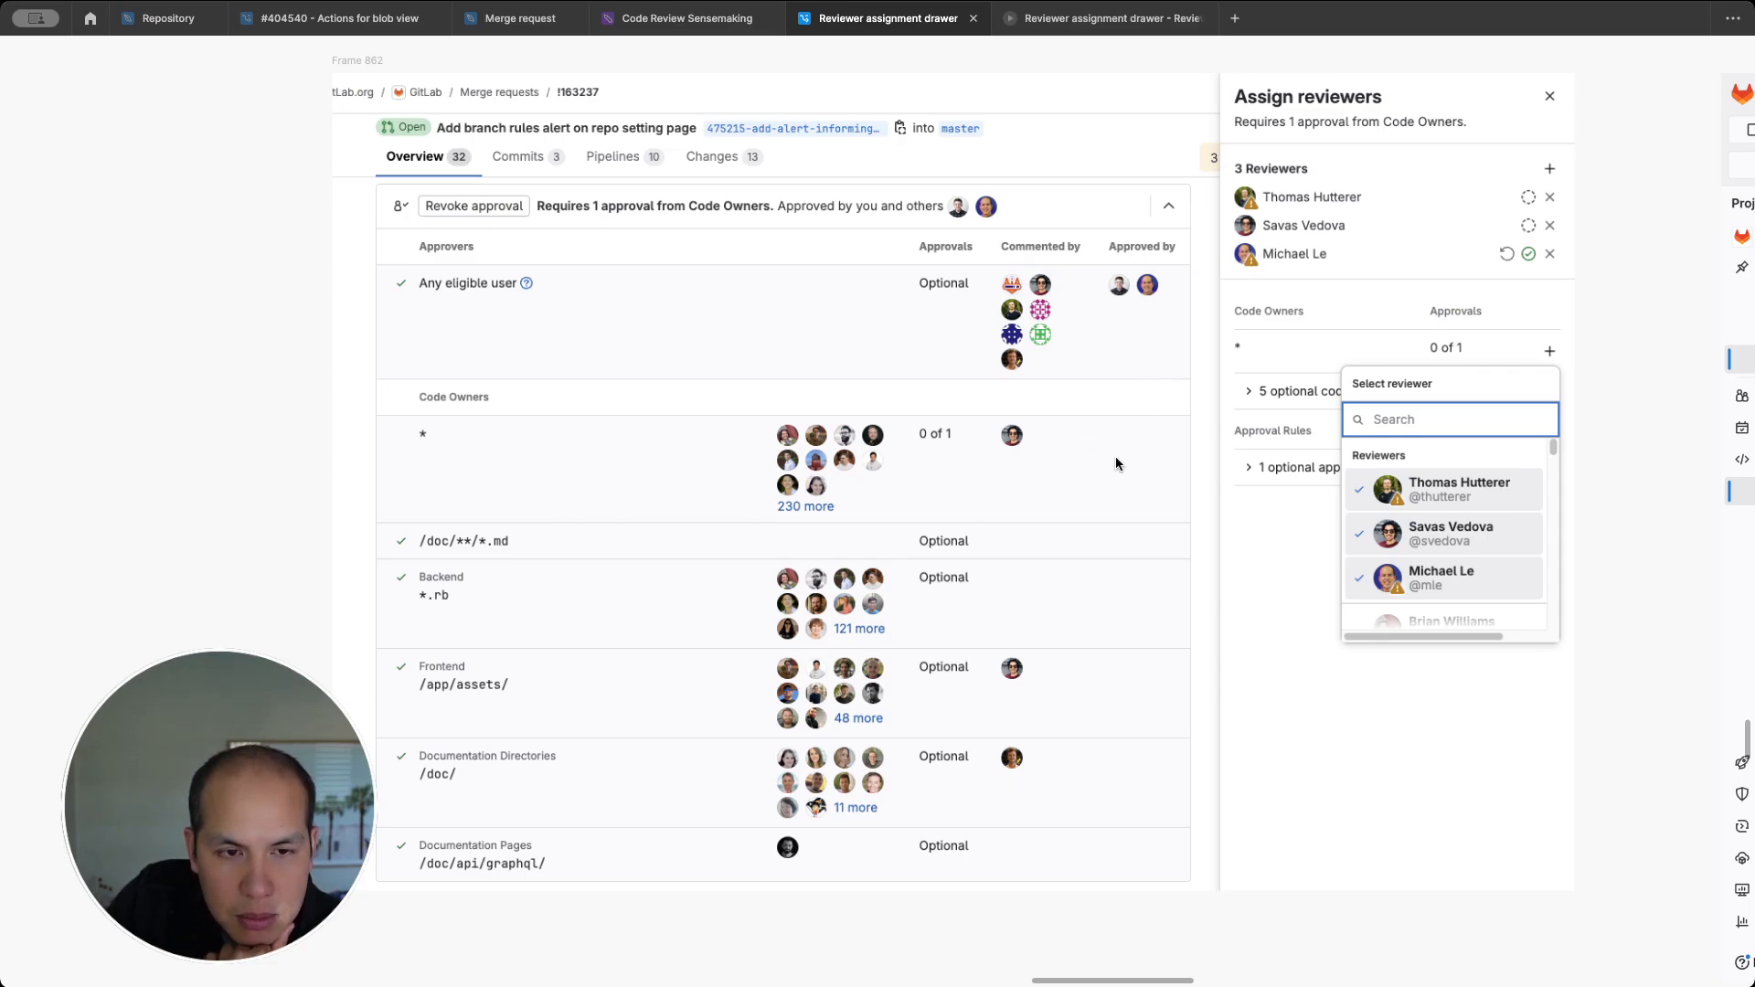
mouse_move(812, 512)
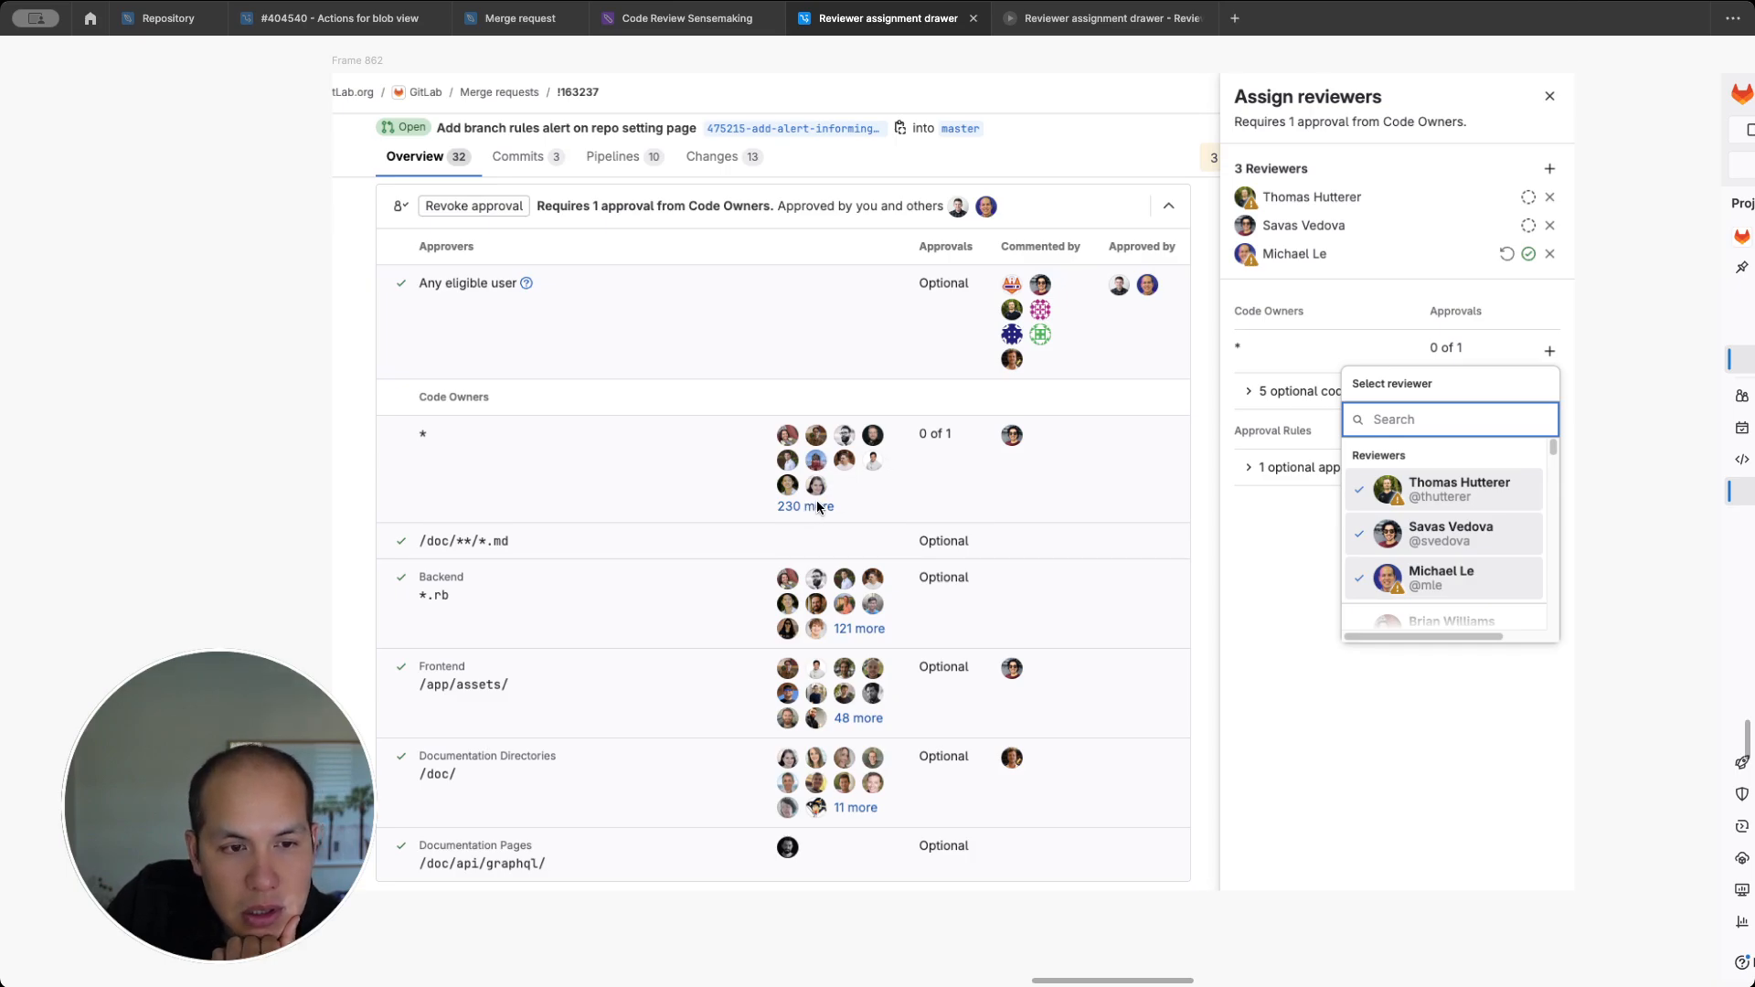
mouse_move(1467, 400)
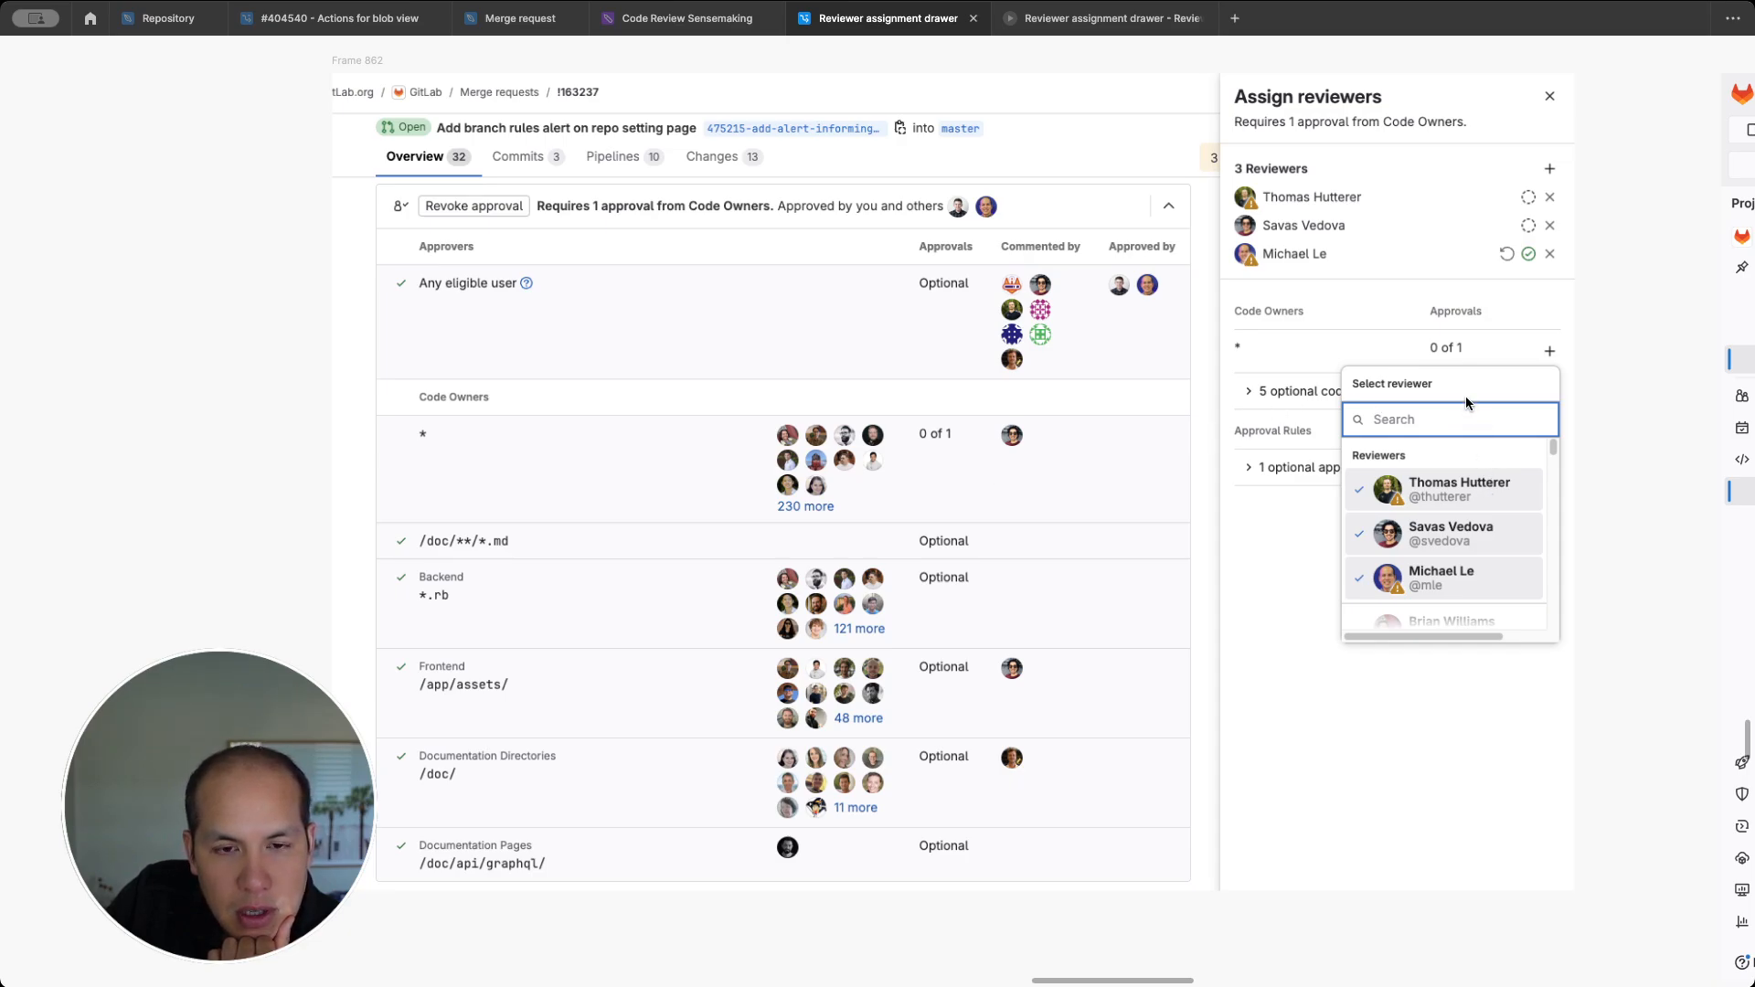
mouse_move(900, 303)
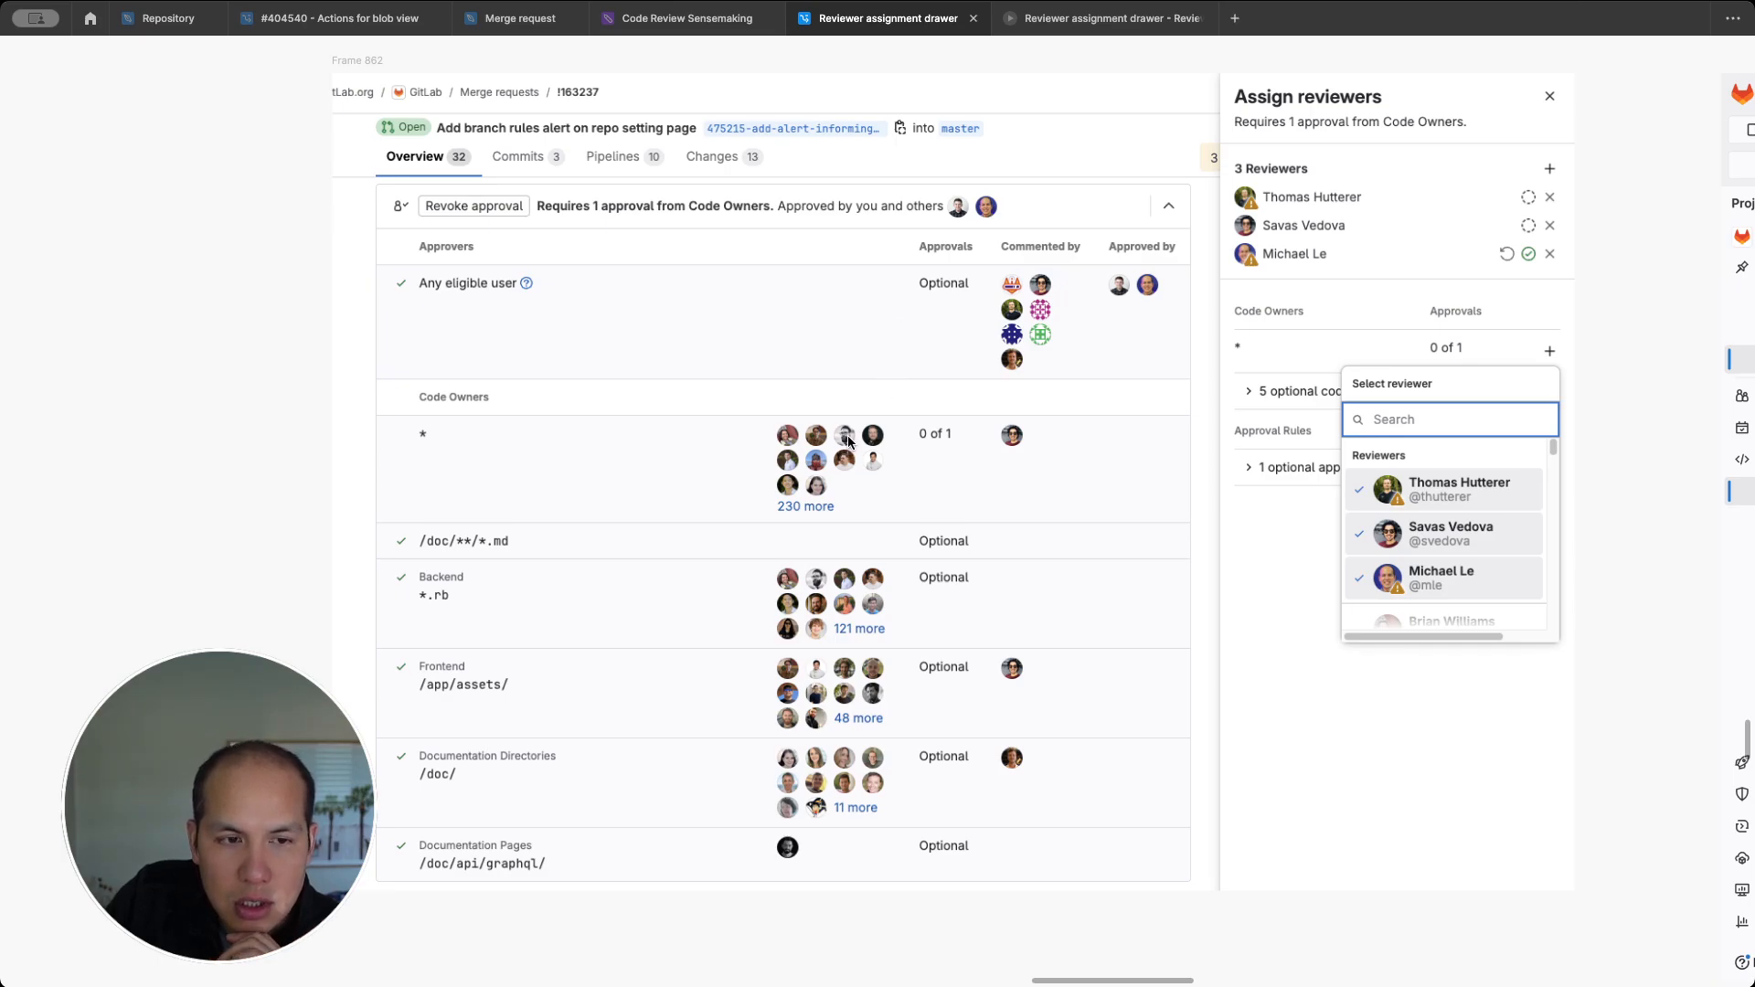
mouse_move(1554, 364)
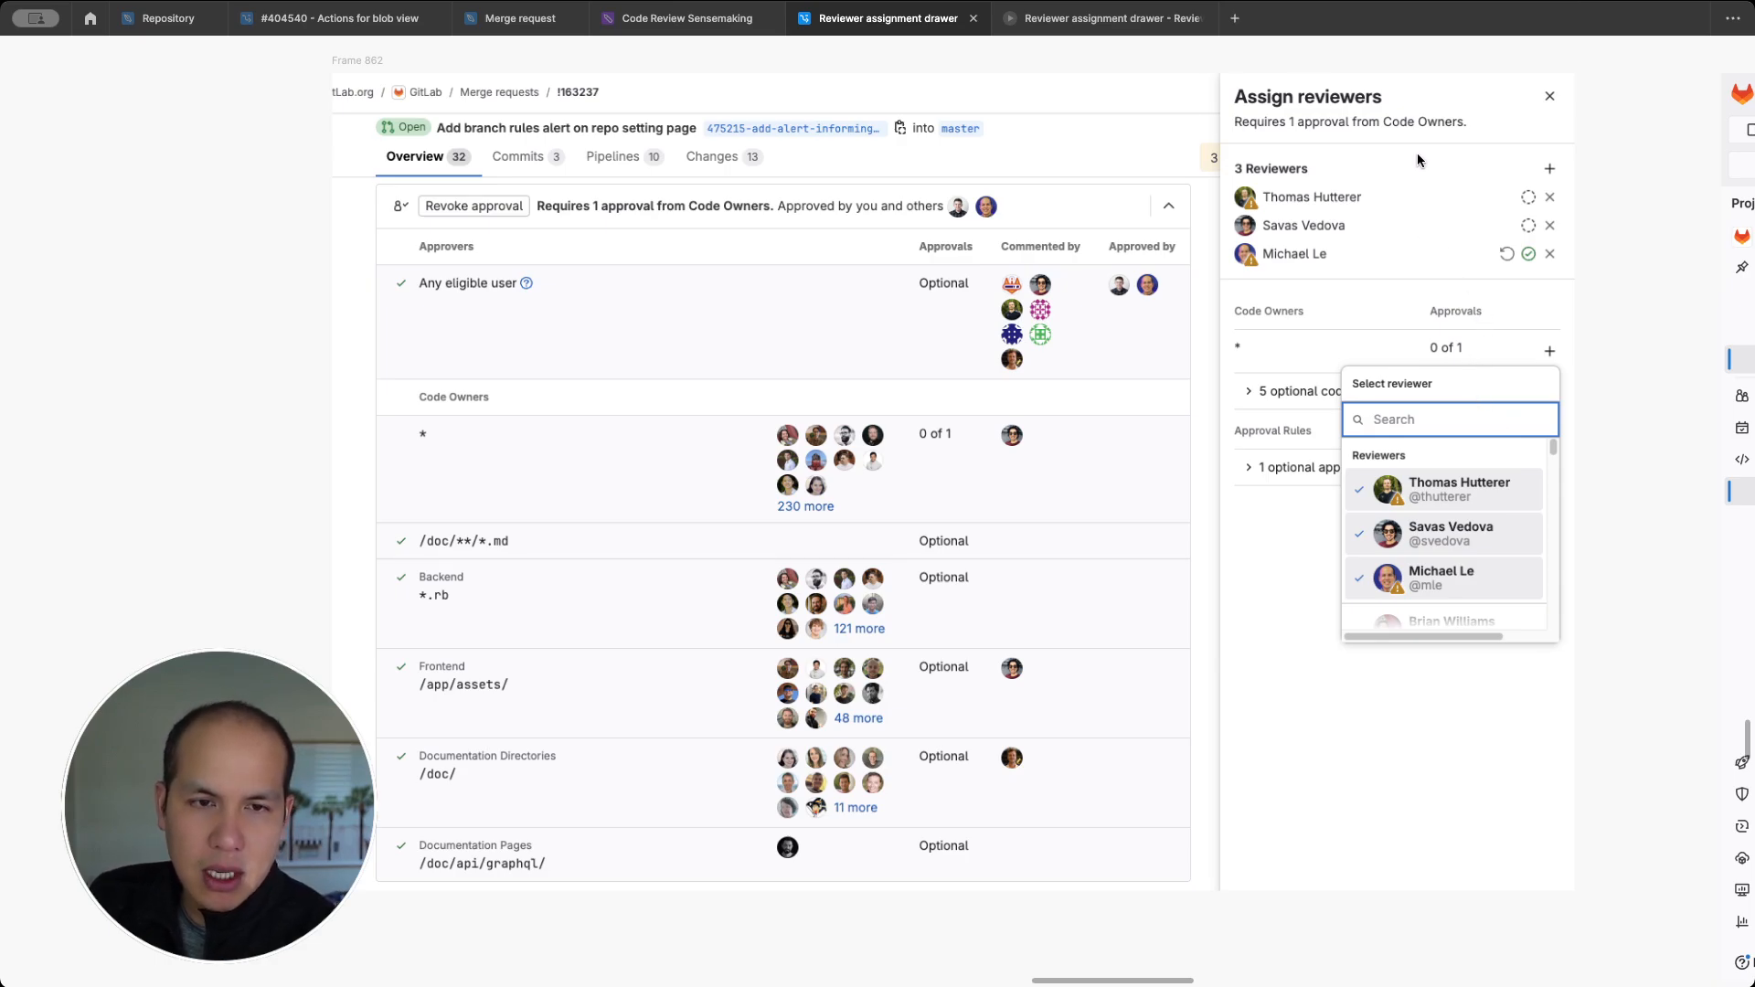
mouse_move(1562, 208)
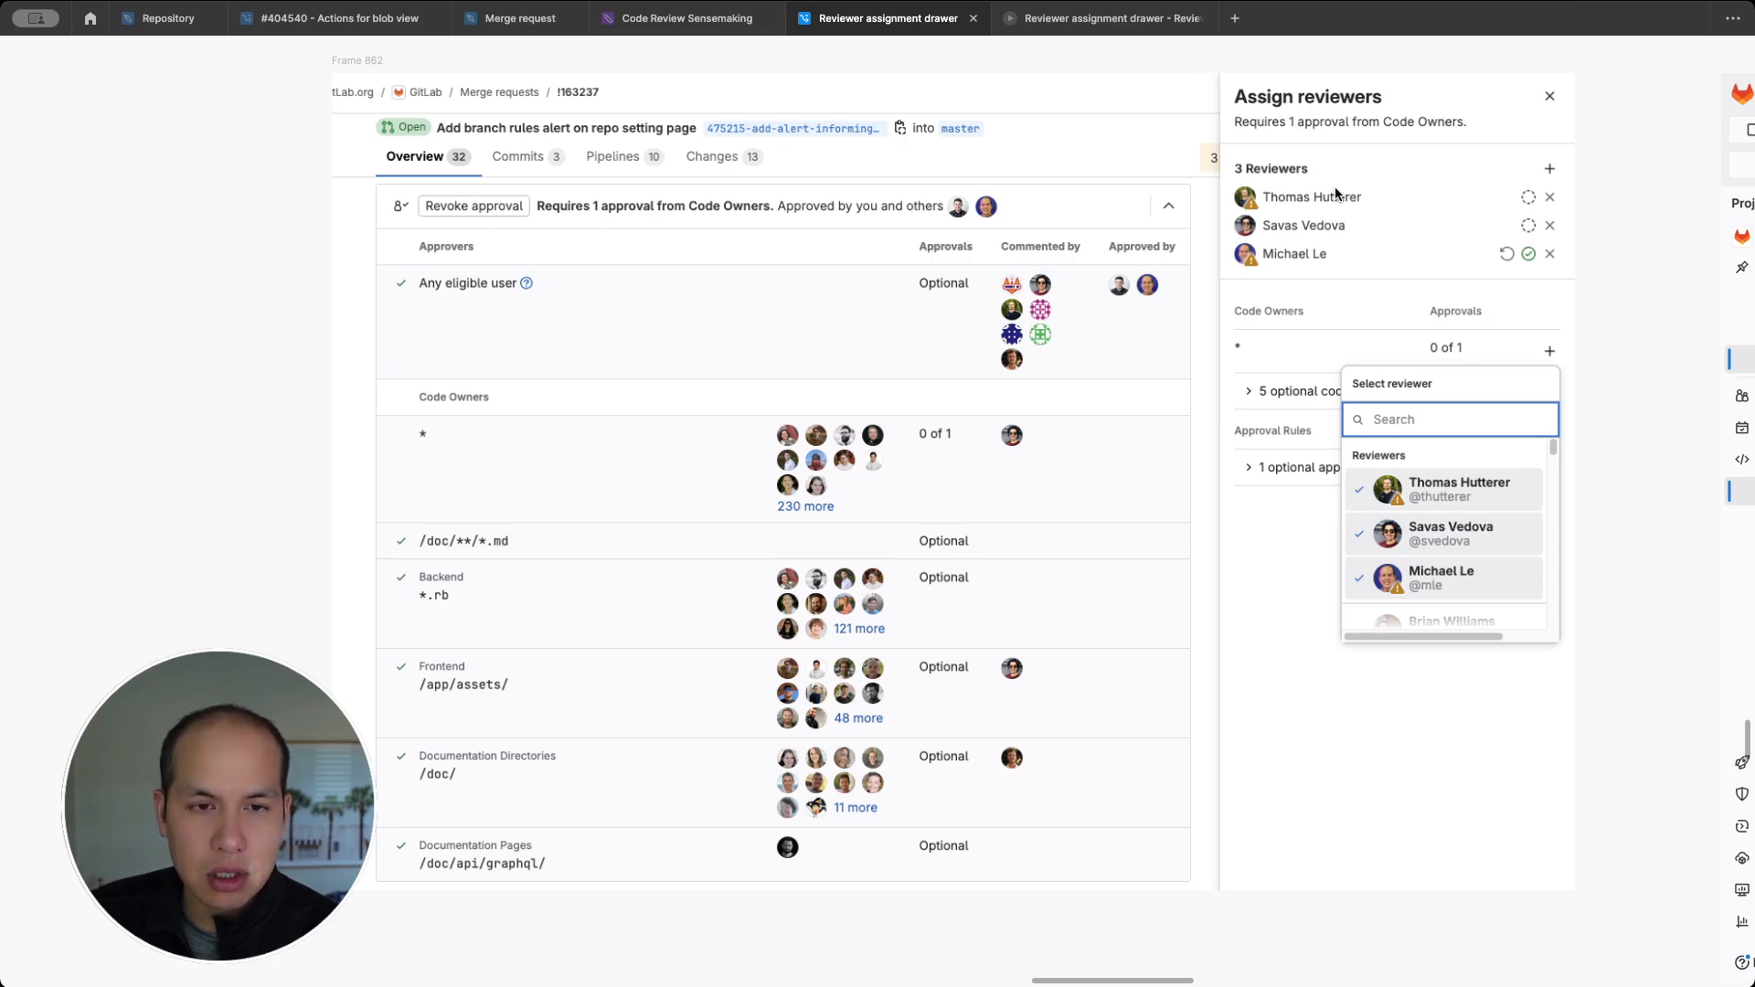
mouse_move(1507, 347)
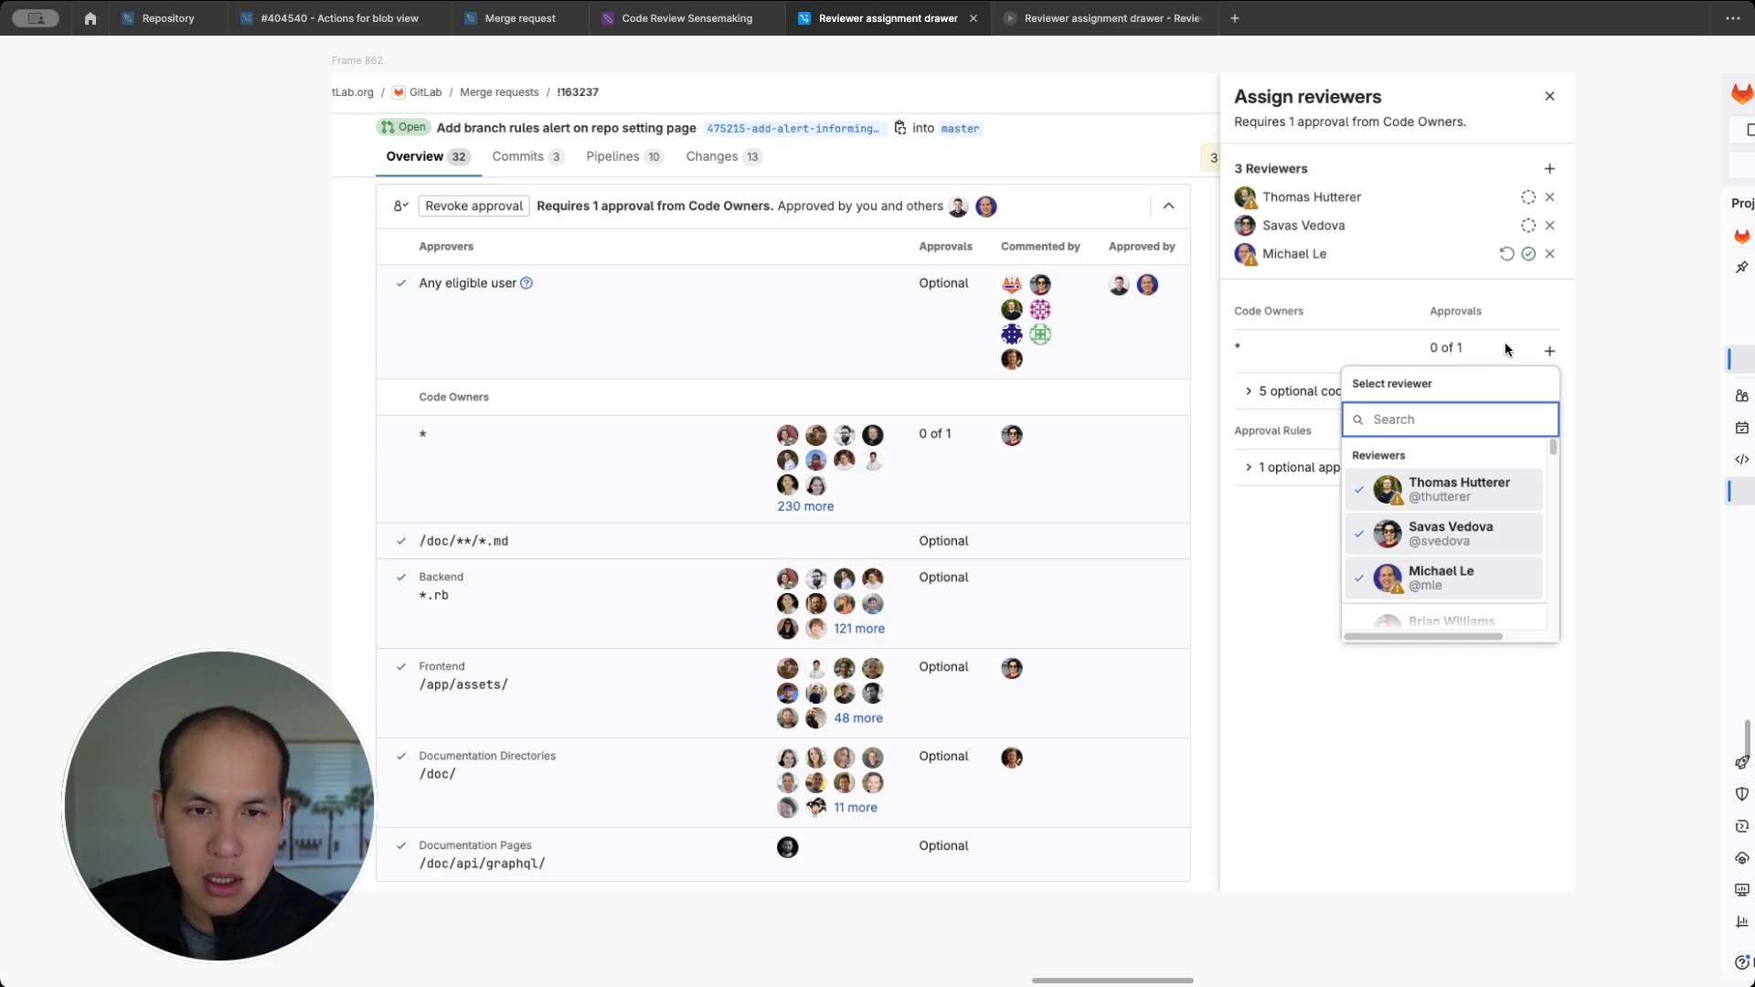
mouse_move(1315, 382)
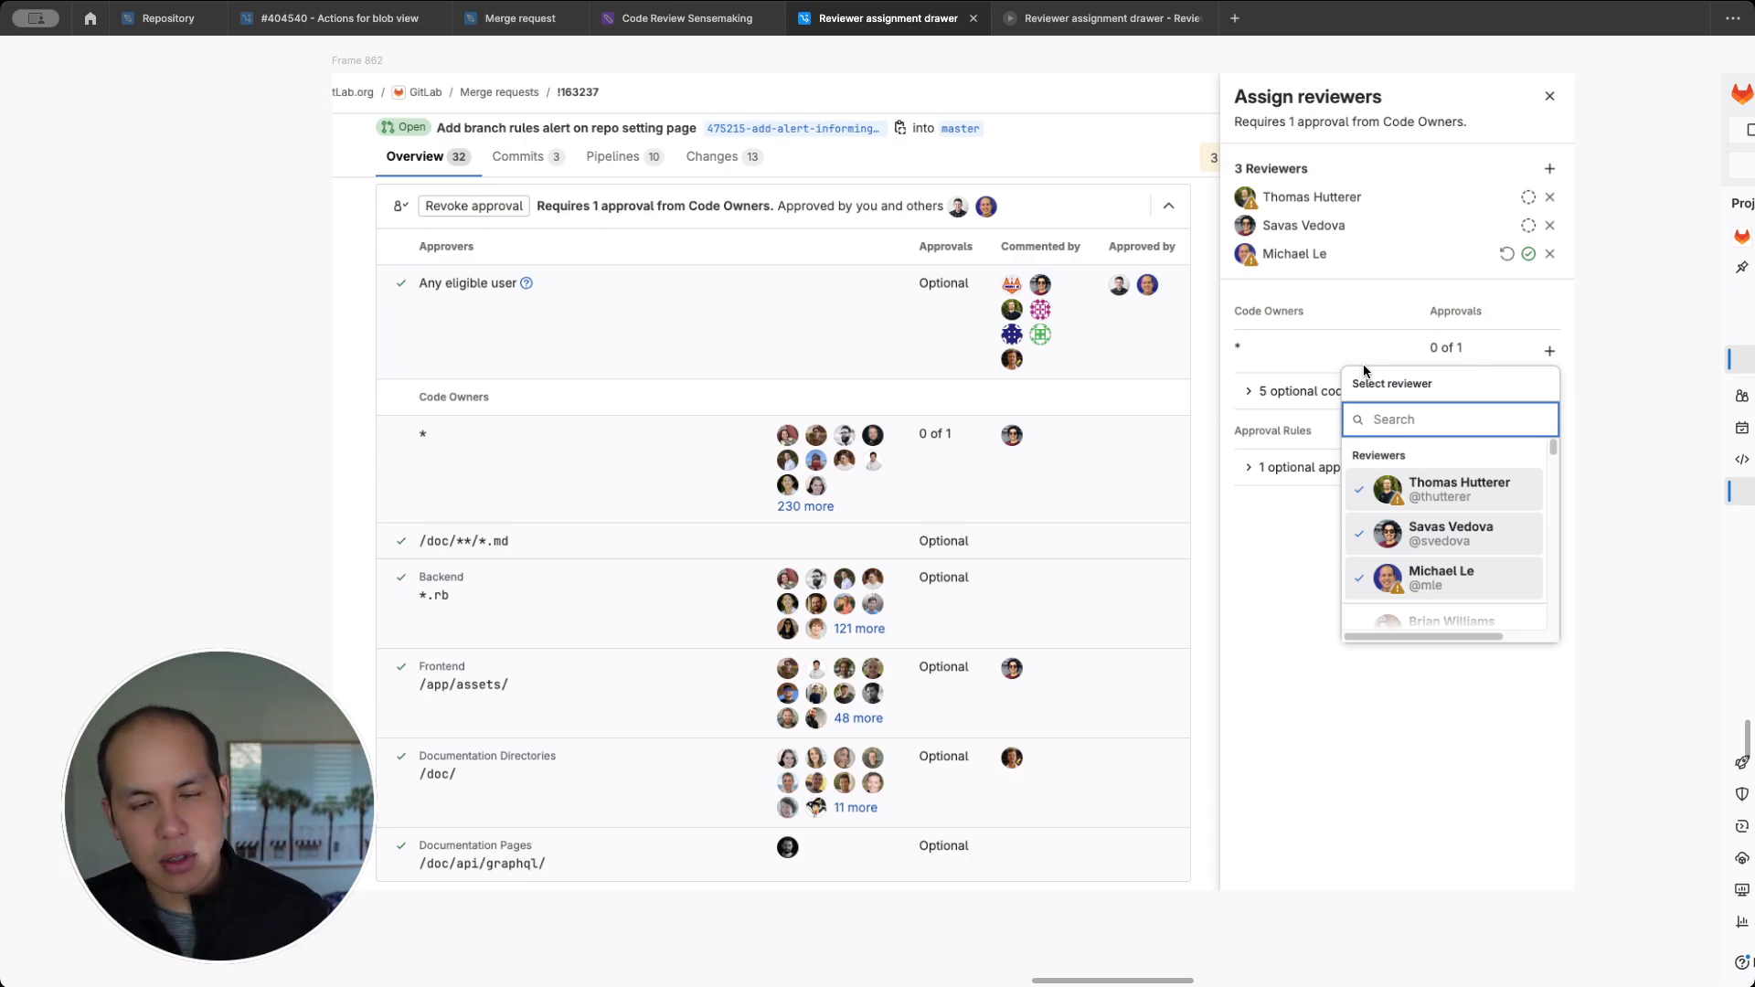
mouse_move(1500, 238)
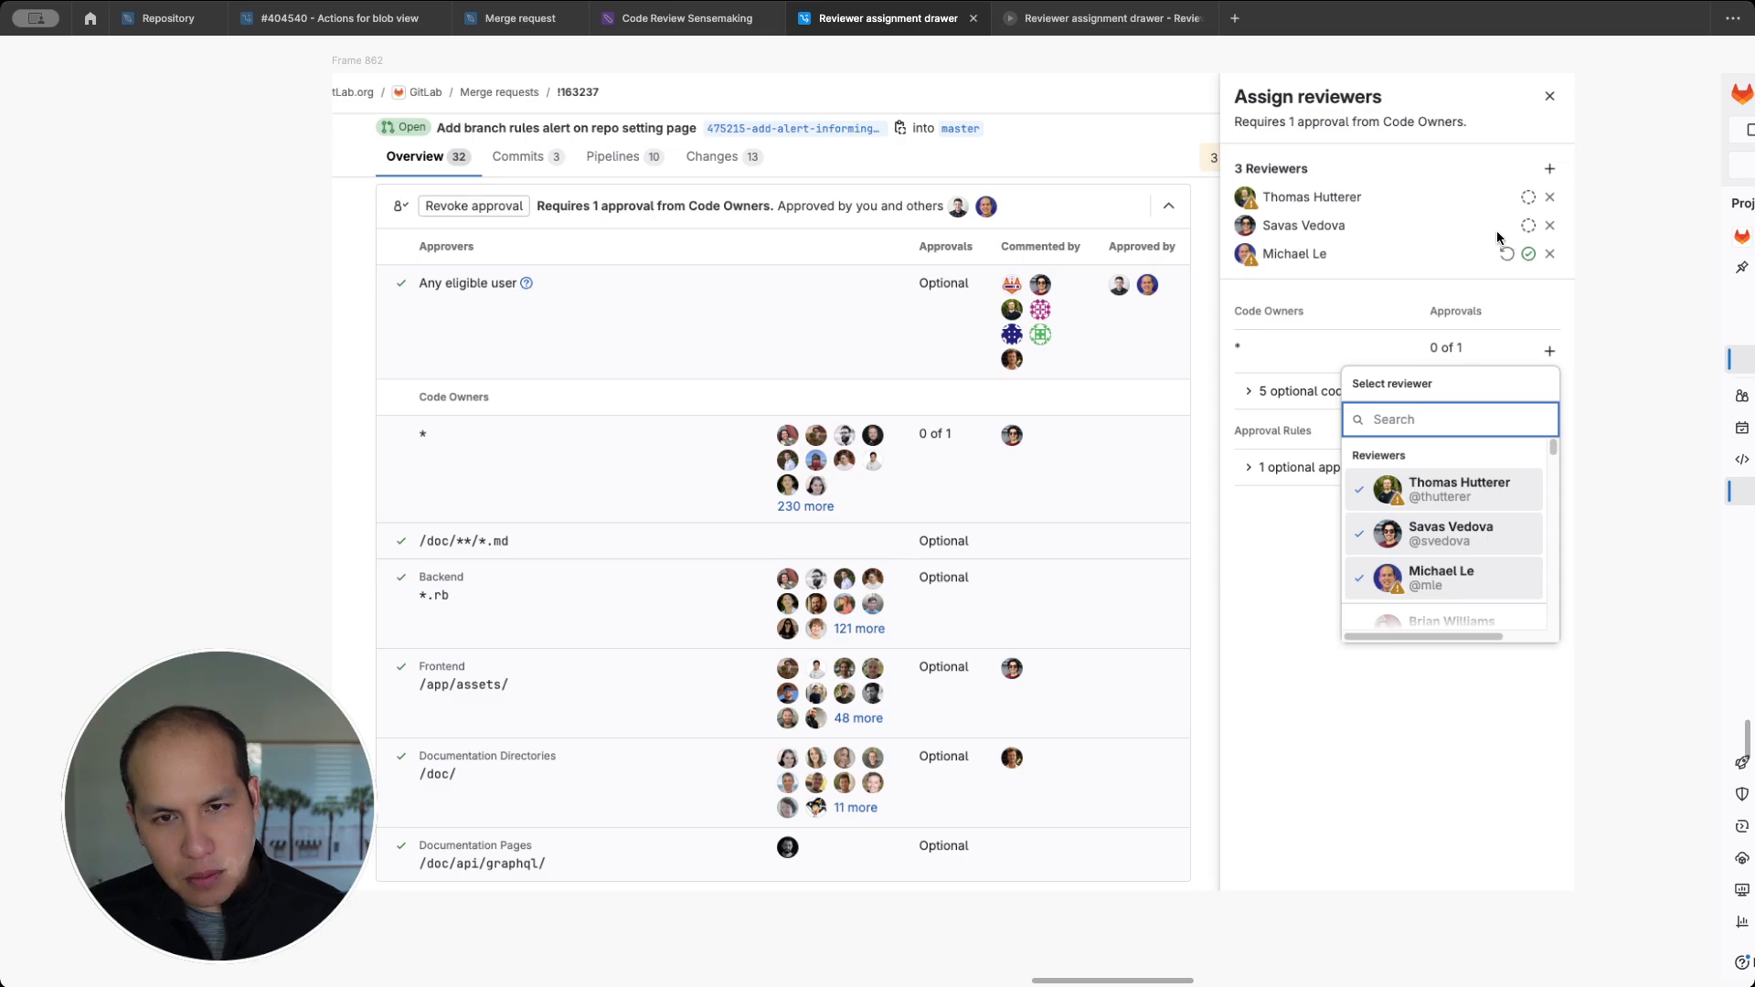
mouse_move(1492, 296)
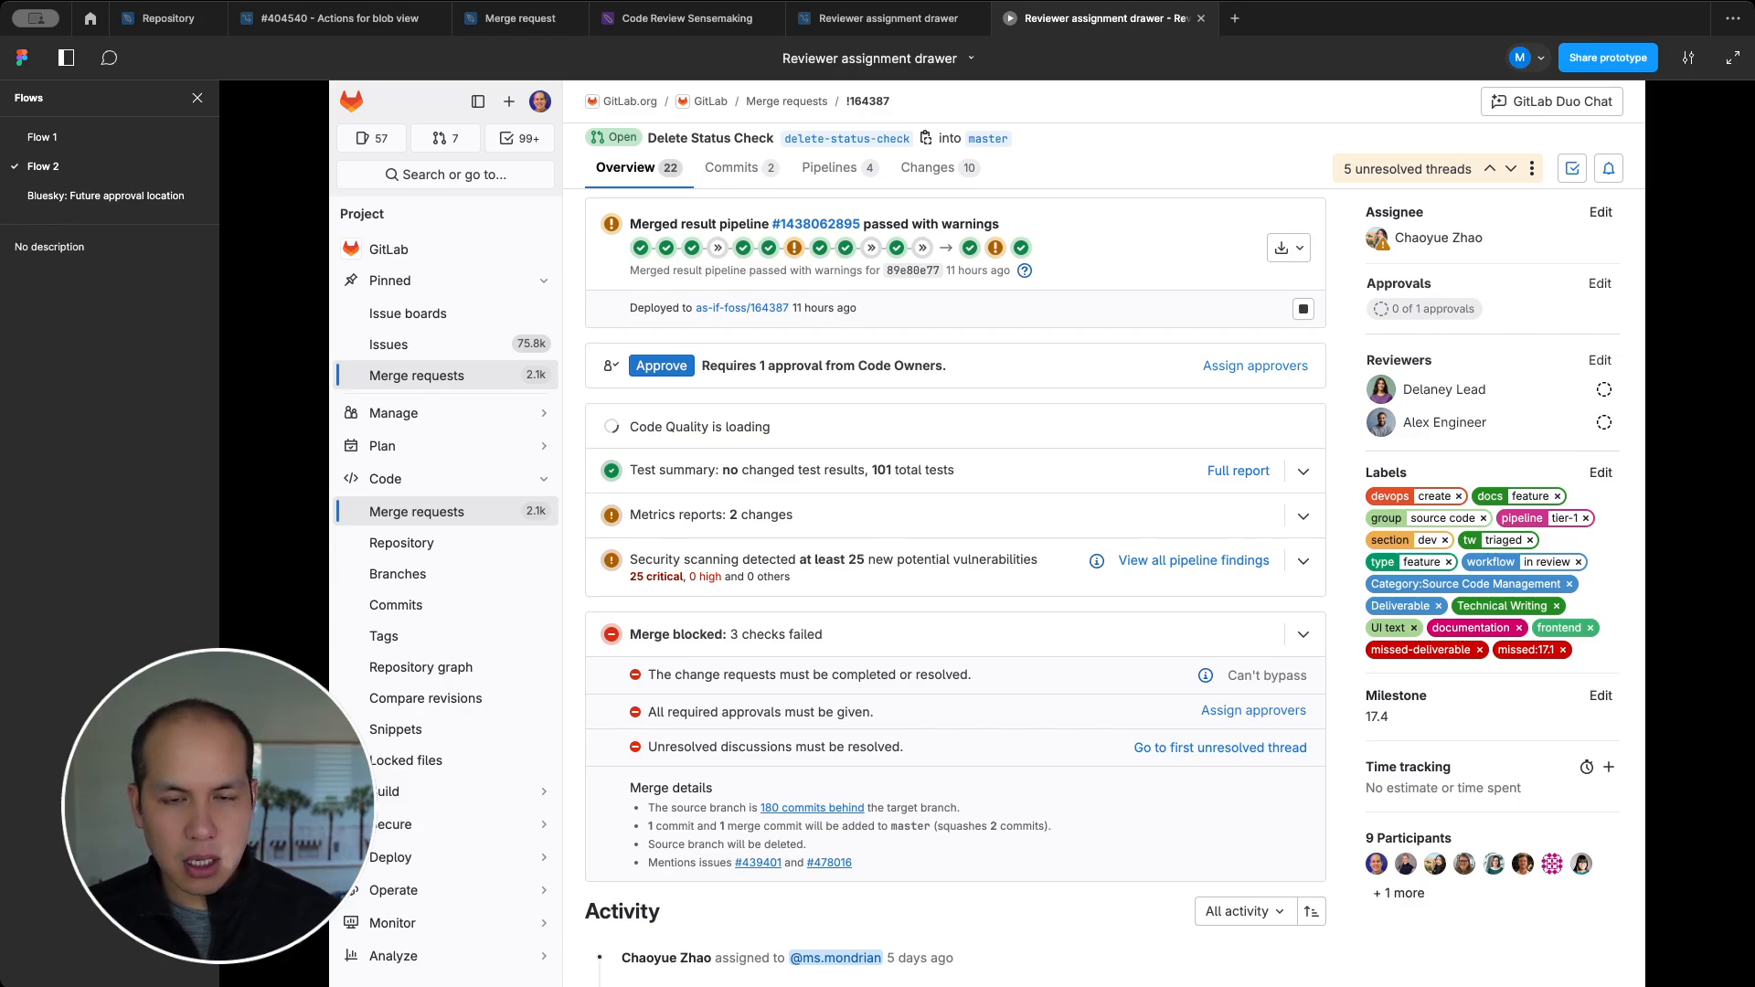
mouse_move(965, 377)
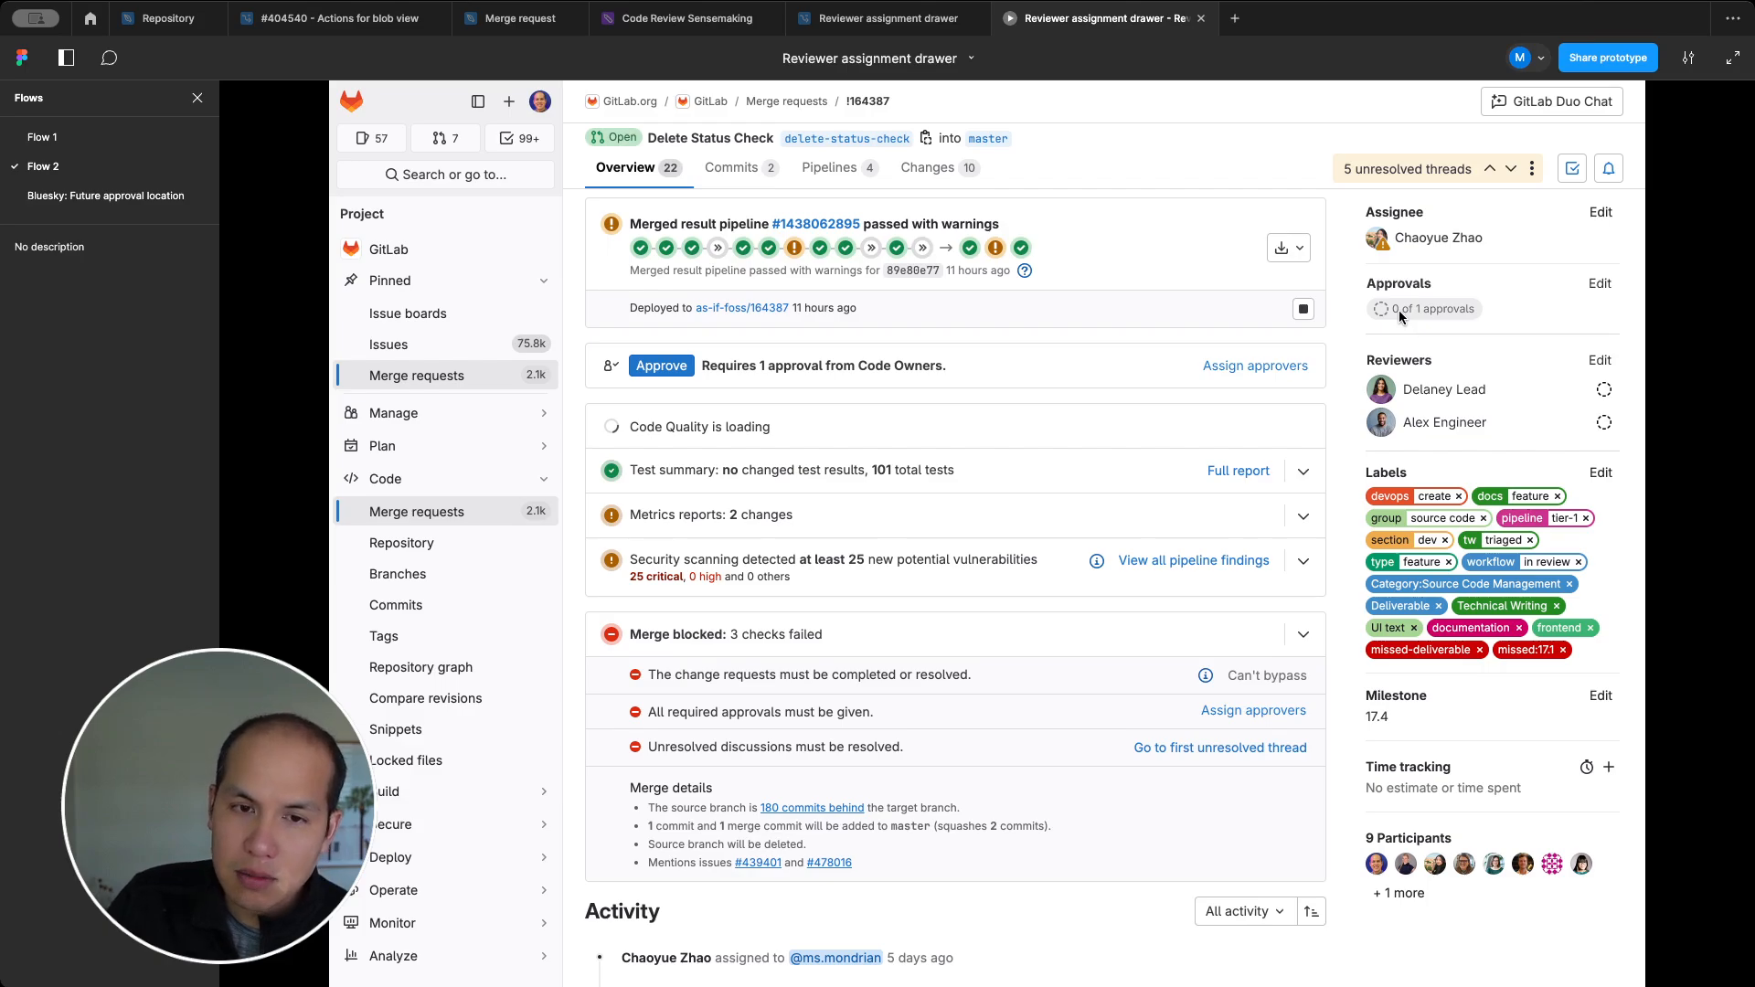
mouse_move(1335, 603)
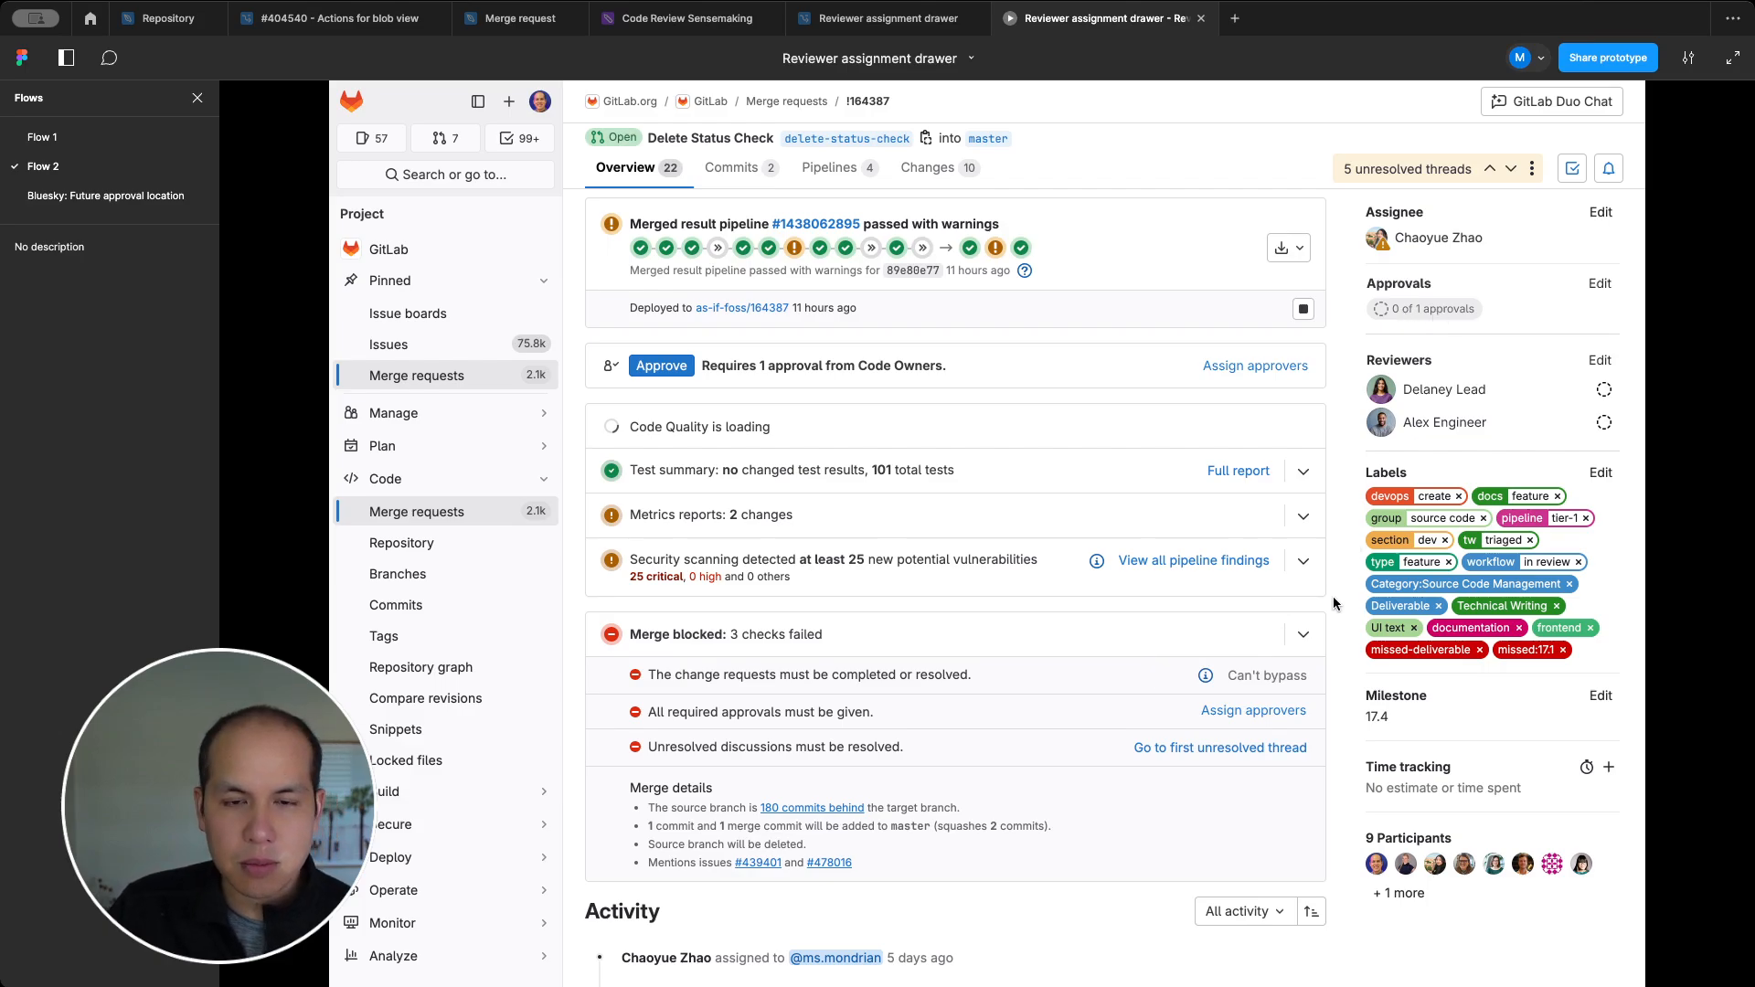
mouse_move(1159, 653)
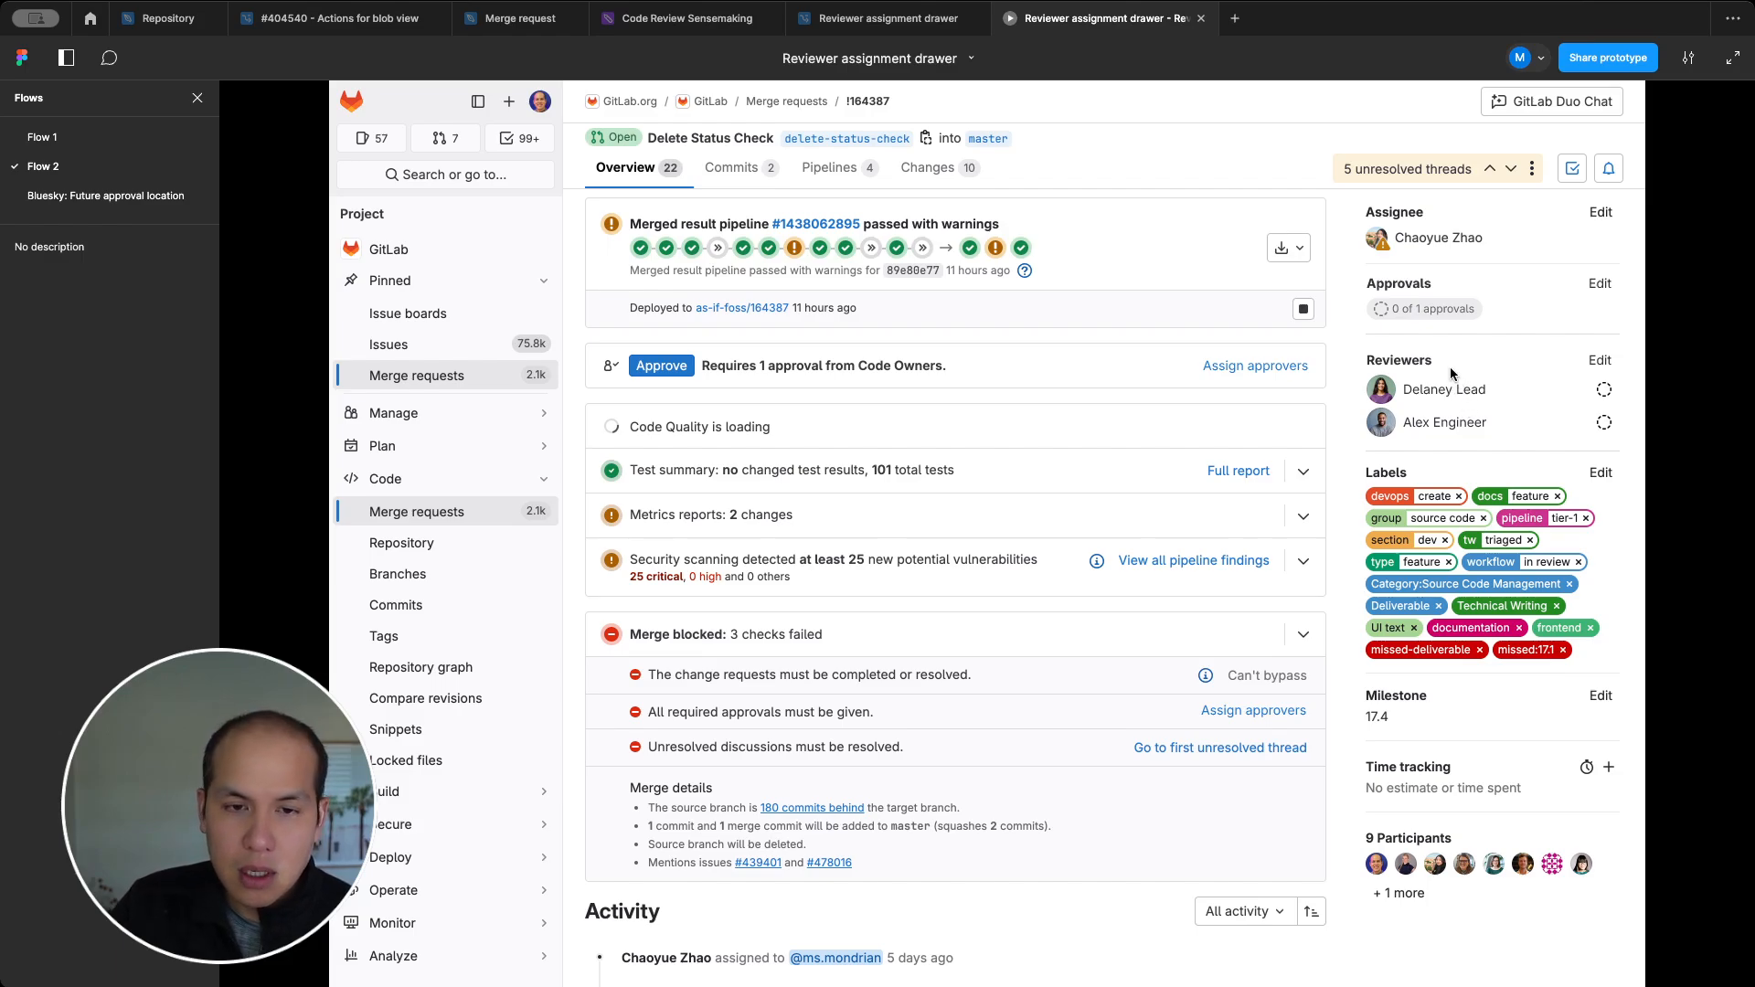
mouse_move(1600, 391)
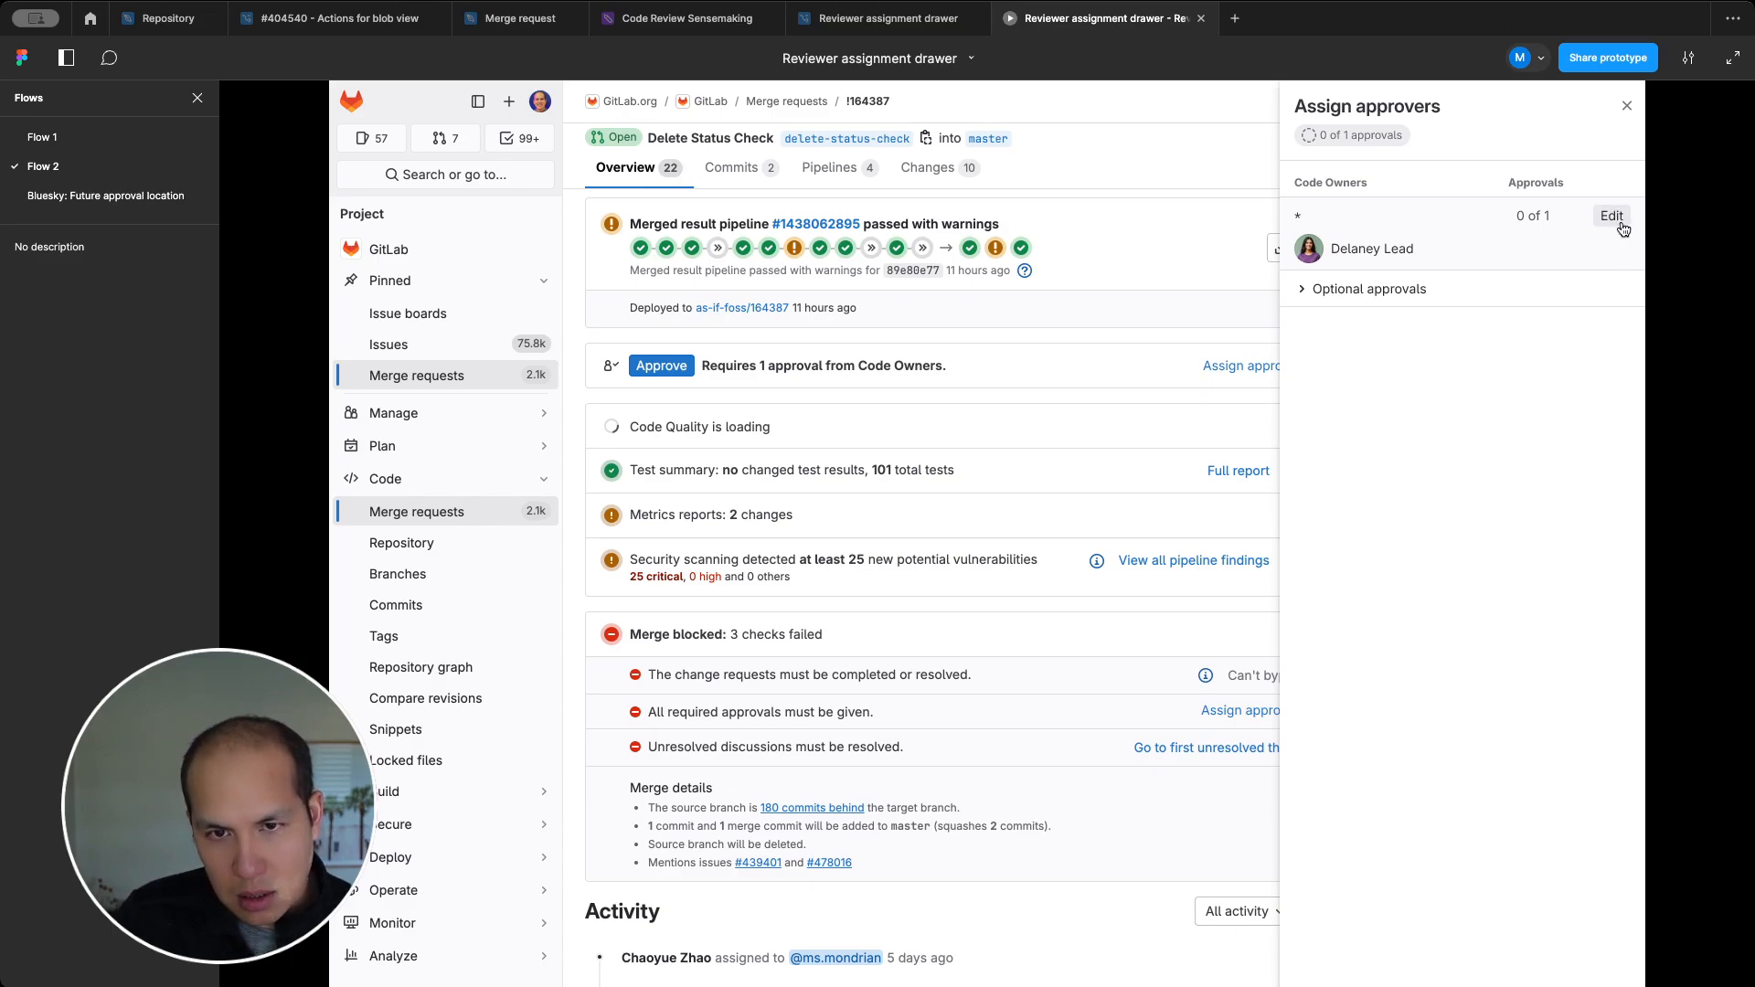
mouse_move(1404, 214)
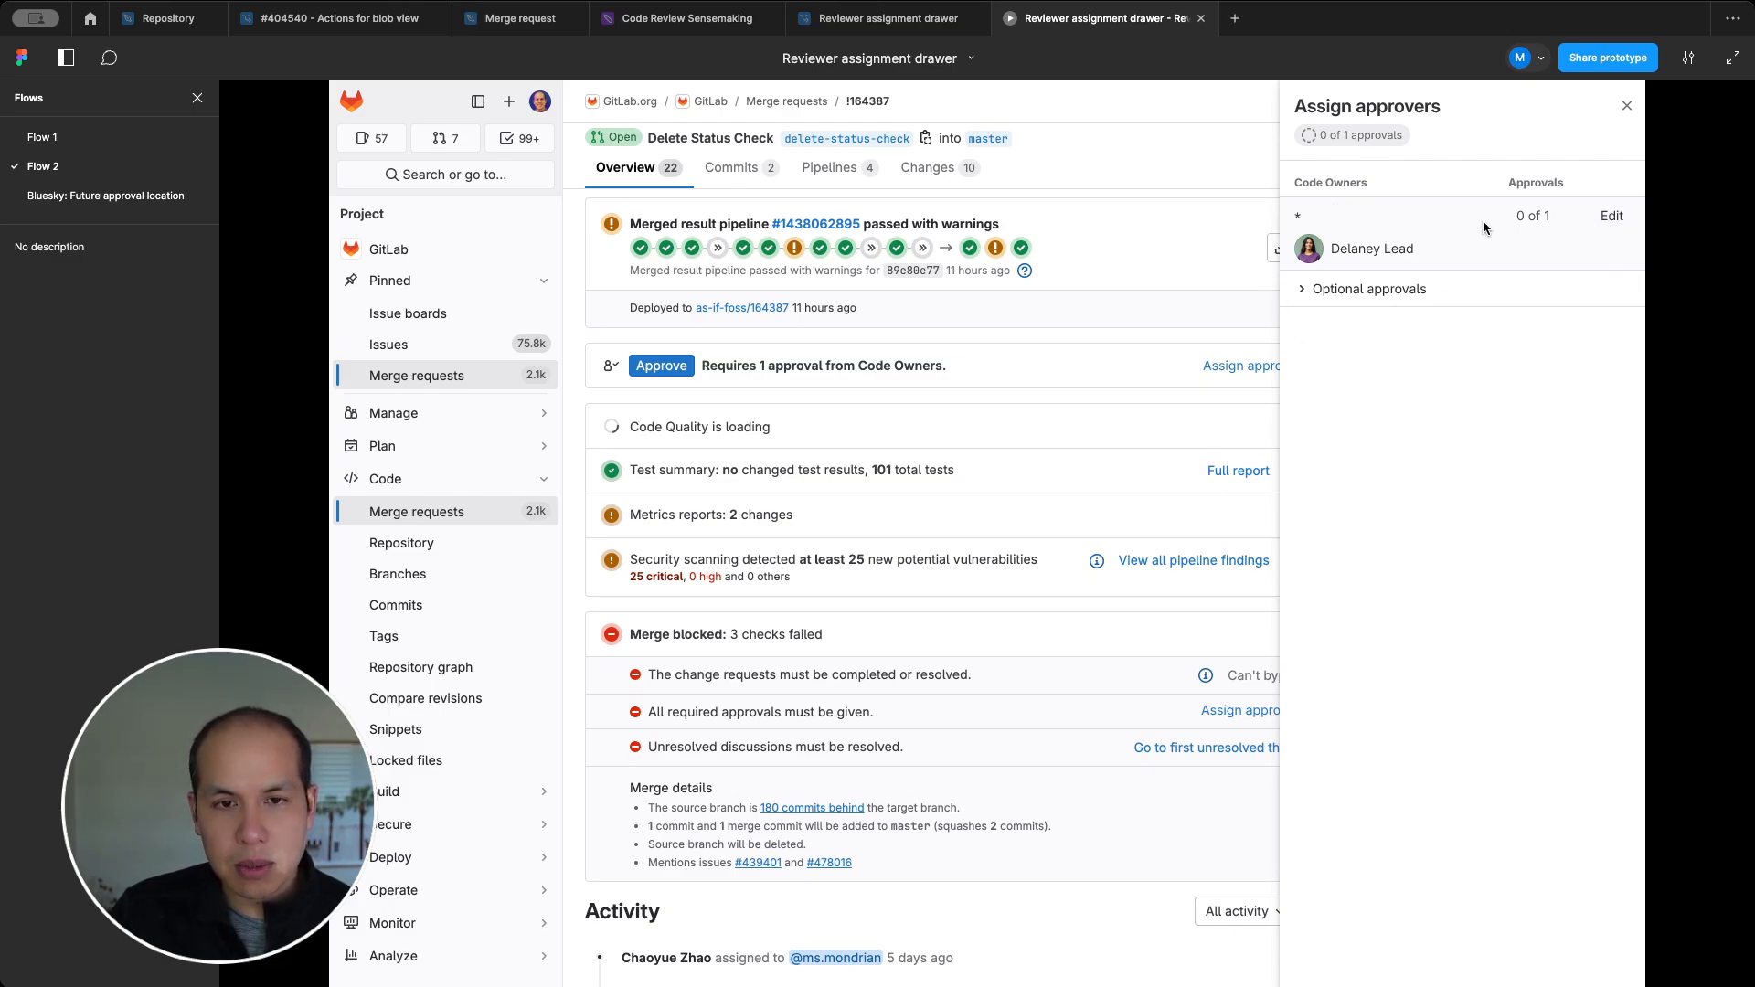
mouse_move(1466, 227)
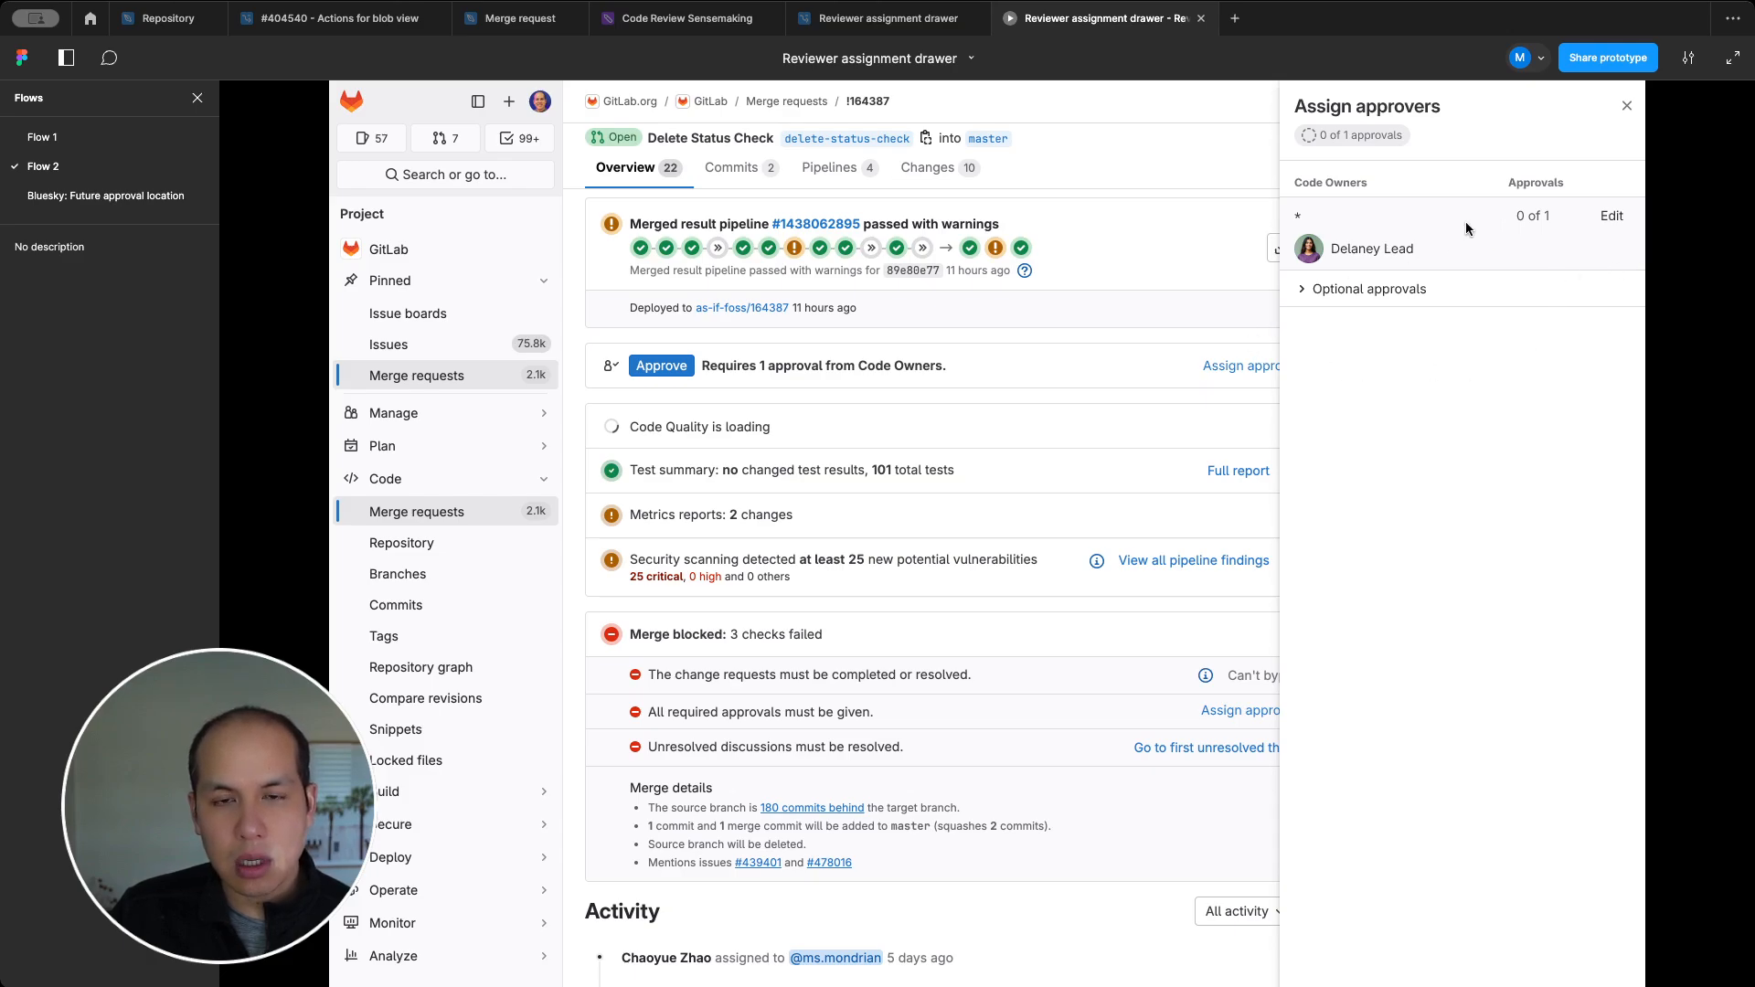
mouse_move(1514, 141)
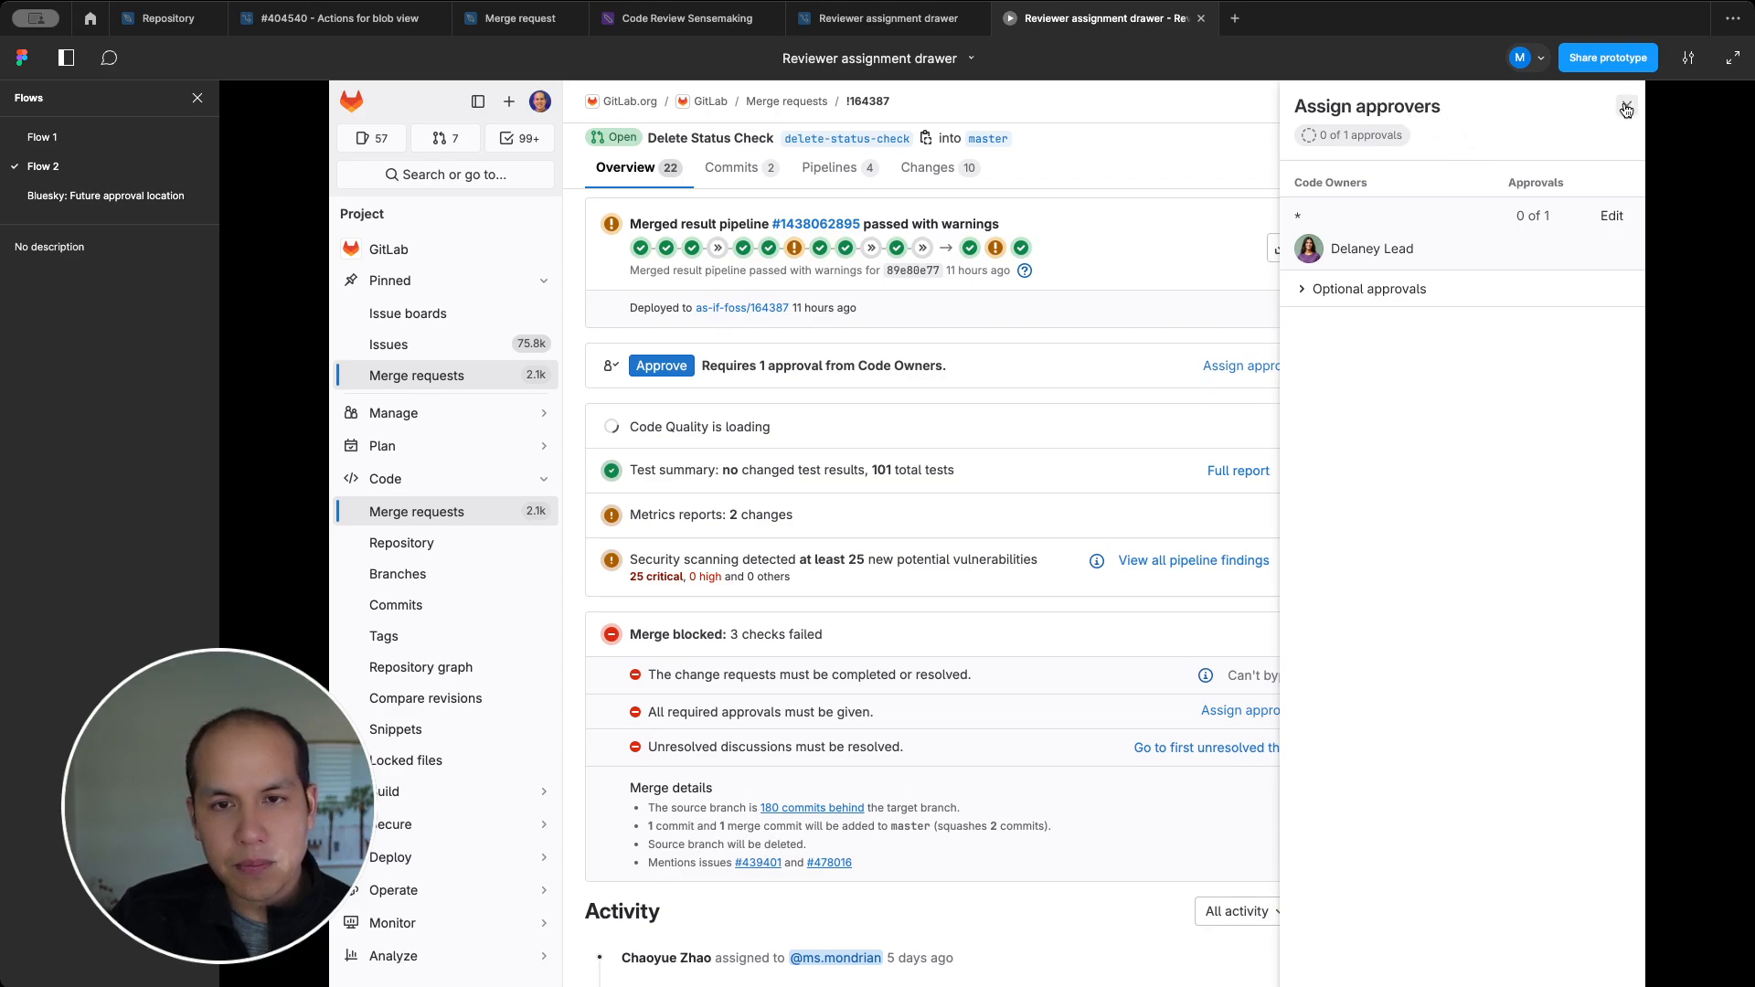
Close the Assign approvers drawer and reopen it, still showing Delaney Lead at 0 of 1.
click(1625, 110)
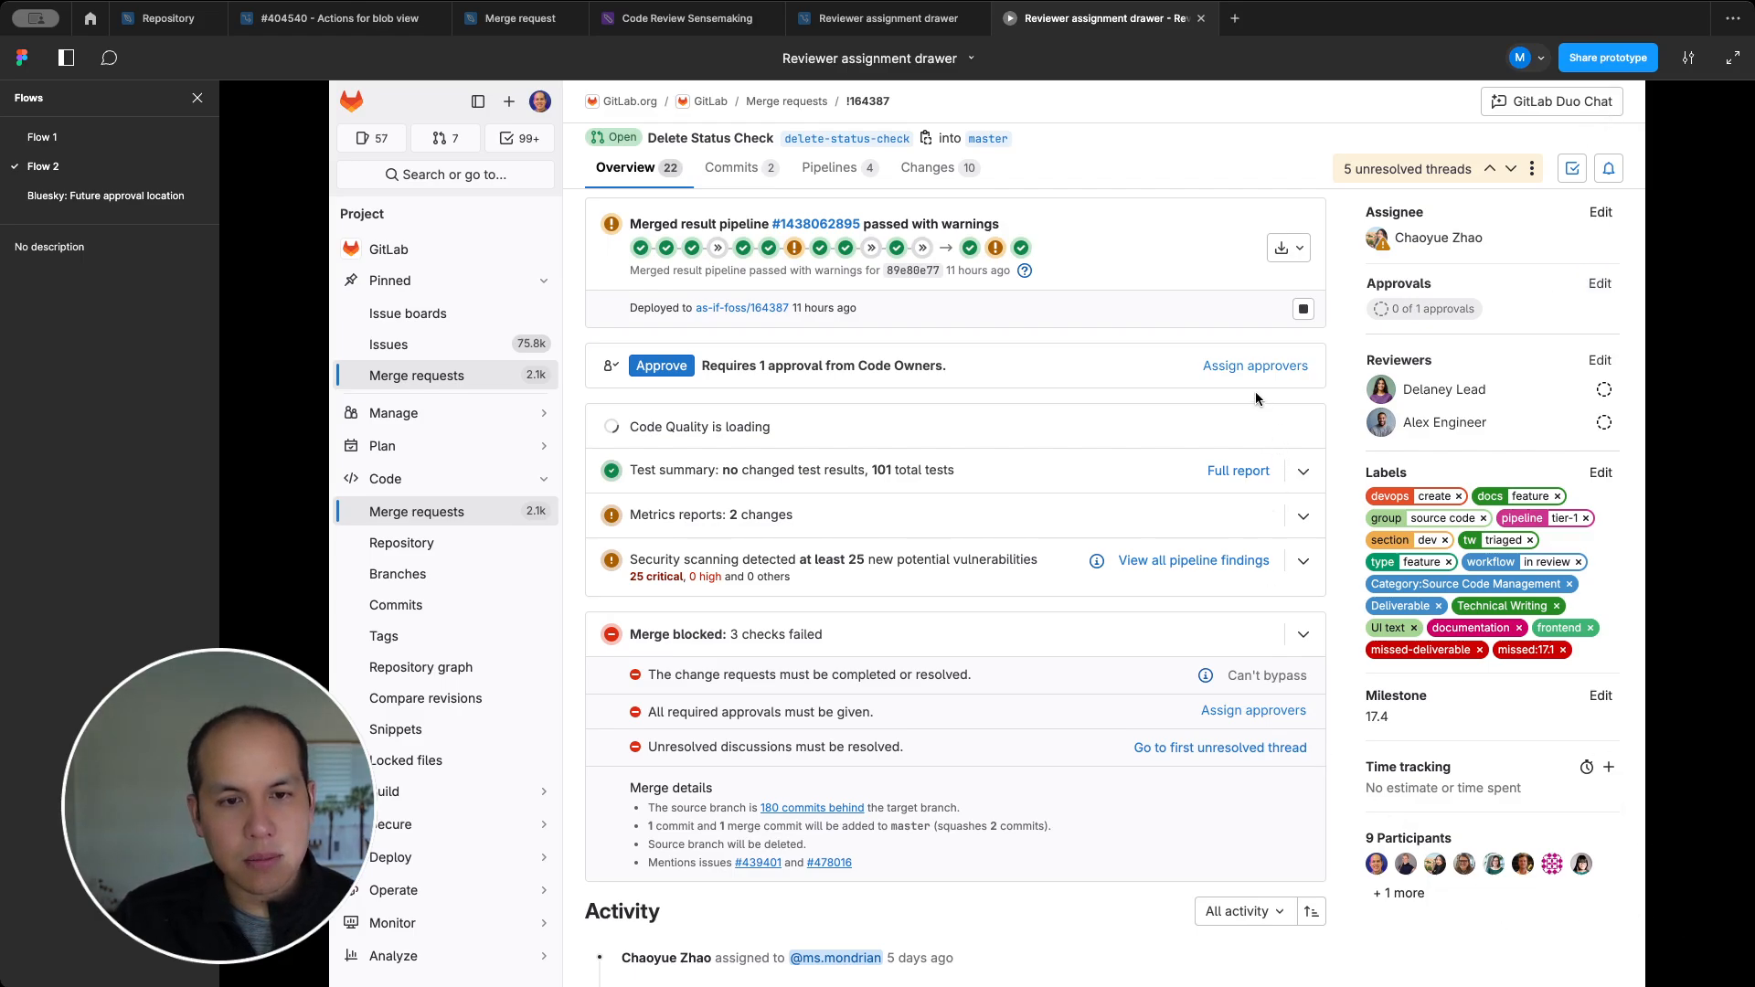
mouse_move(1179, 365)
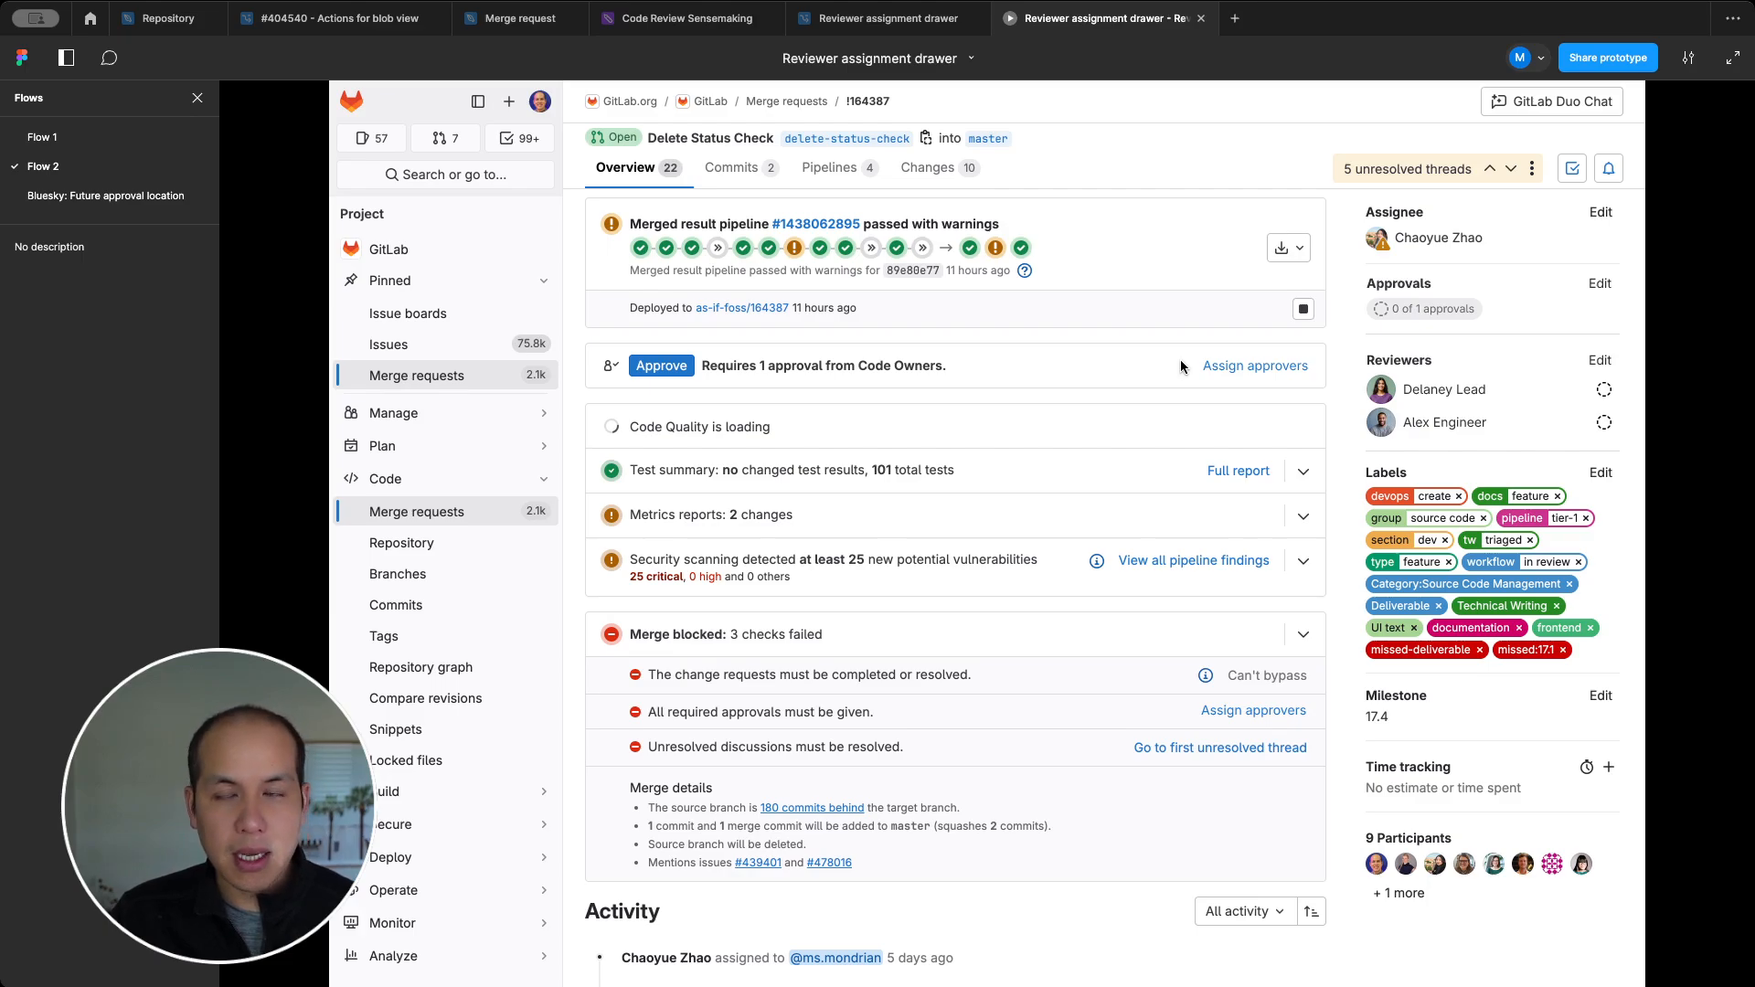
click(1240, 365)
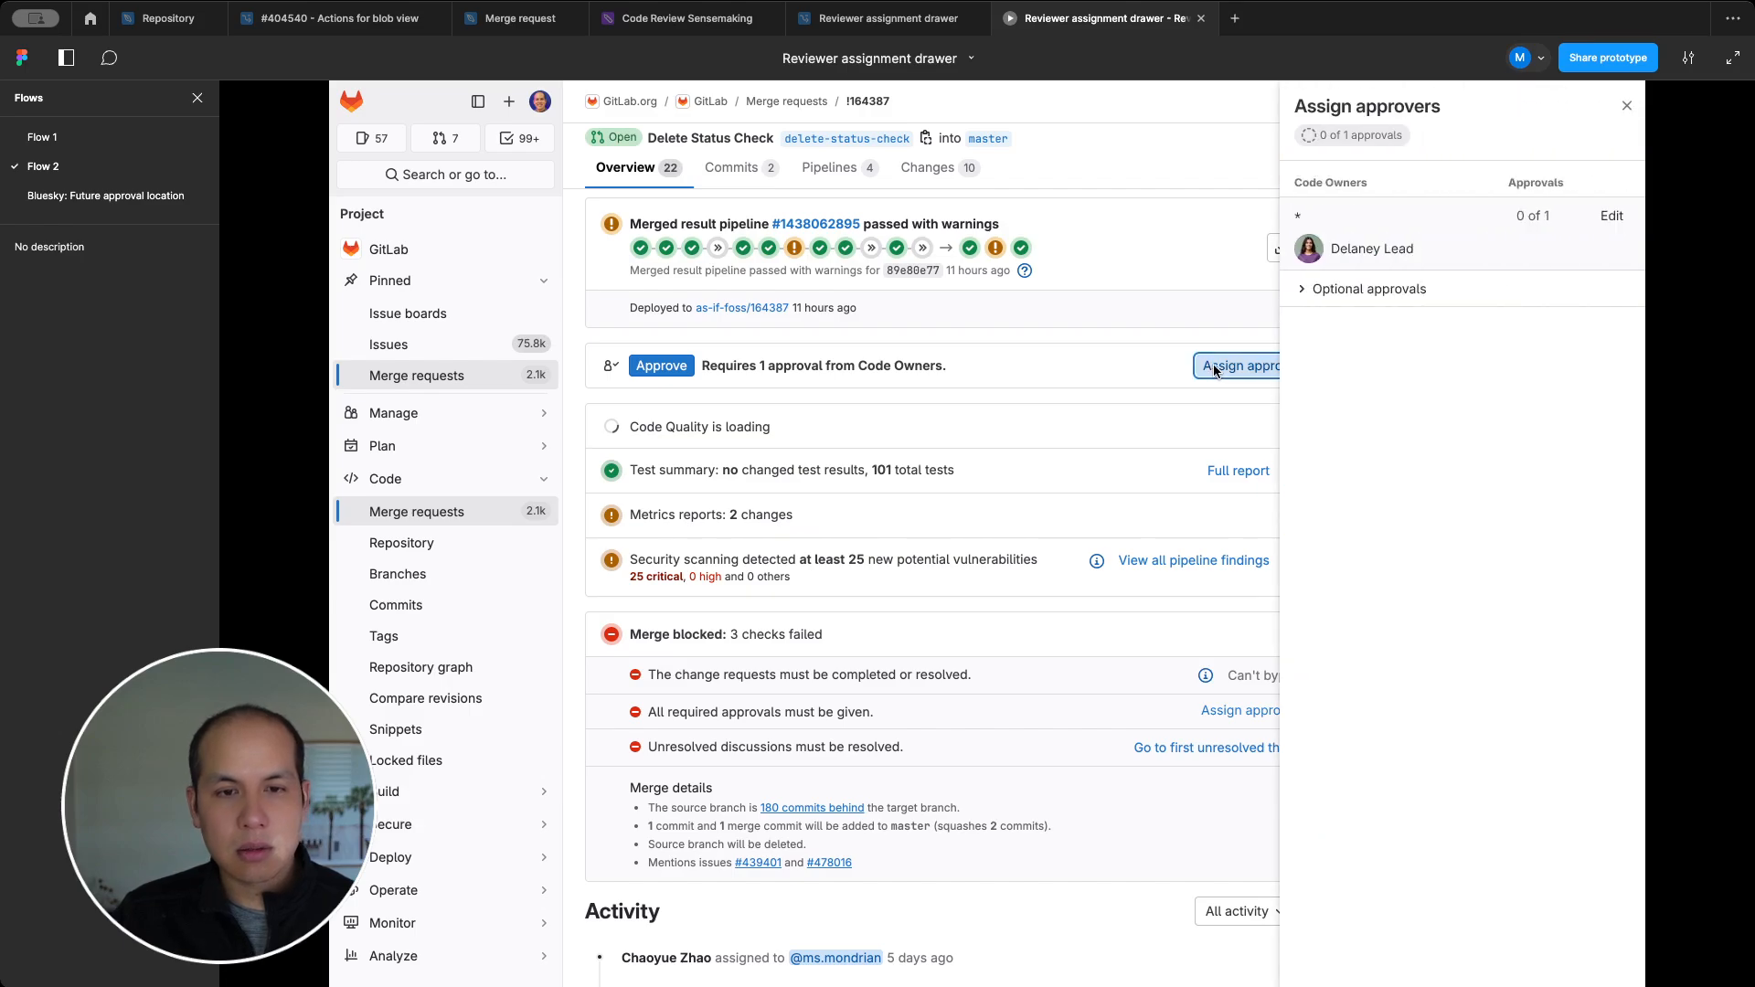
mouse_move(1466, 232)
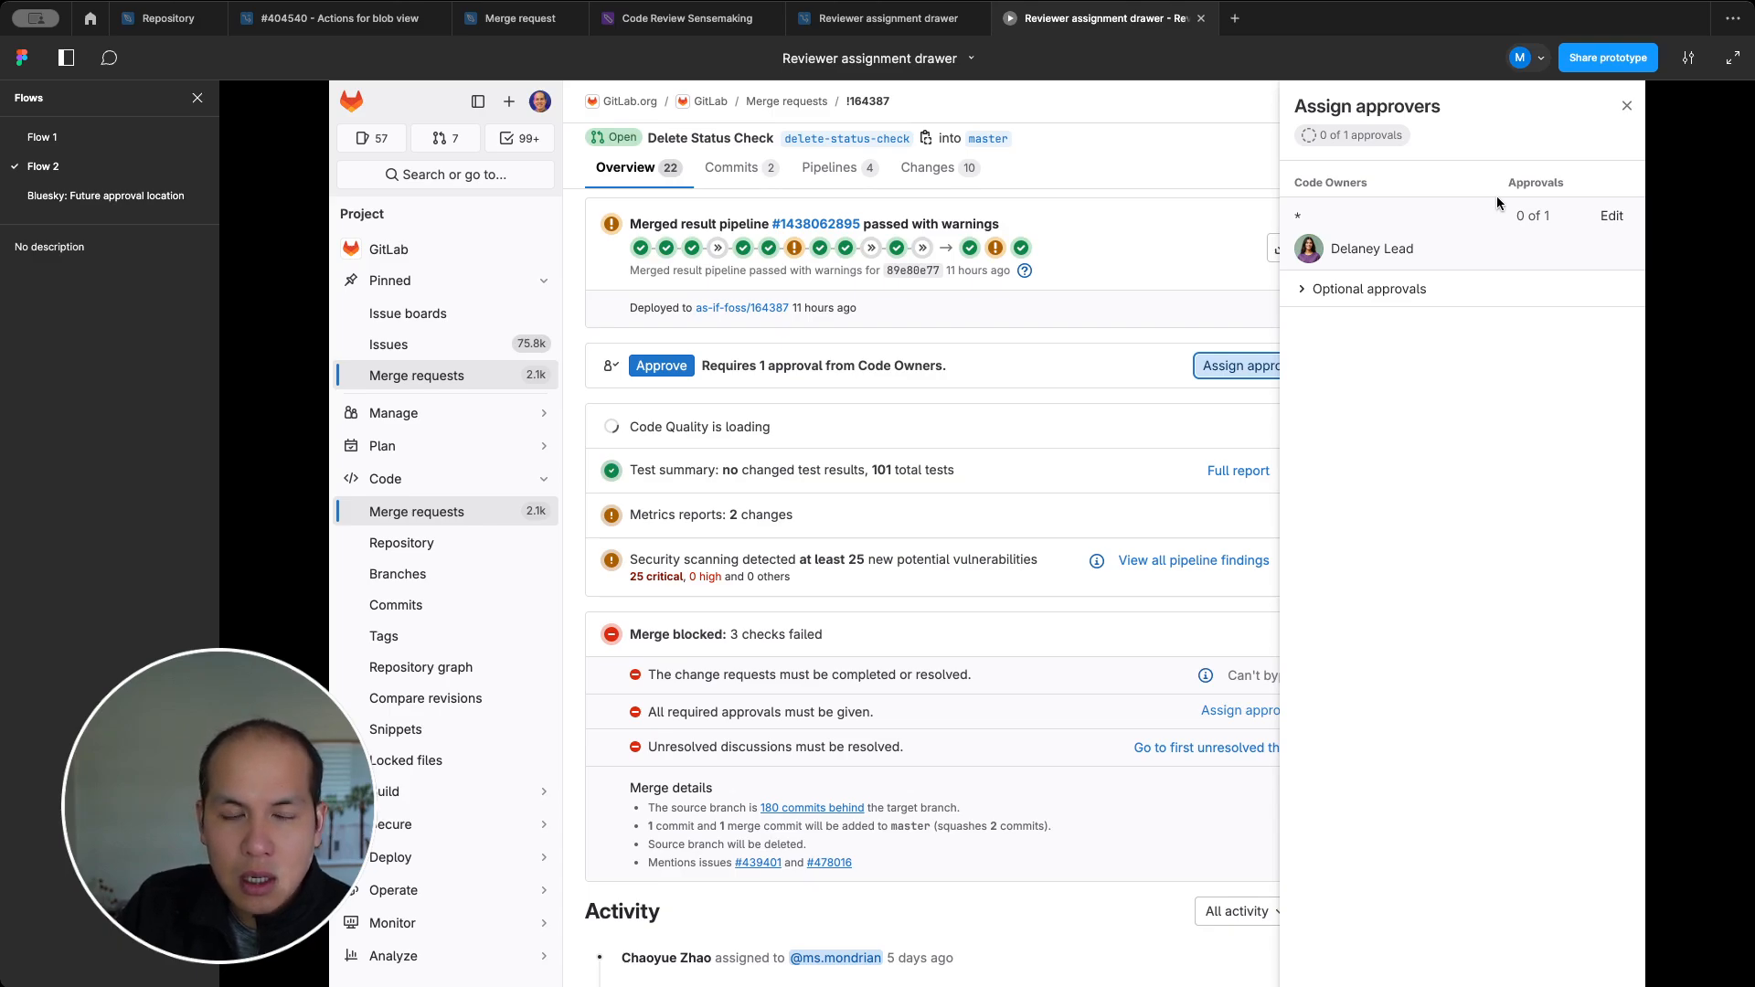
mouse_move(993, 420)
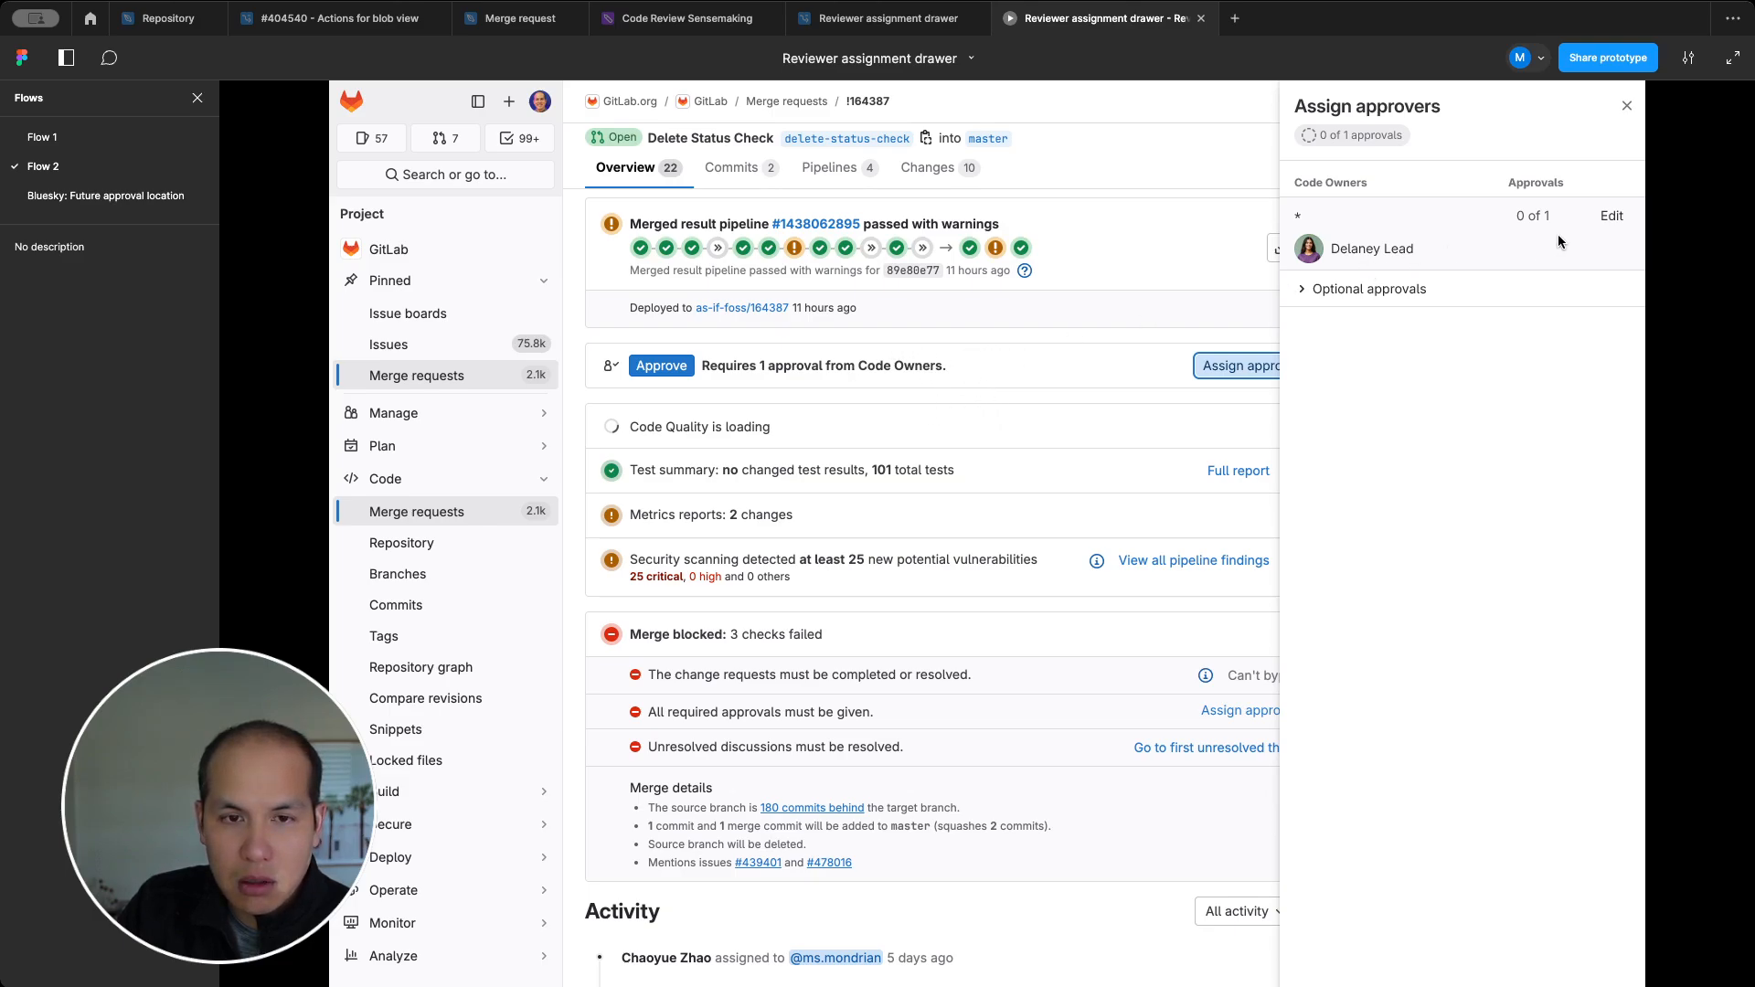
mouse_move(1394, 245)
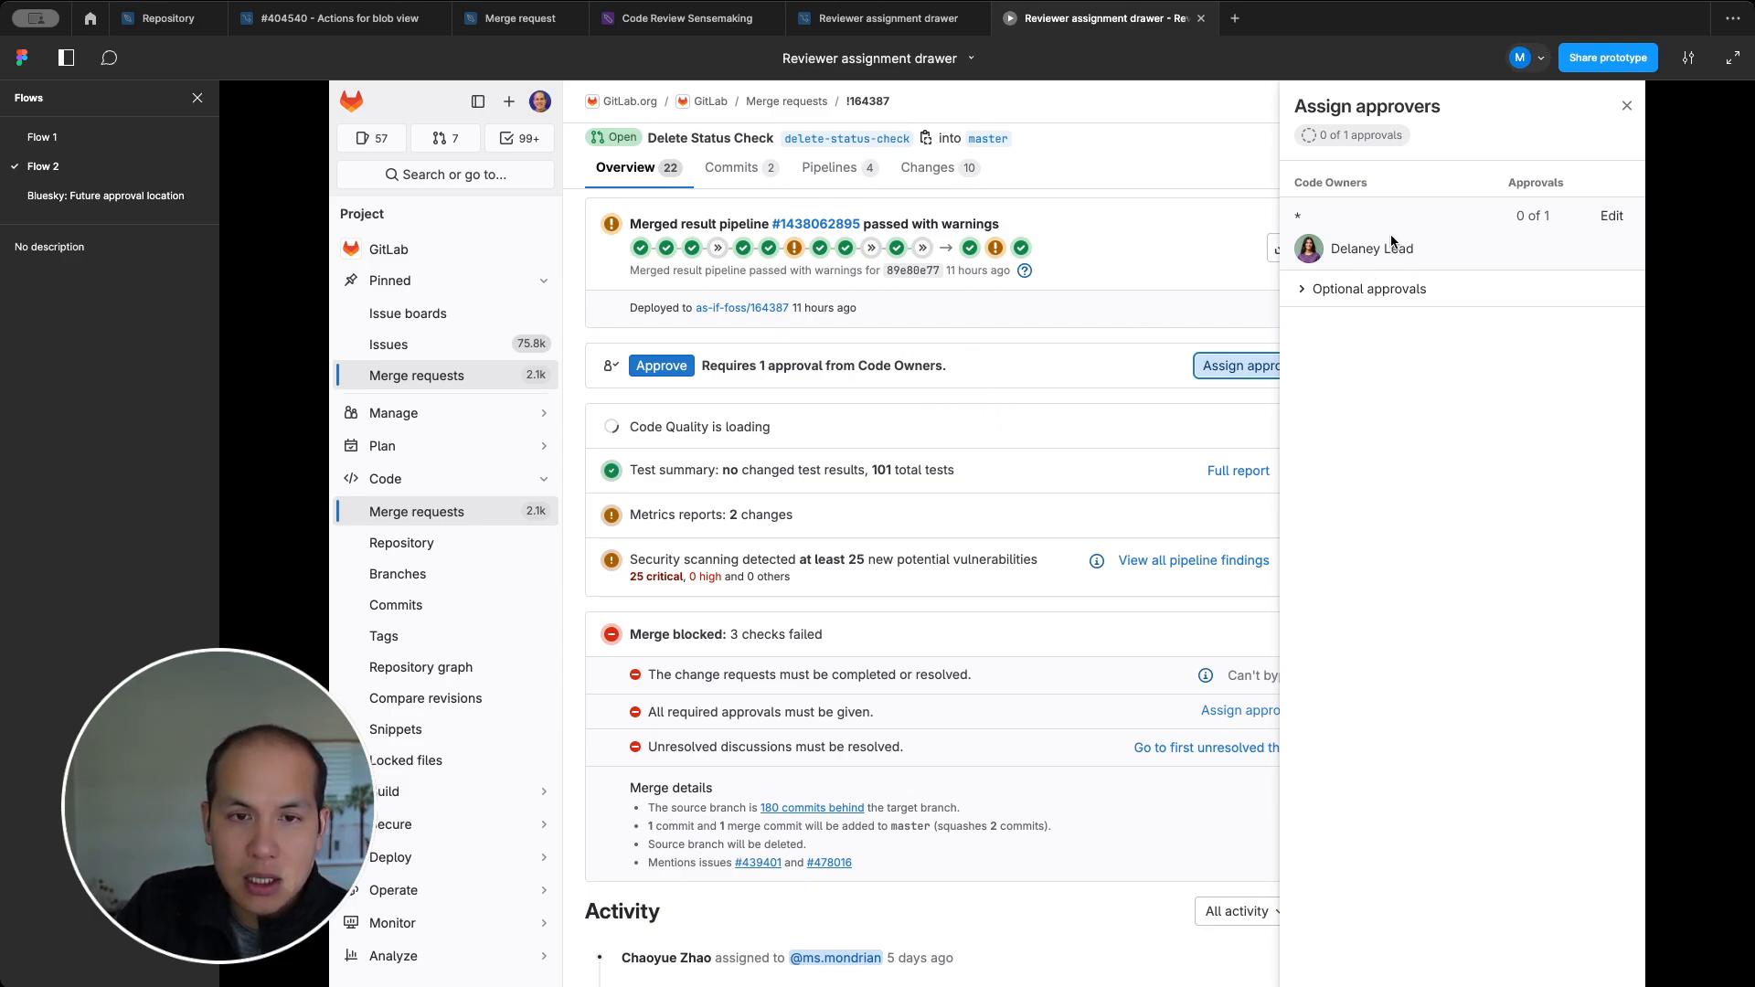
mouse_move(1360, 267)
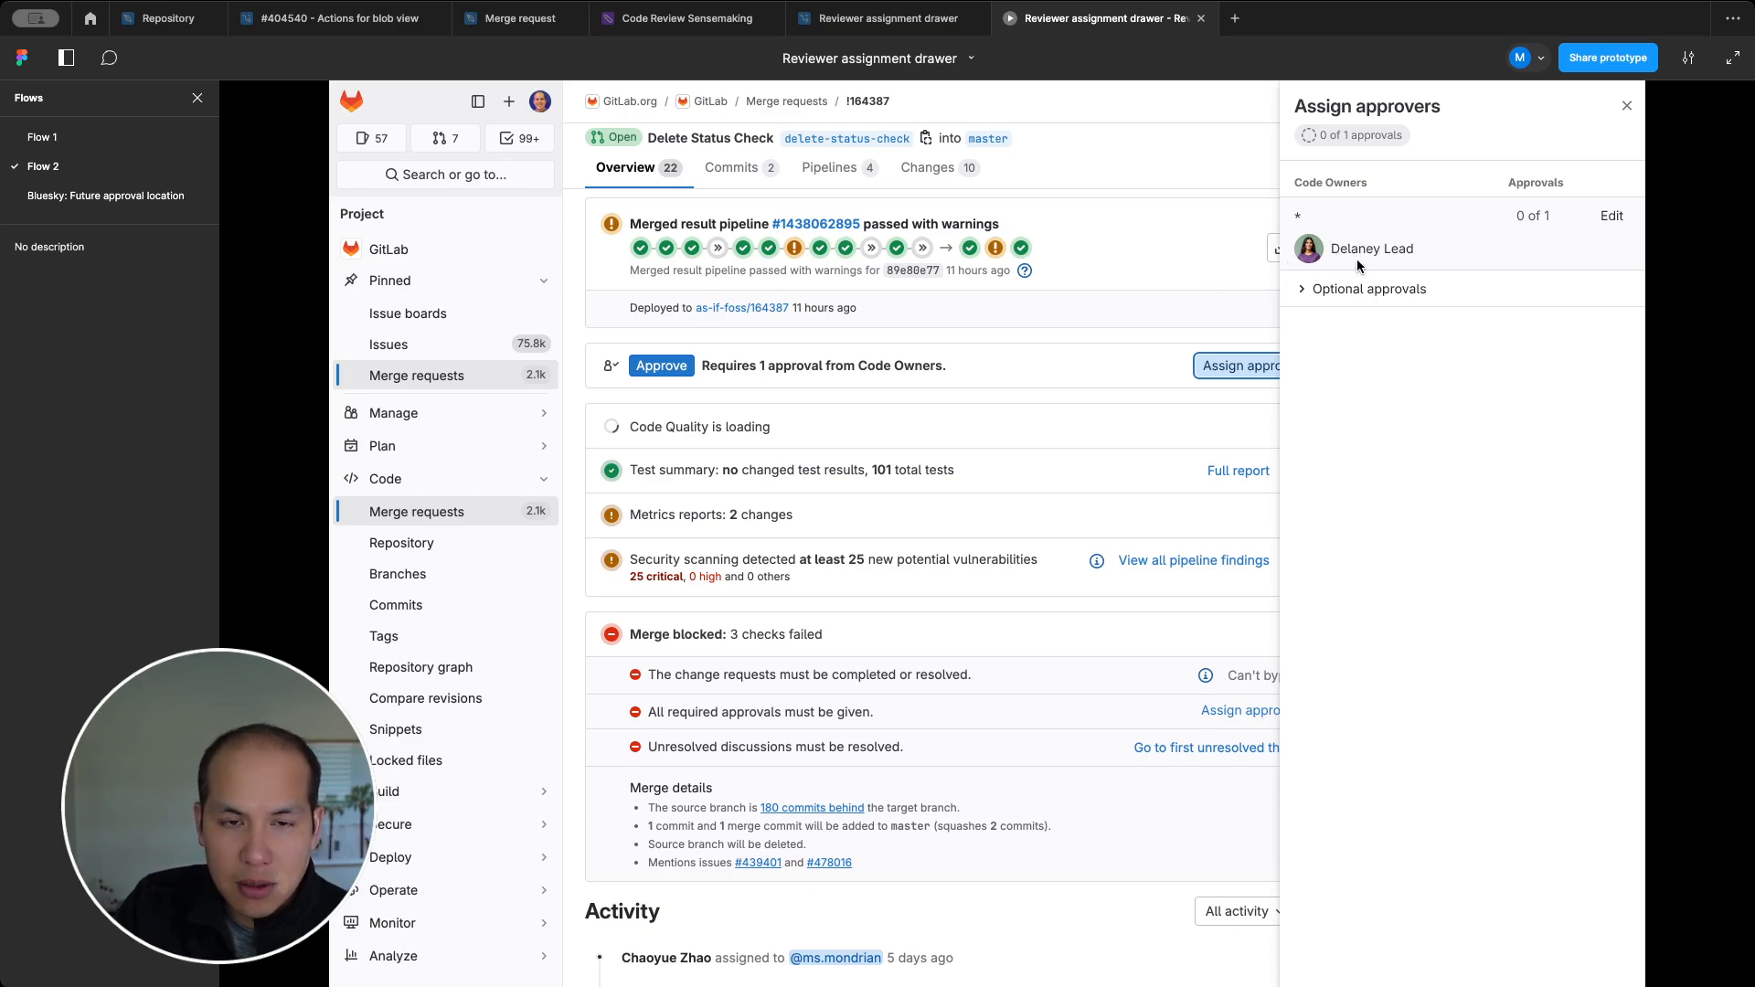
mouse_move(1627, 106)
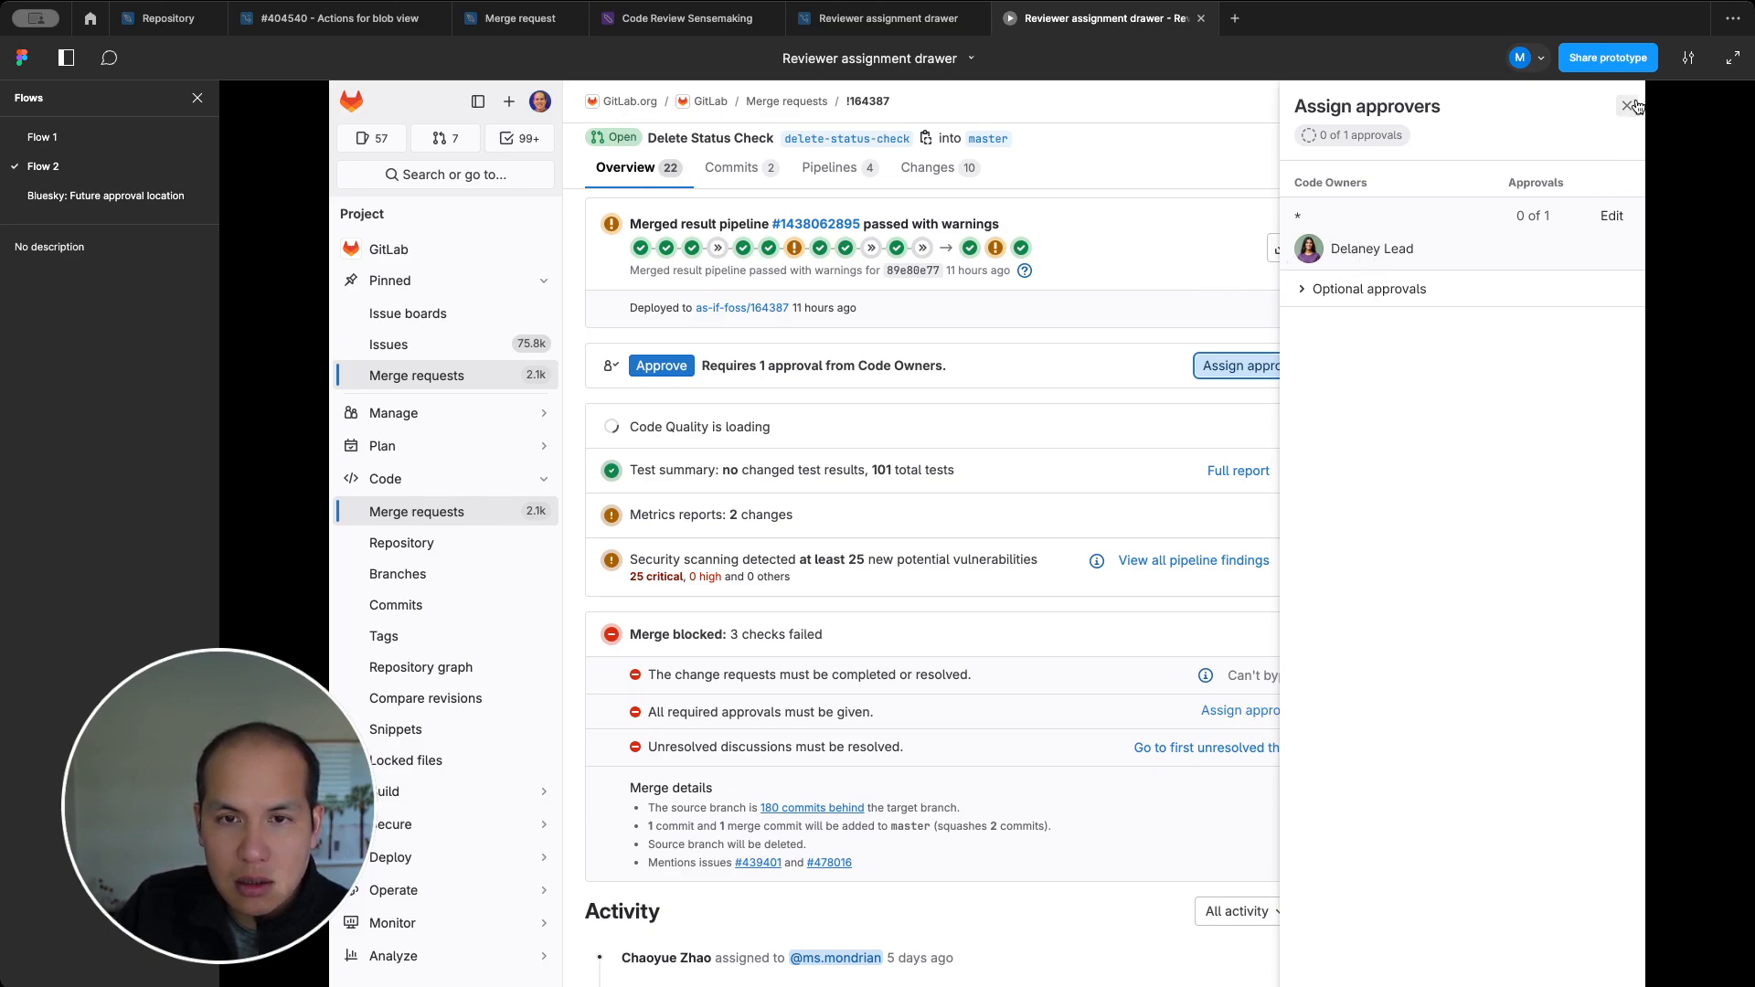
click(1629, 104)
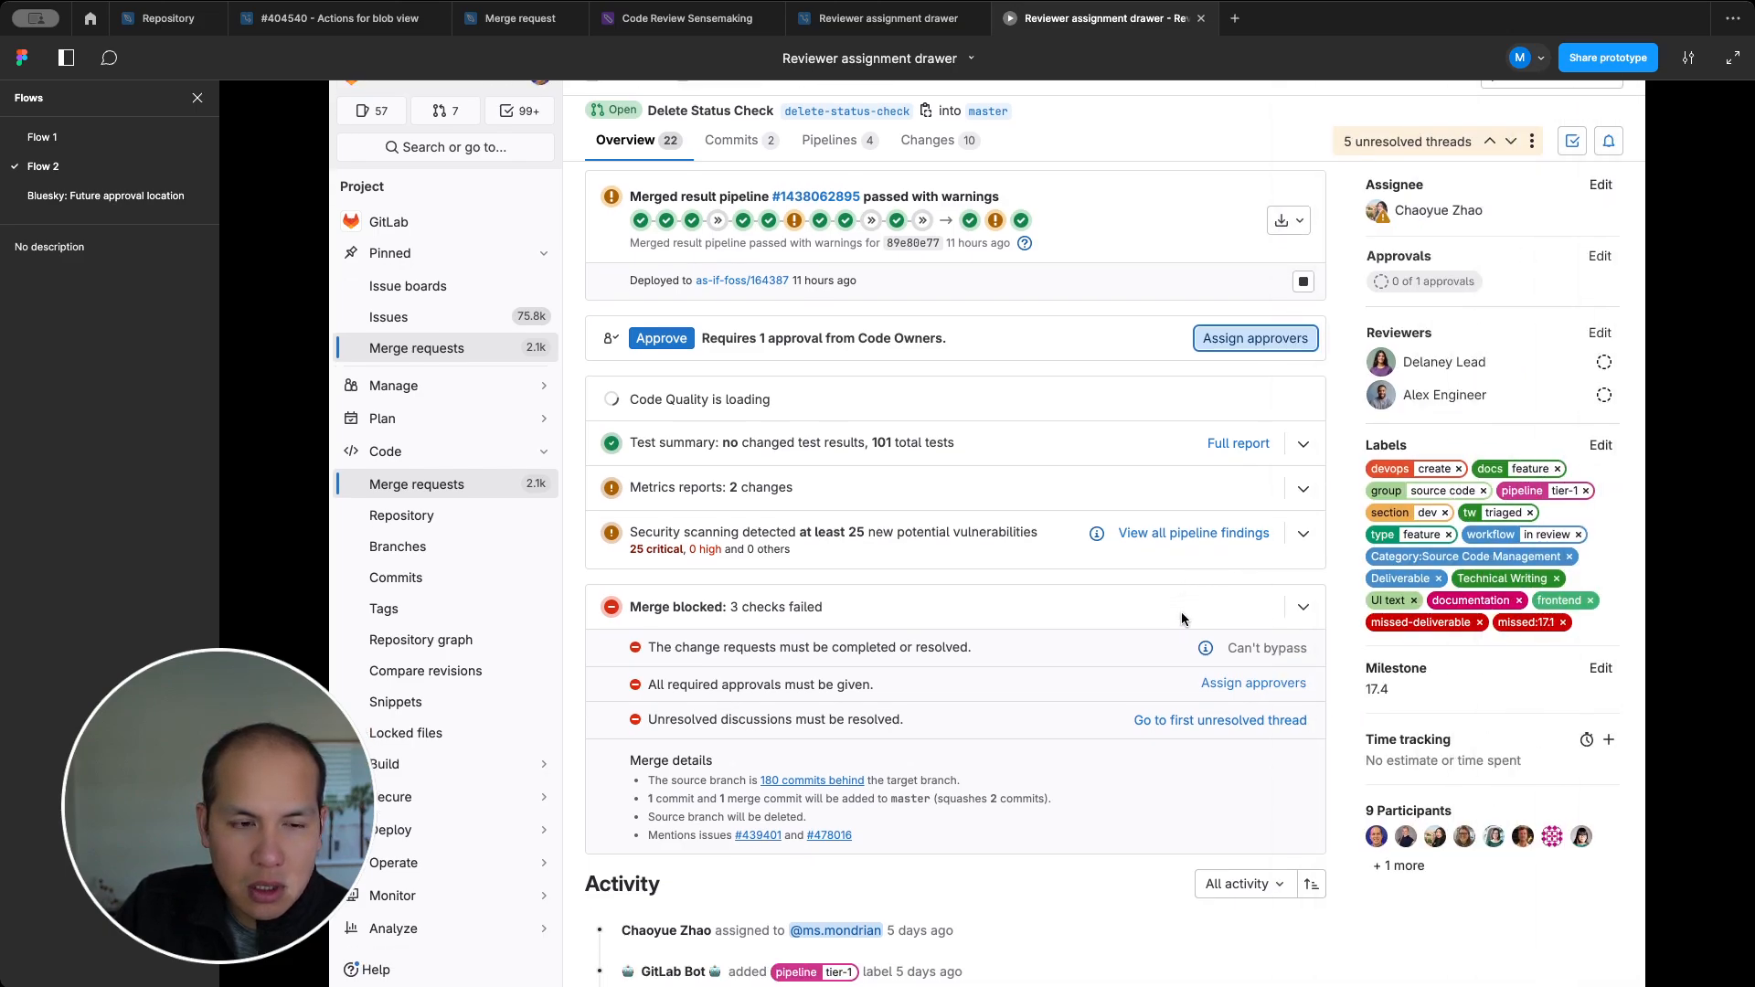
mouse_move(849, 691)
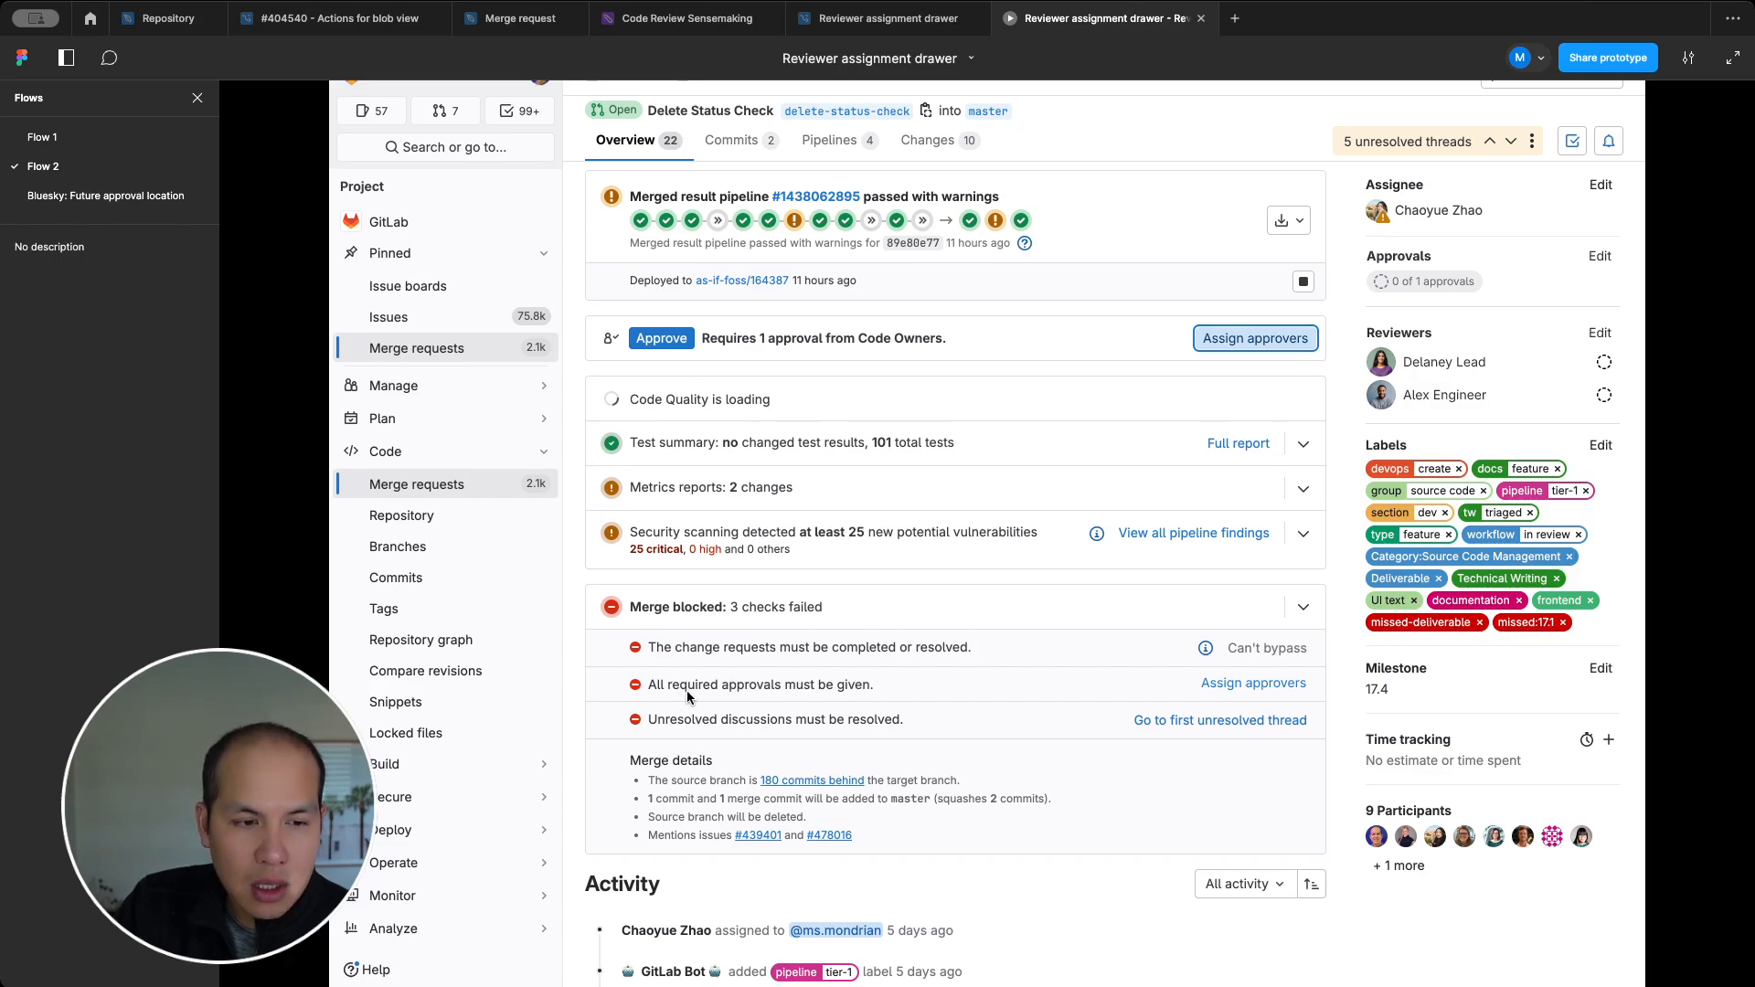
mouse_move(1057, 687)
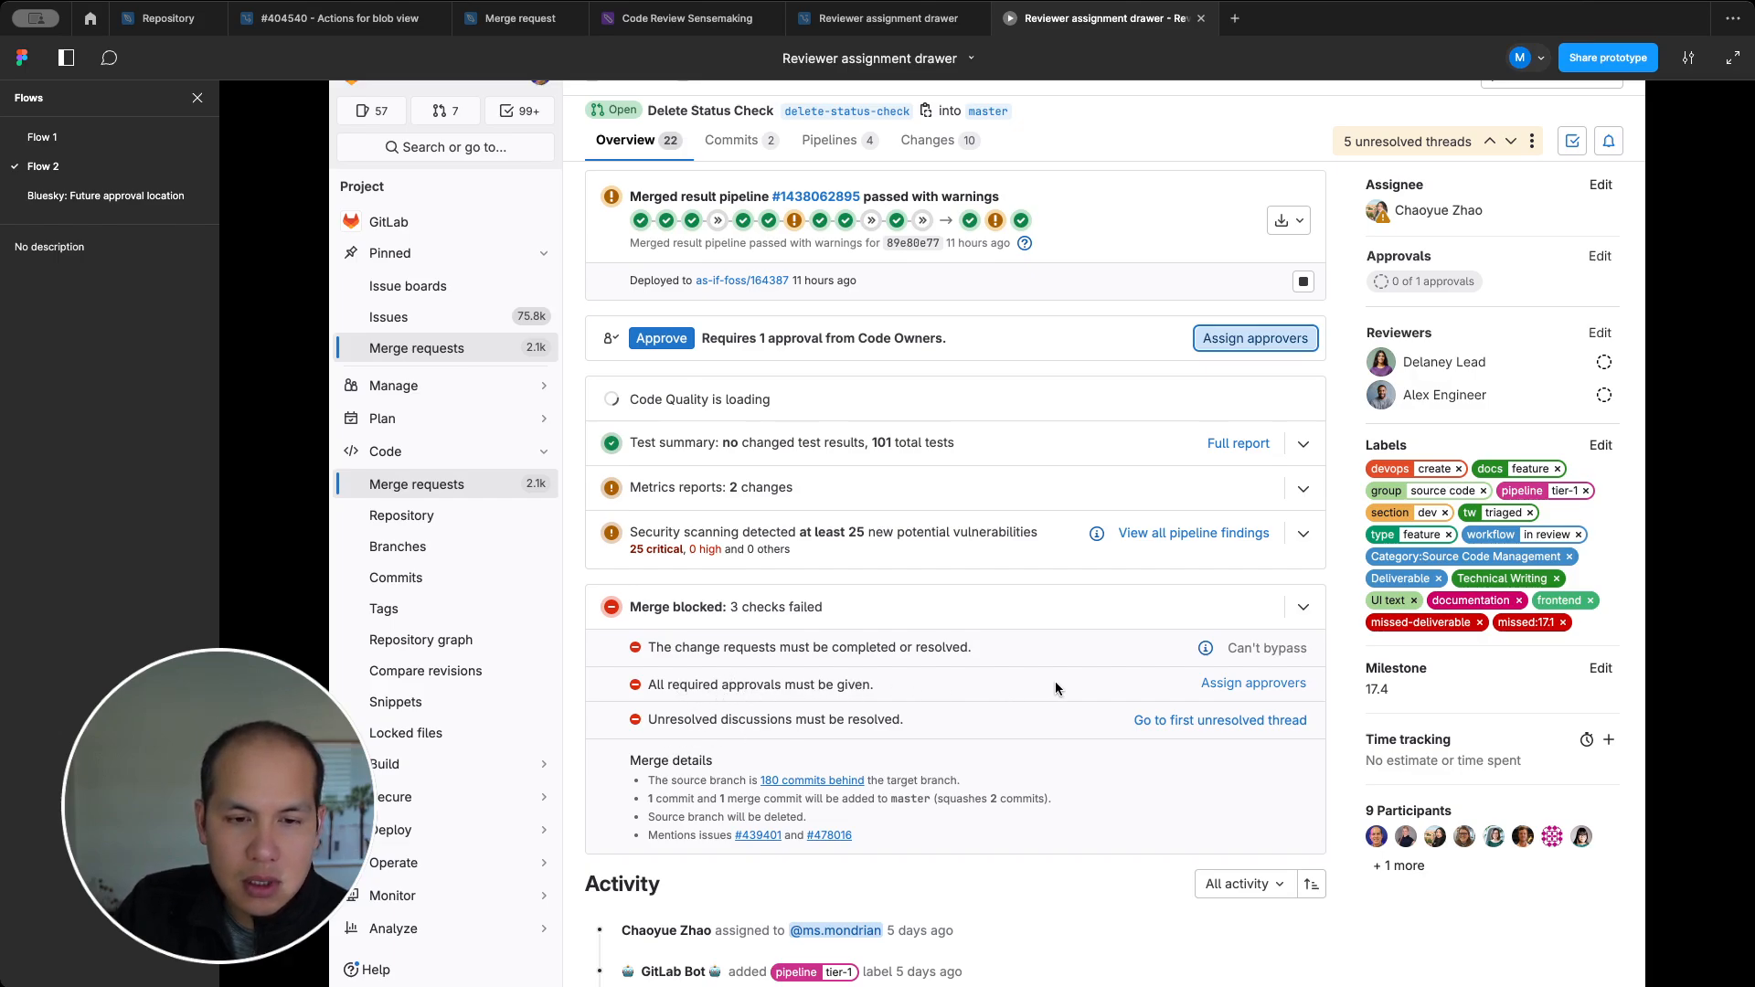
mouse_move(1130, 381)
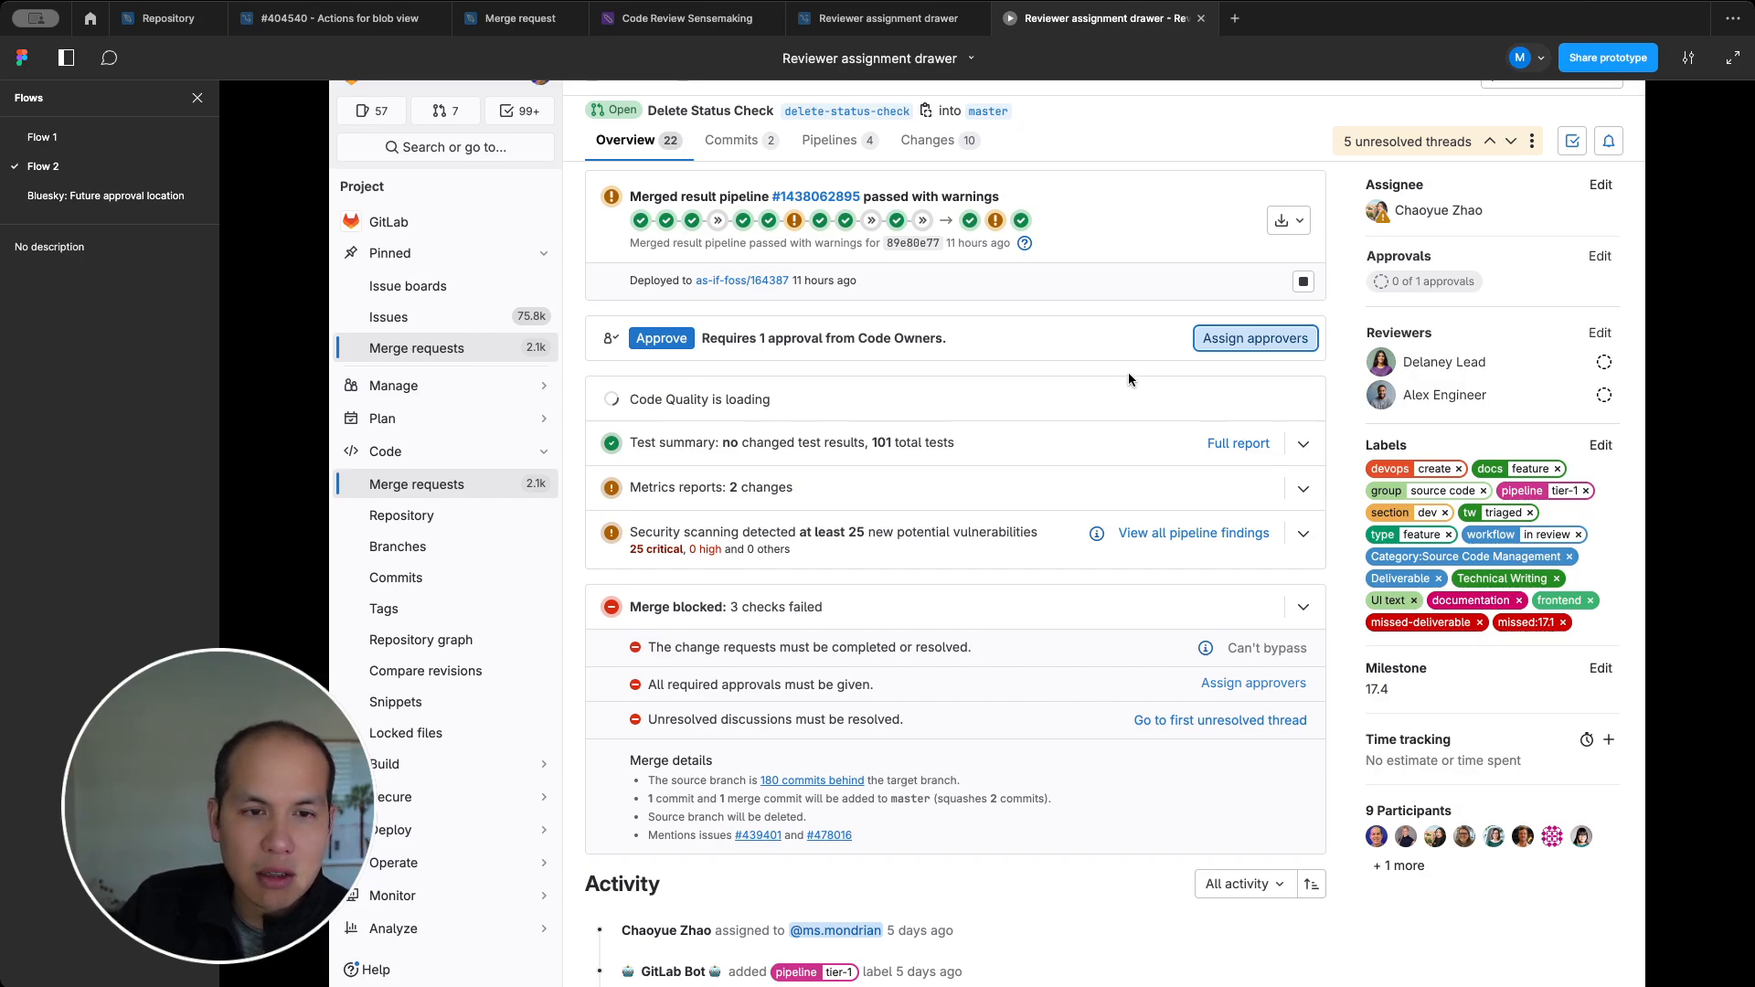
mouse_move(1126, 347)
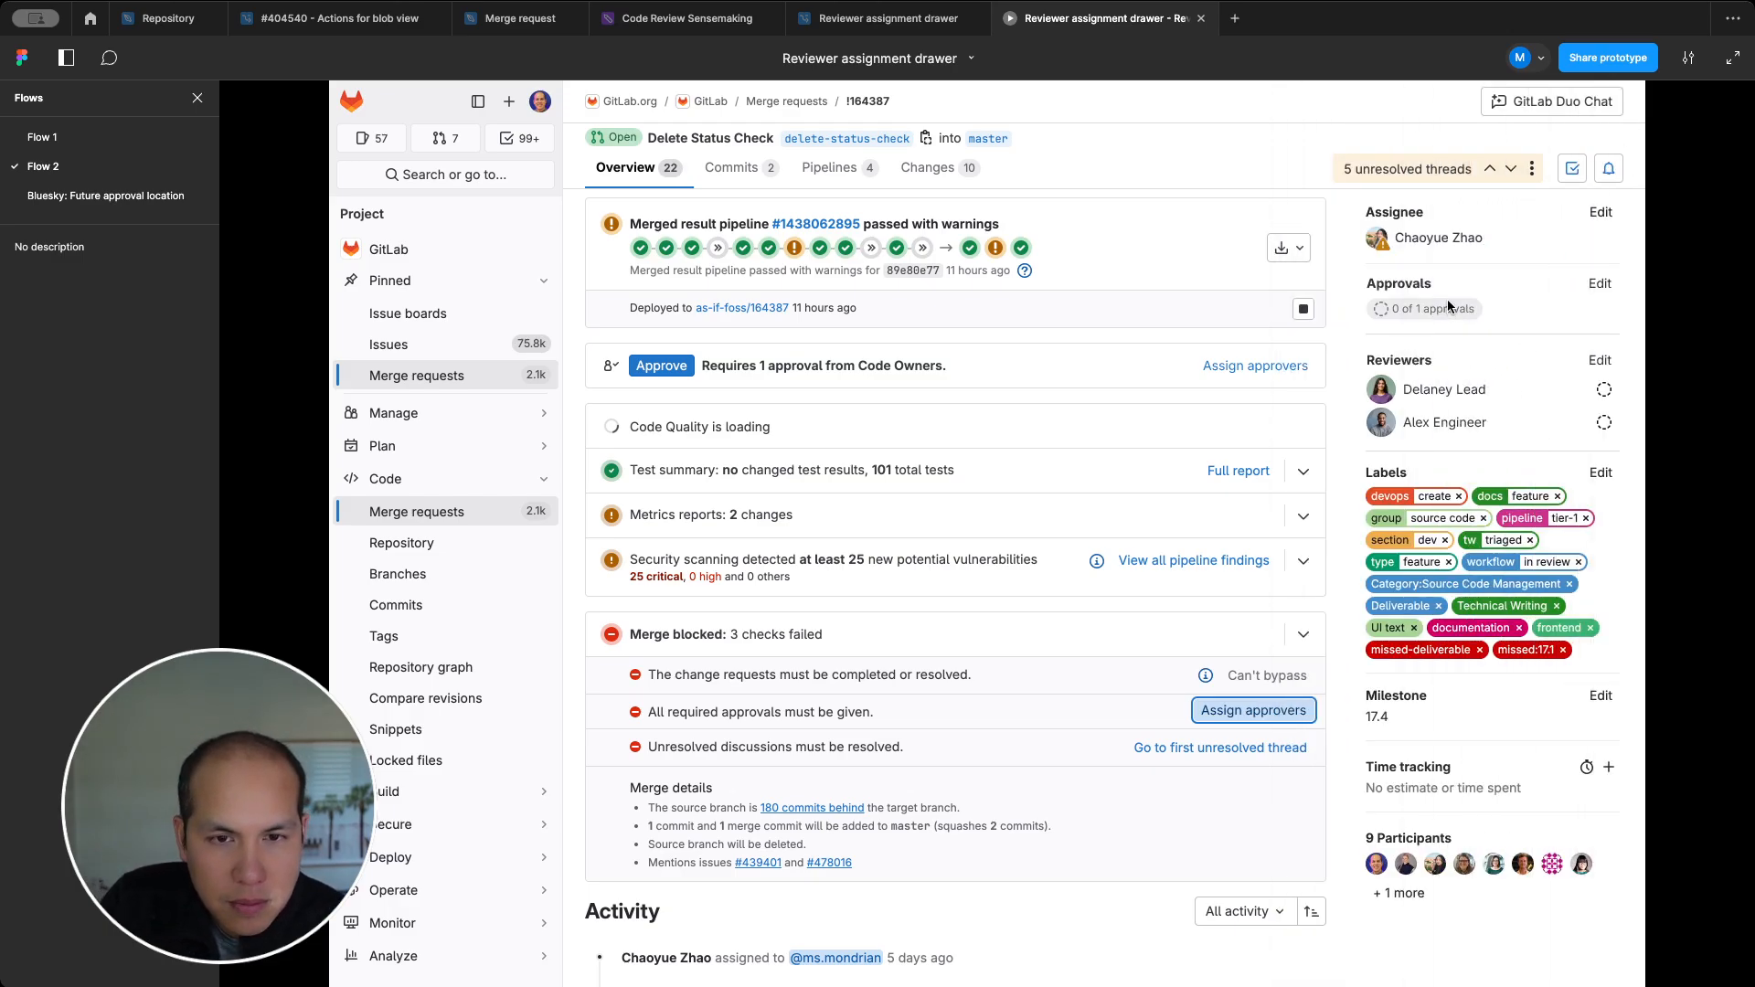
Reveal the Assign approvers drawer via Edit next to Approvals, showing Delaney Lead 0 of 1.
scroll(down, 3)
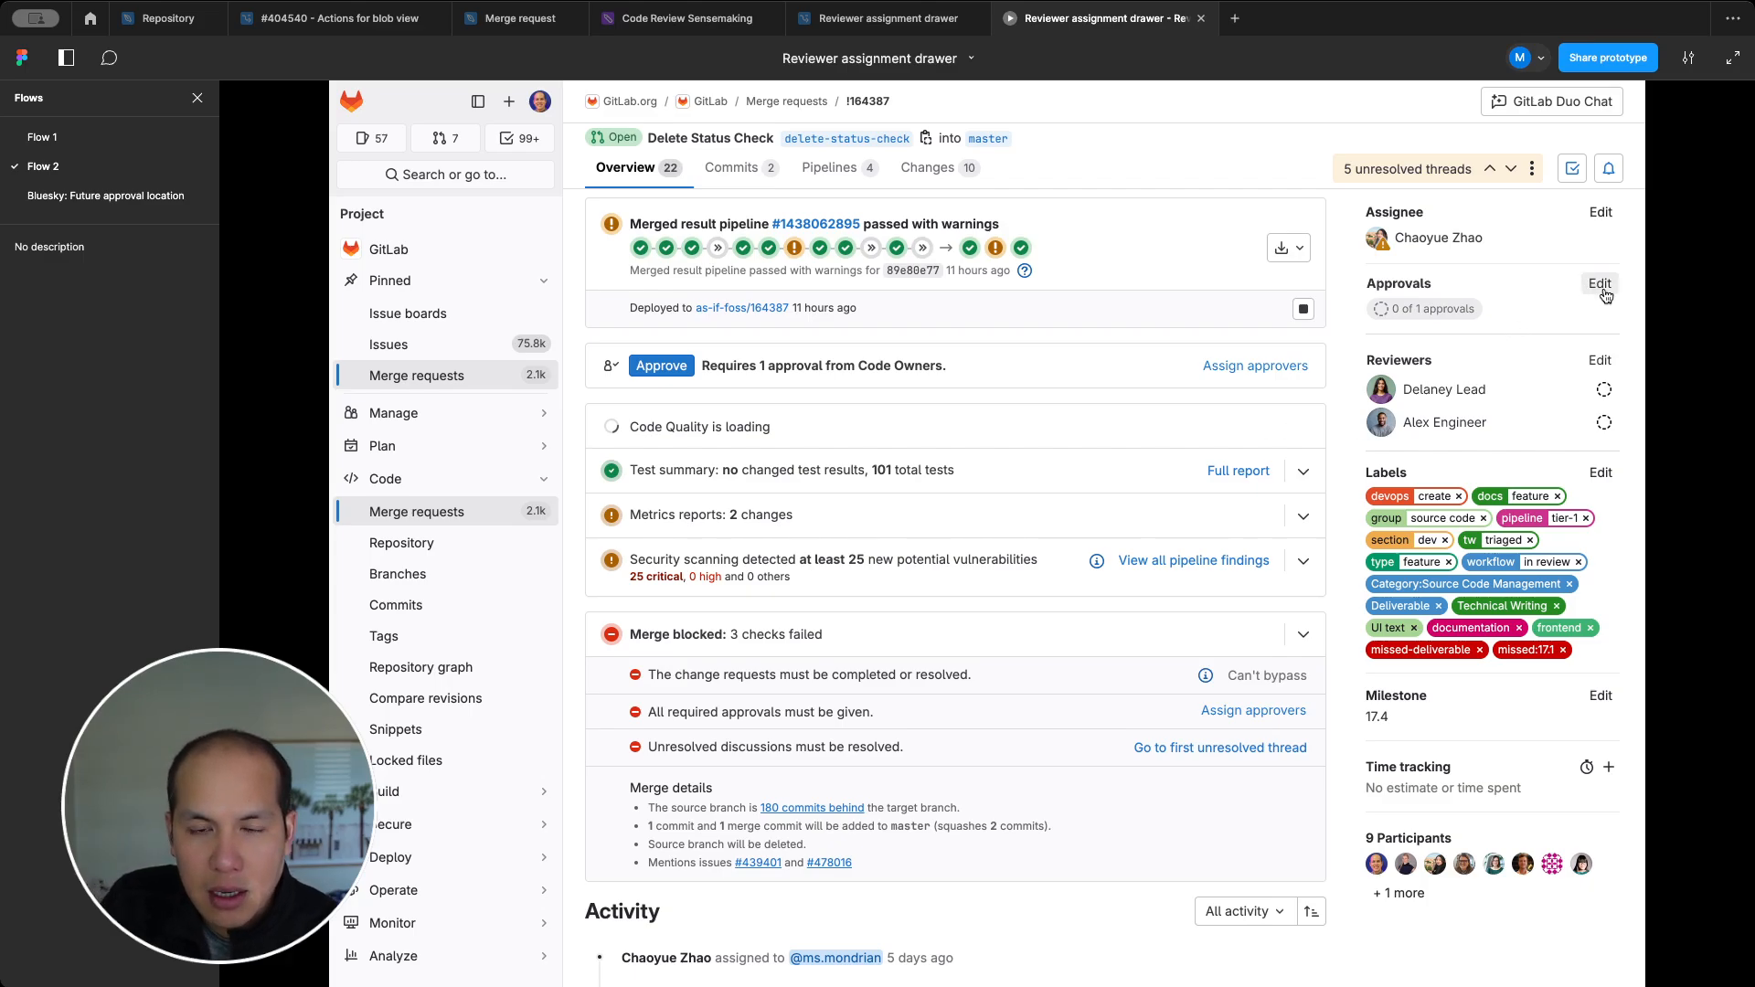
mouse_move(1620, 333)
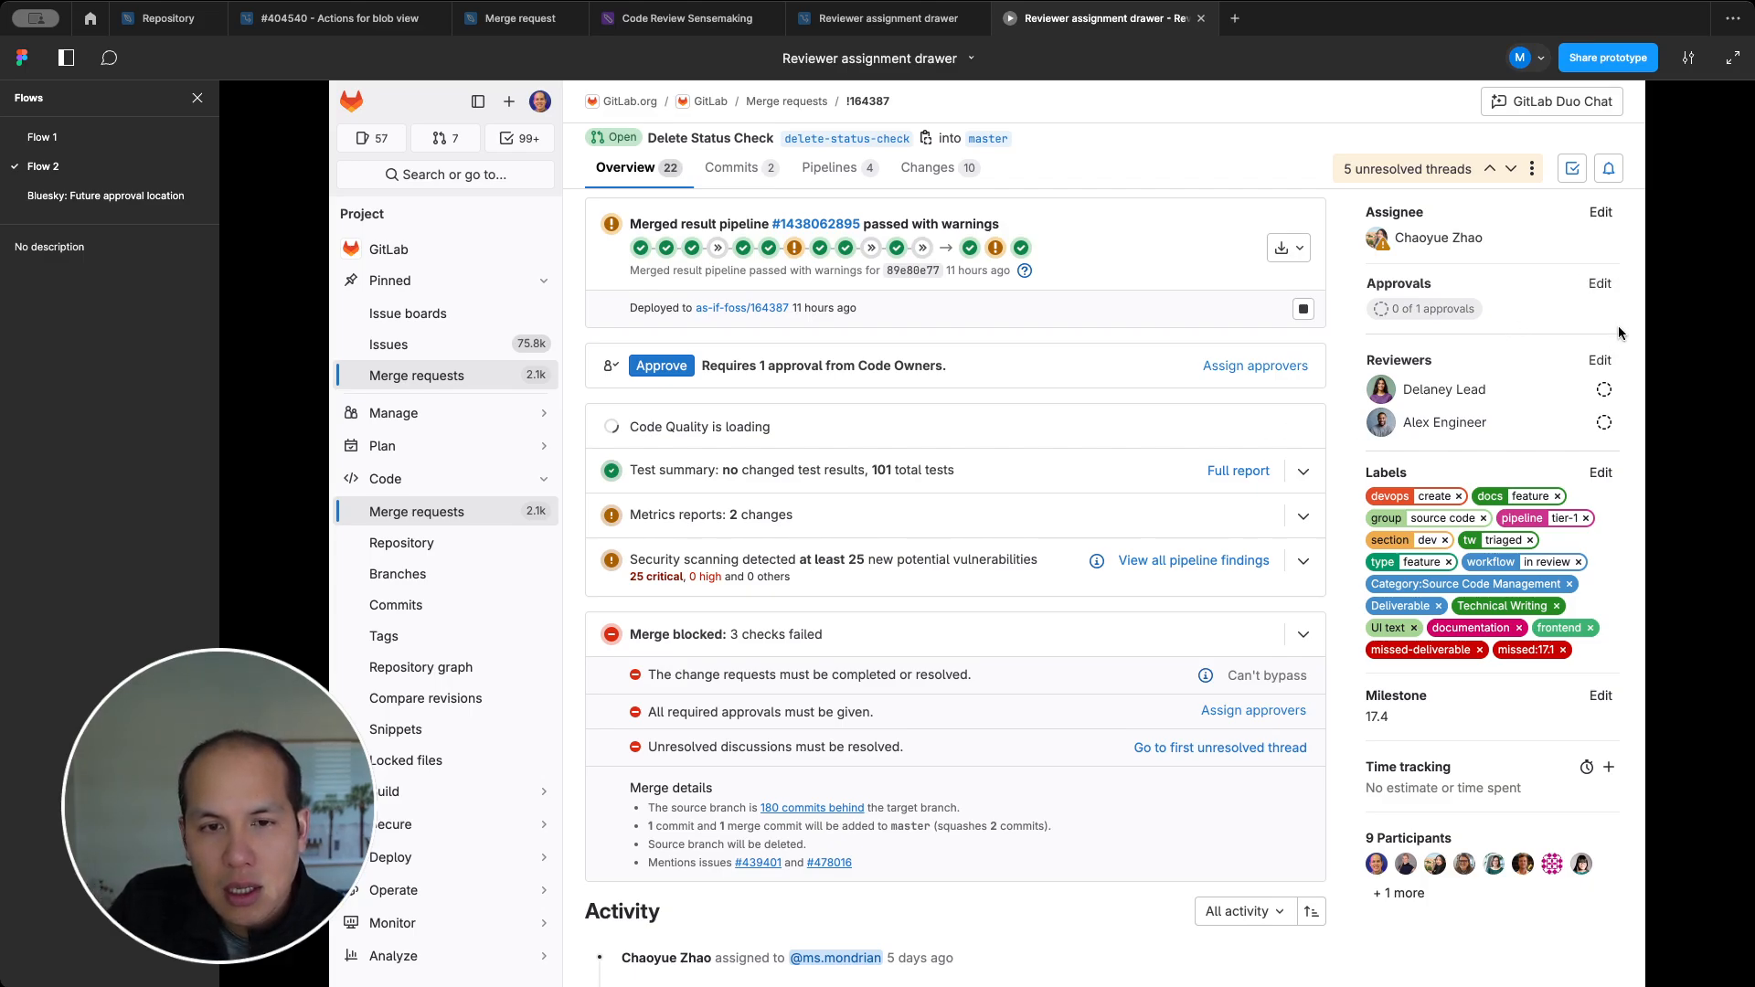
mouse_move(1423, 355)
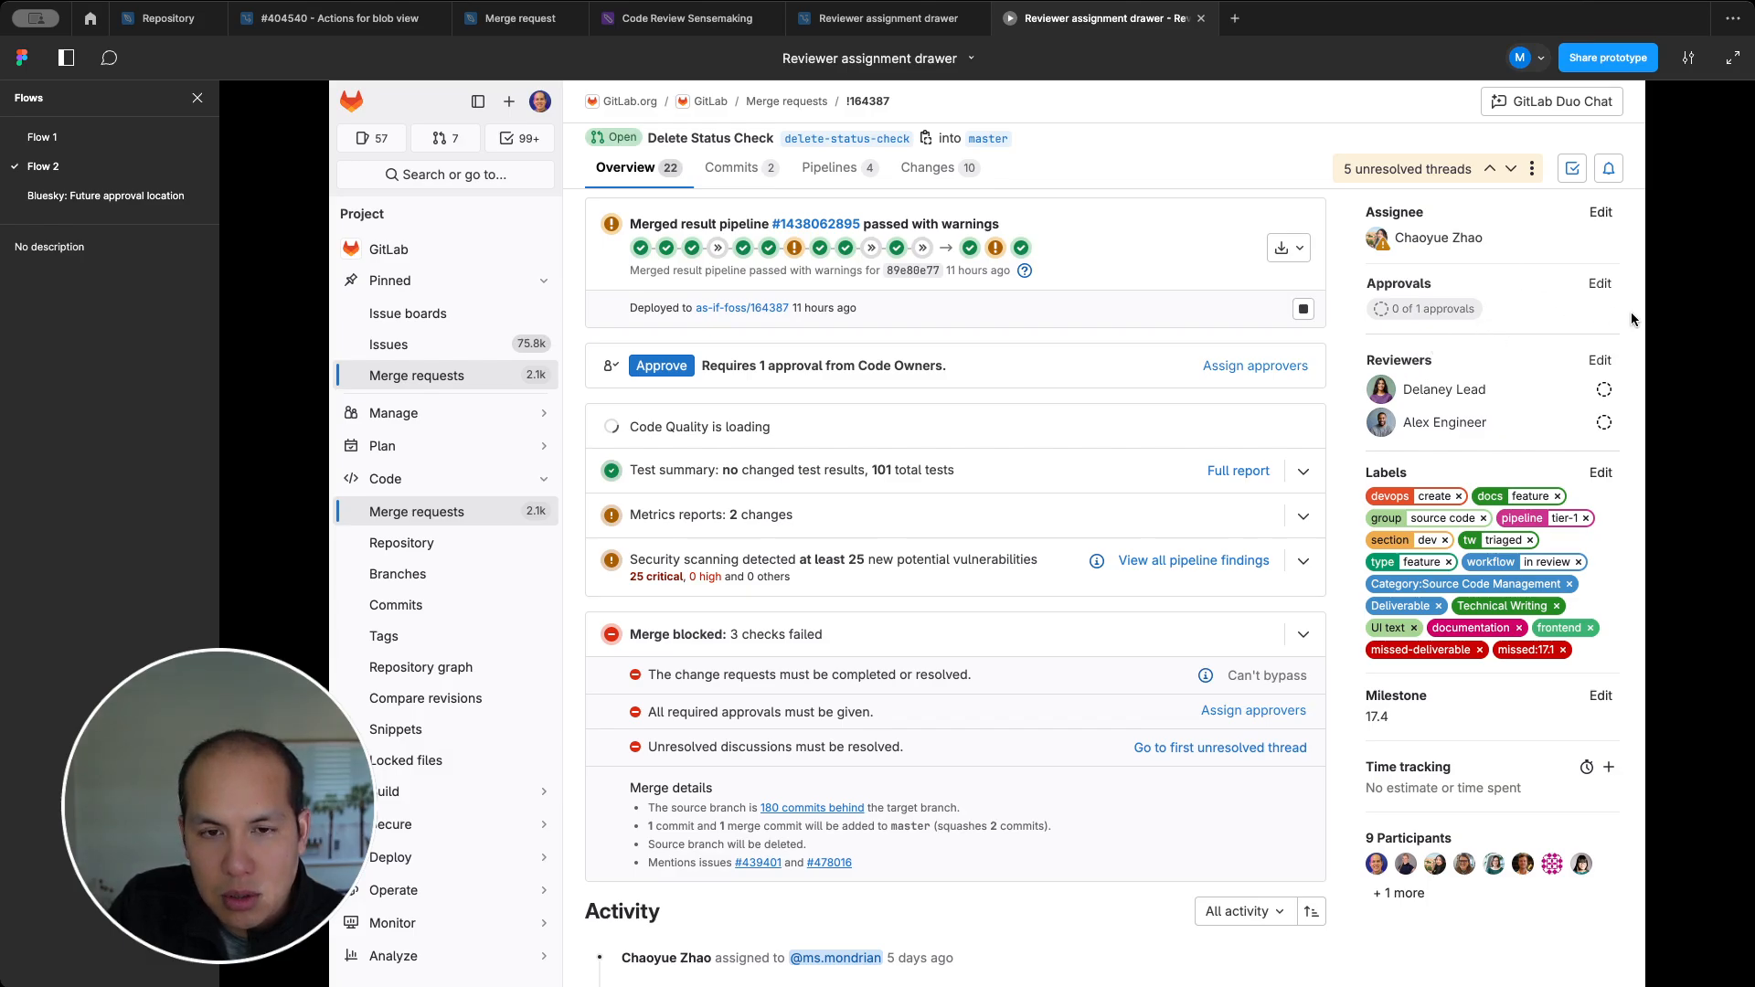
mouse_move(1602, 373)
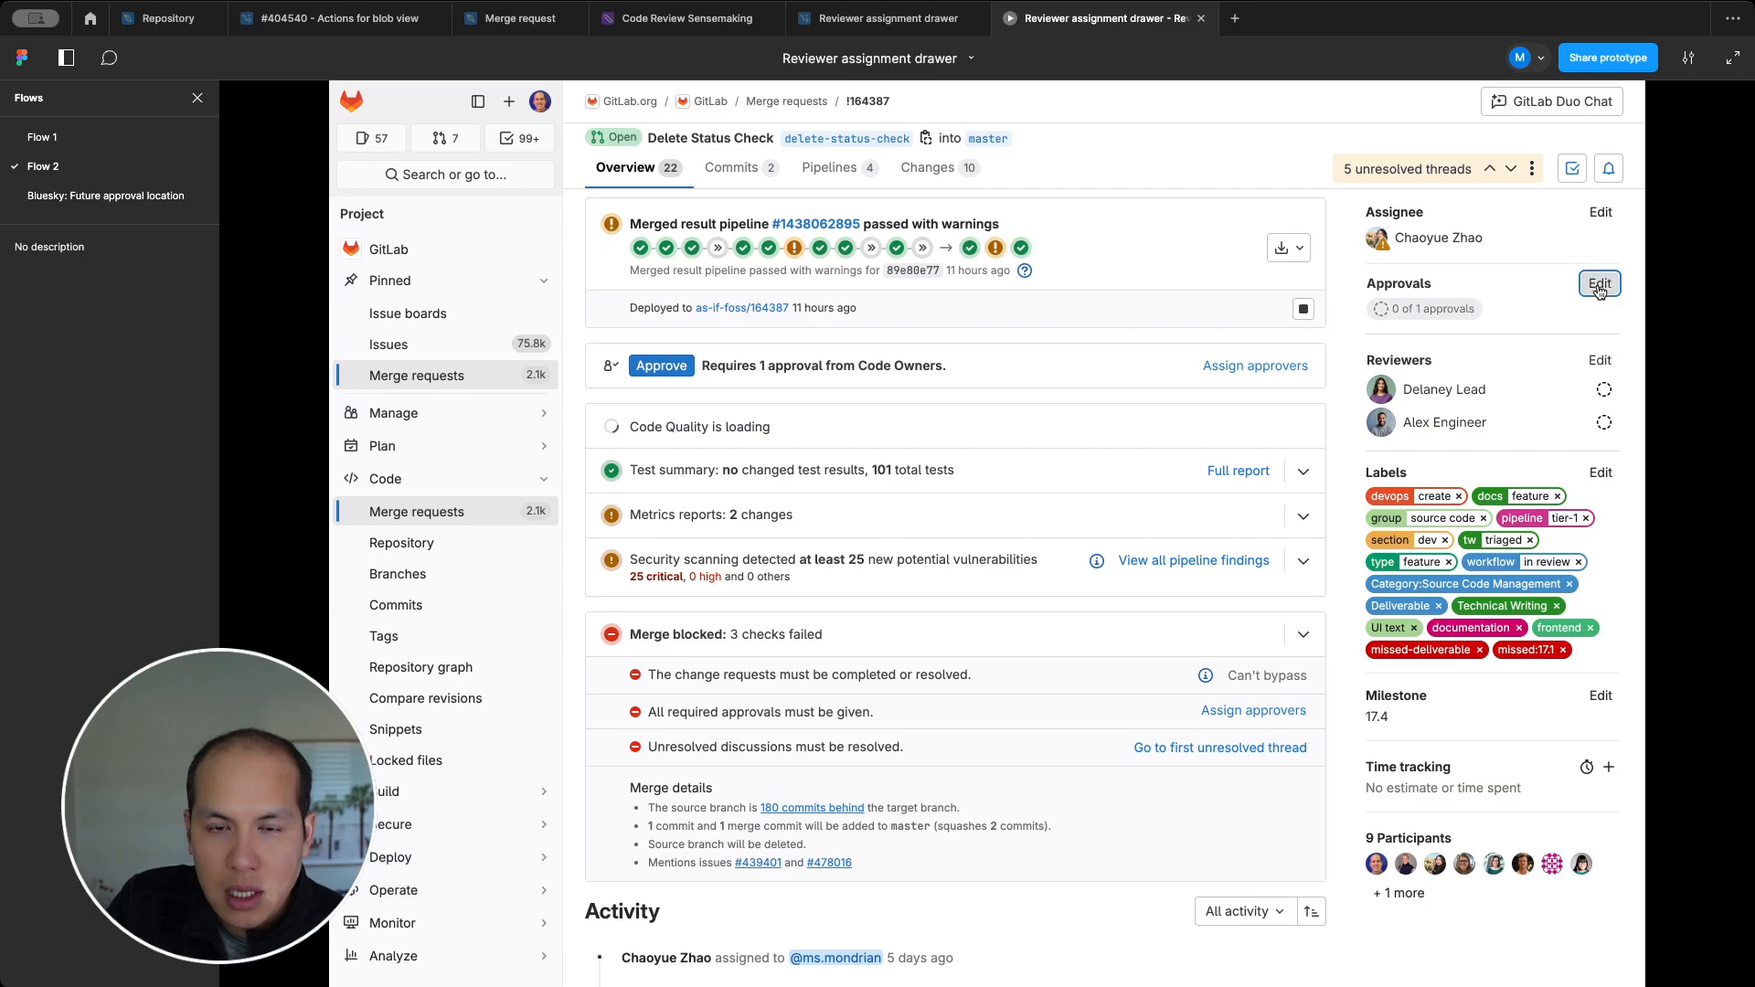
click(1600, 282)
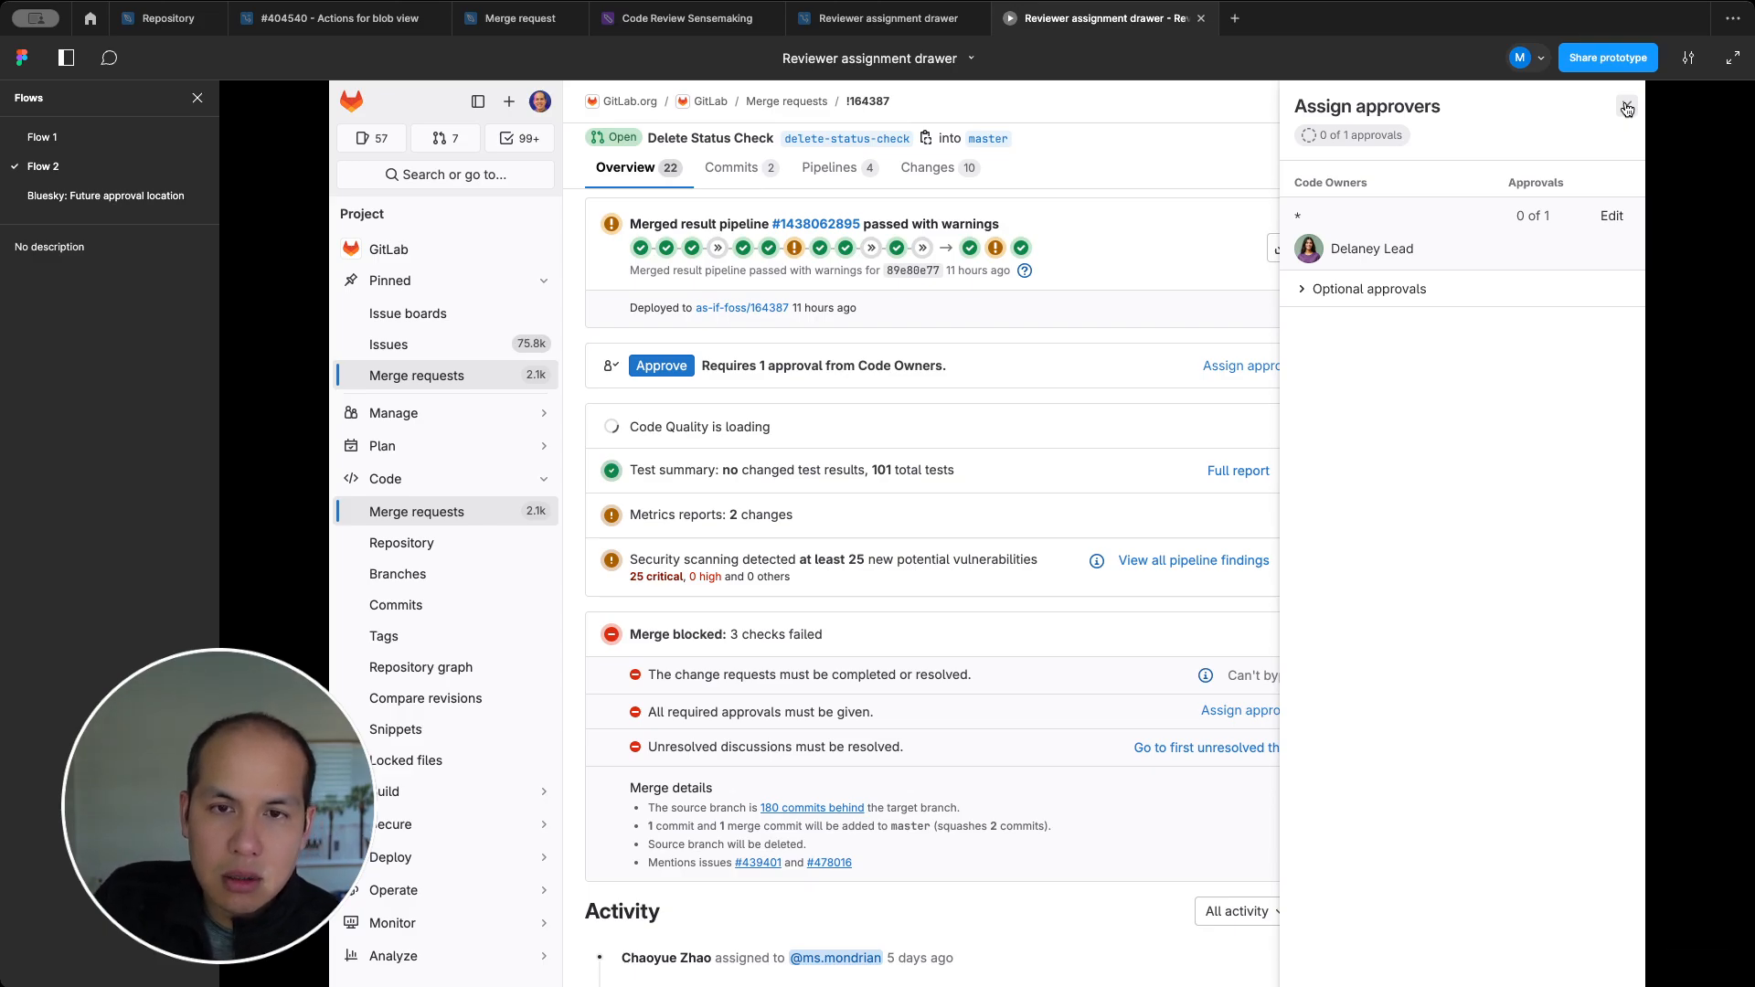
Close the approvers drawer before switching to the Bluesky future approval flow.
click(1627, 108)
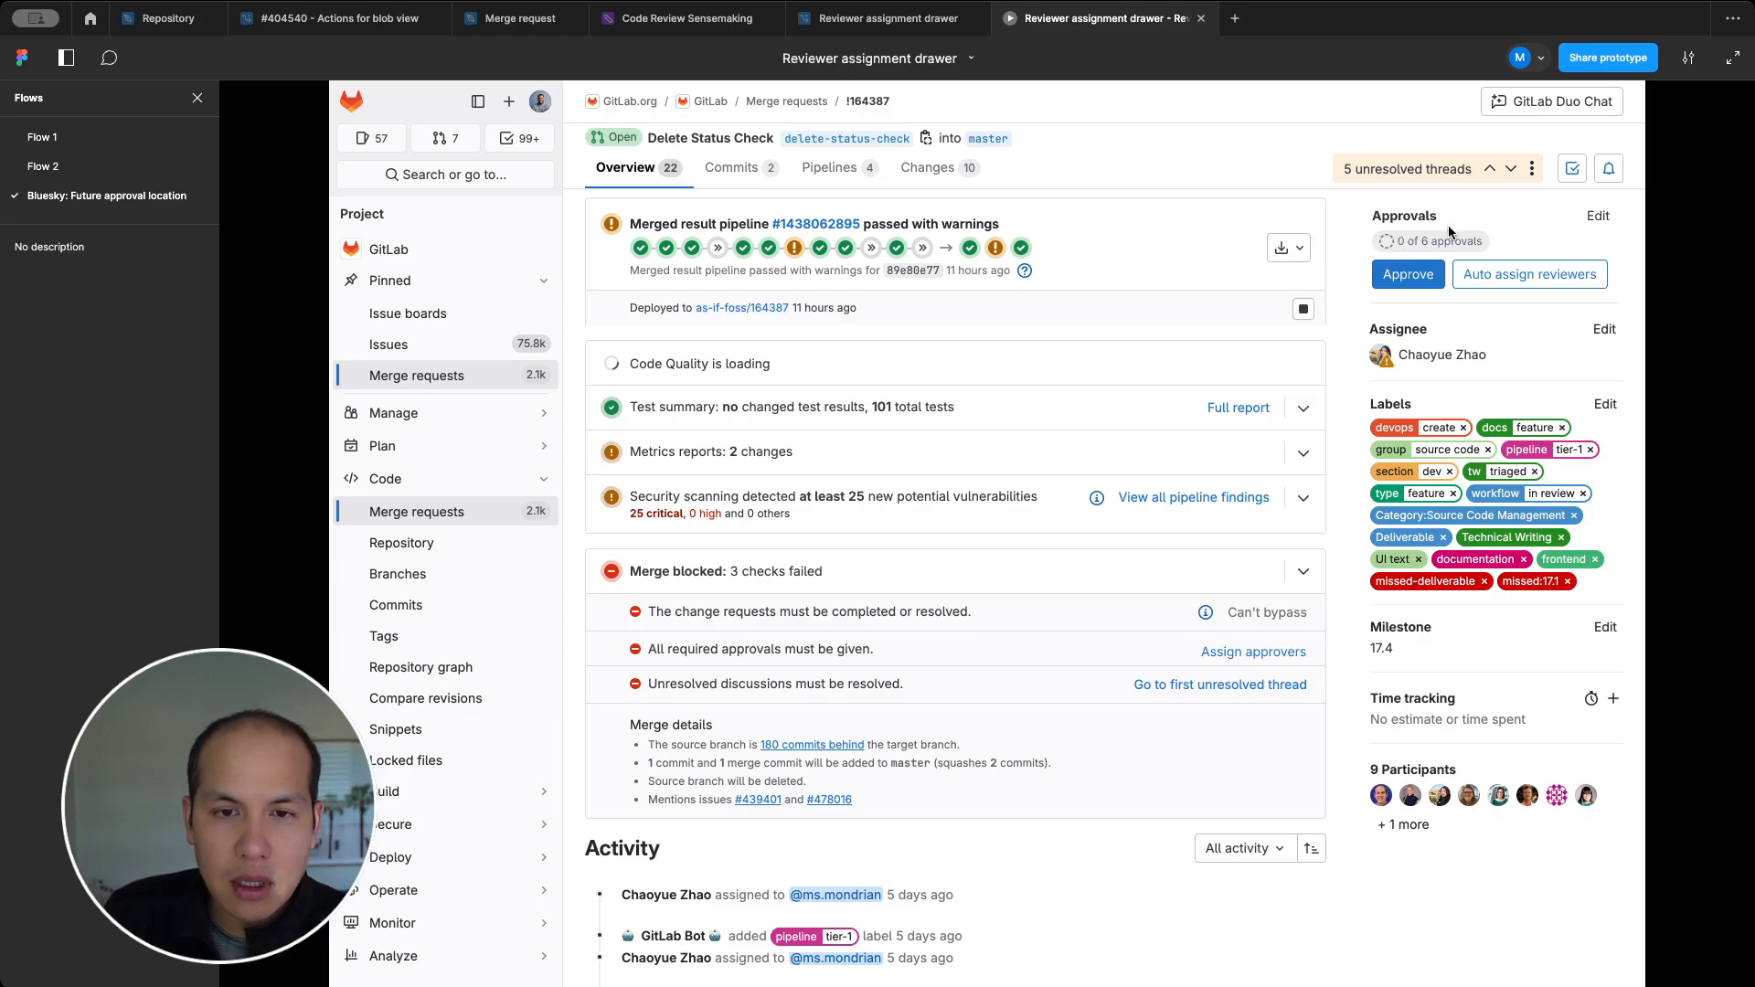
Auto-assign reviewers so Delaney Lead, Alex Engineer, Rachel Manager and Daphne Data are pending.
click(1530, 275)
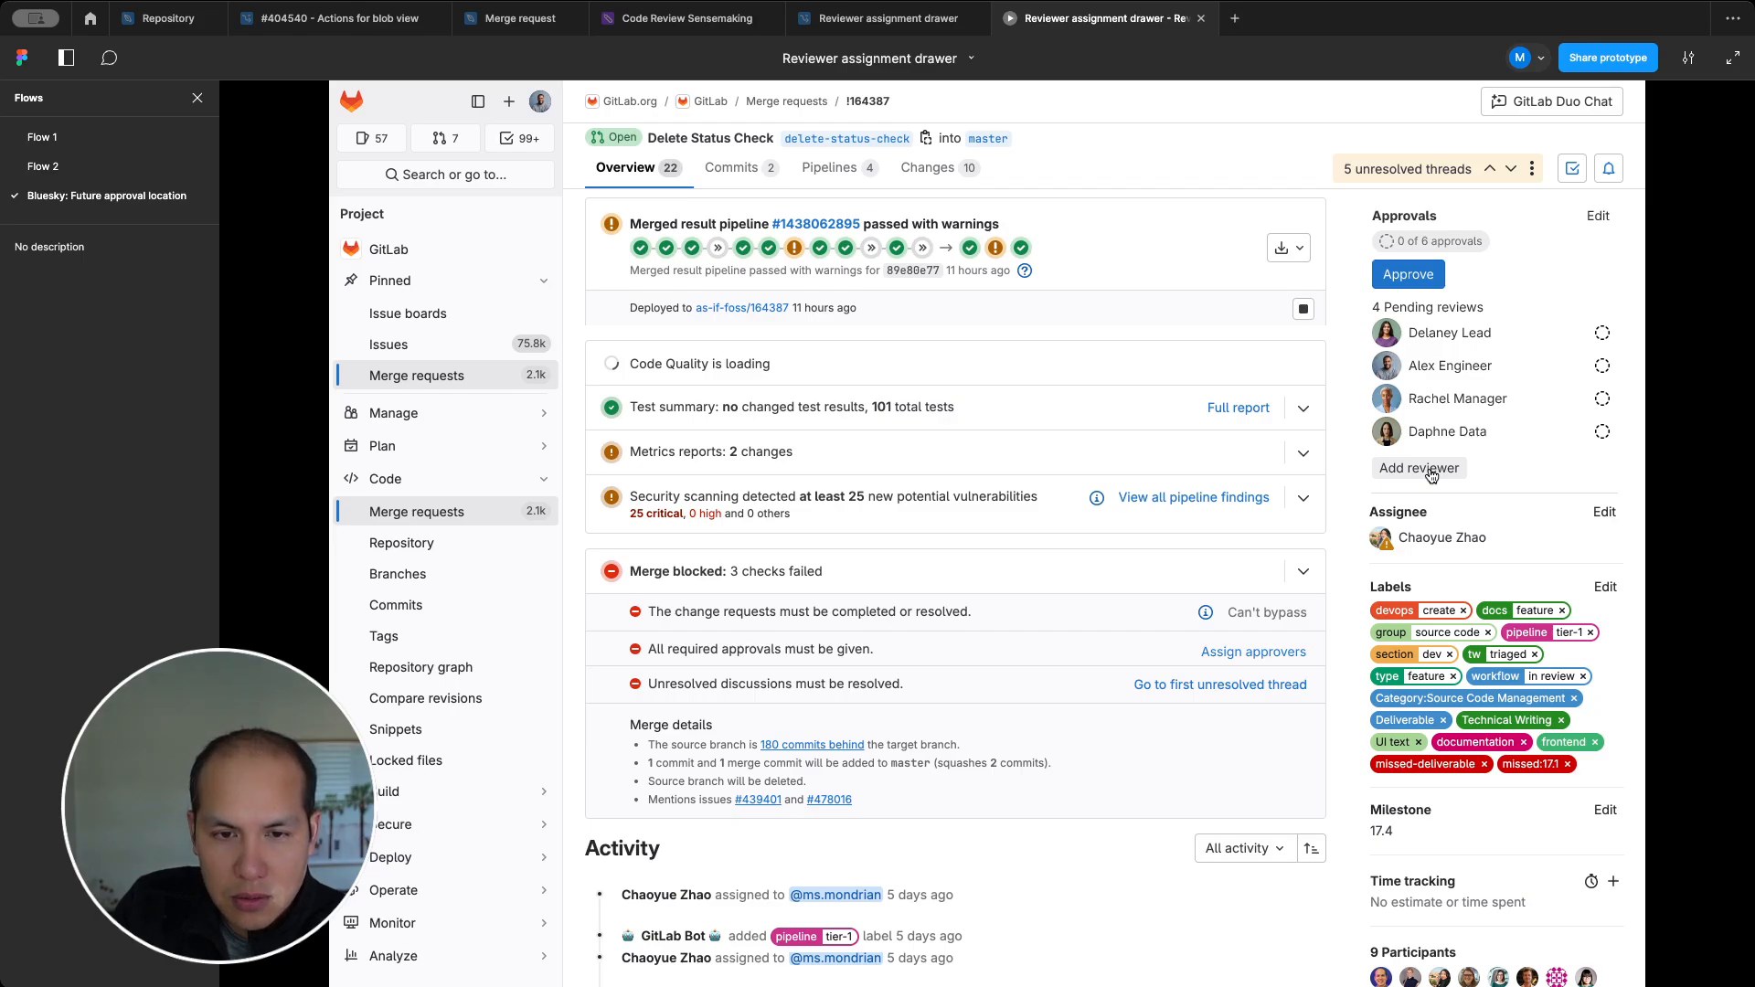
mouse_move(1521, 466)
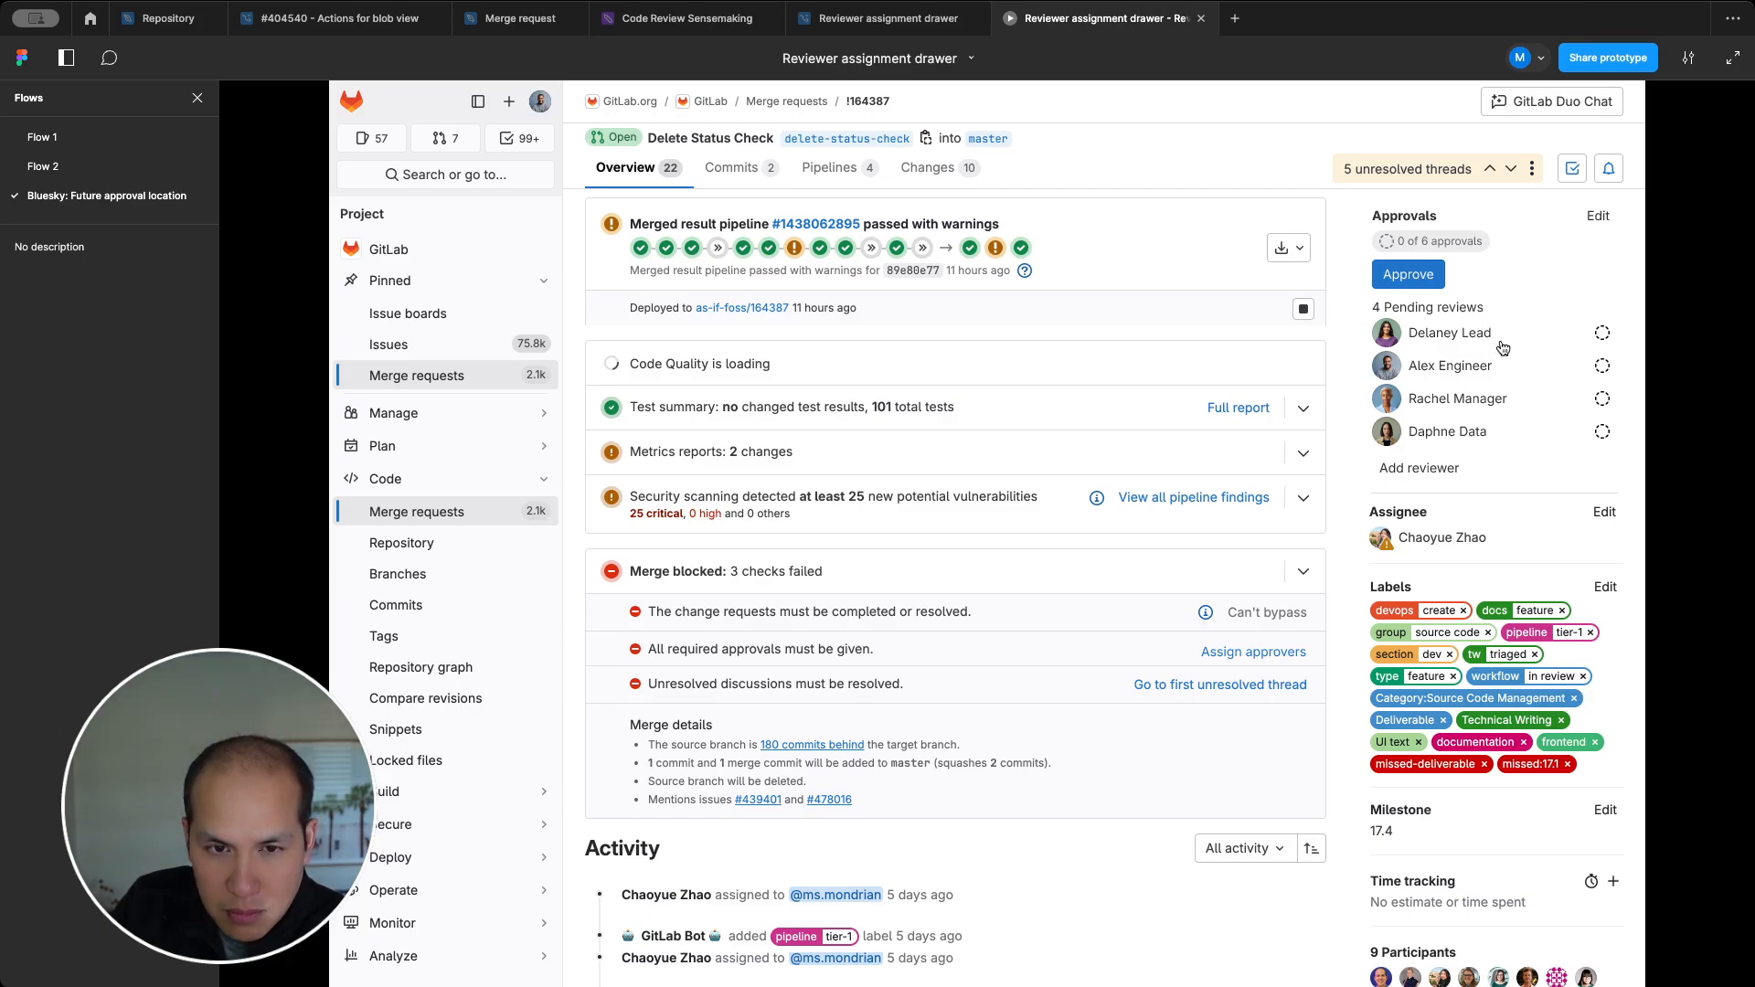
mouse_move(1510, 263)
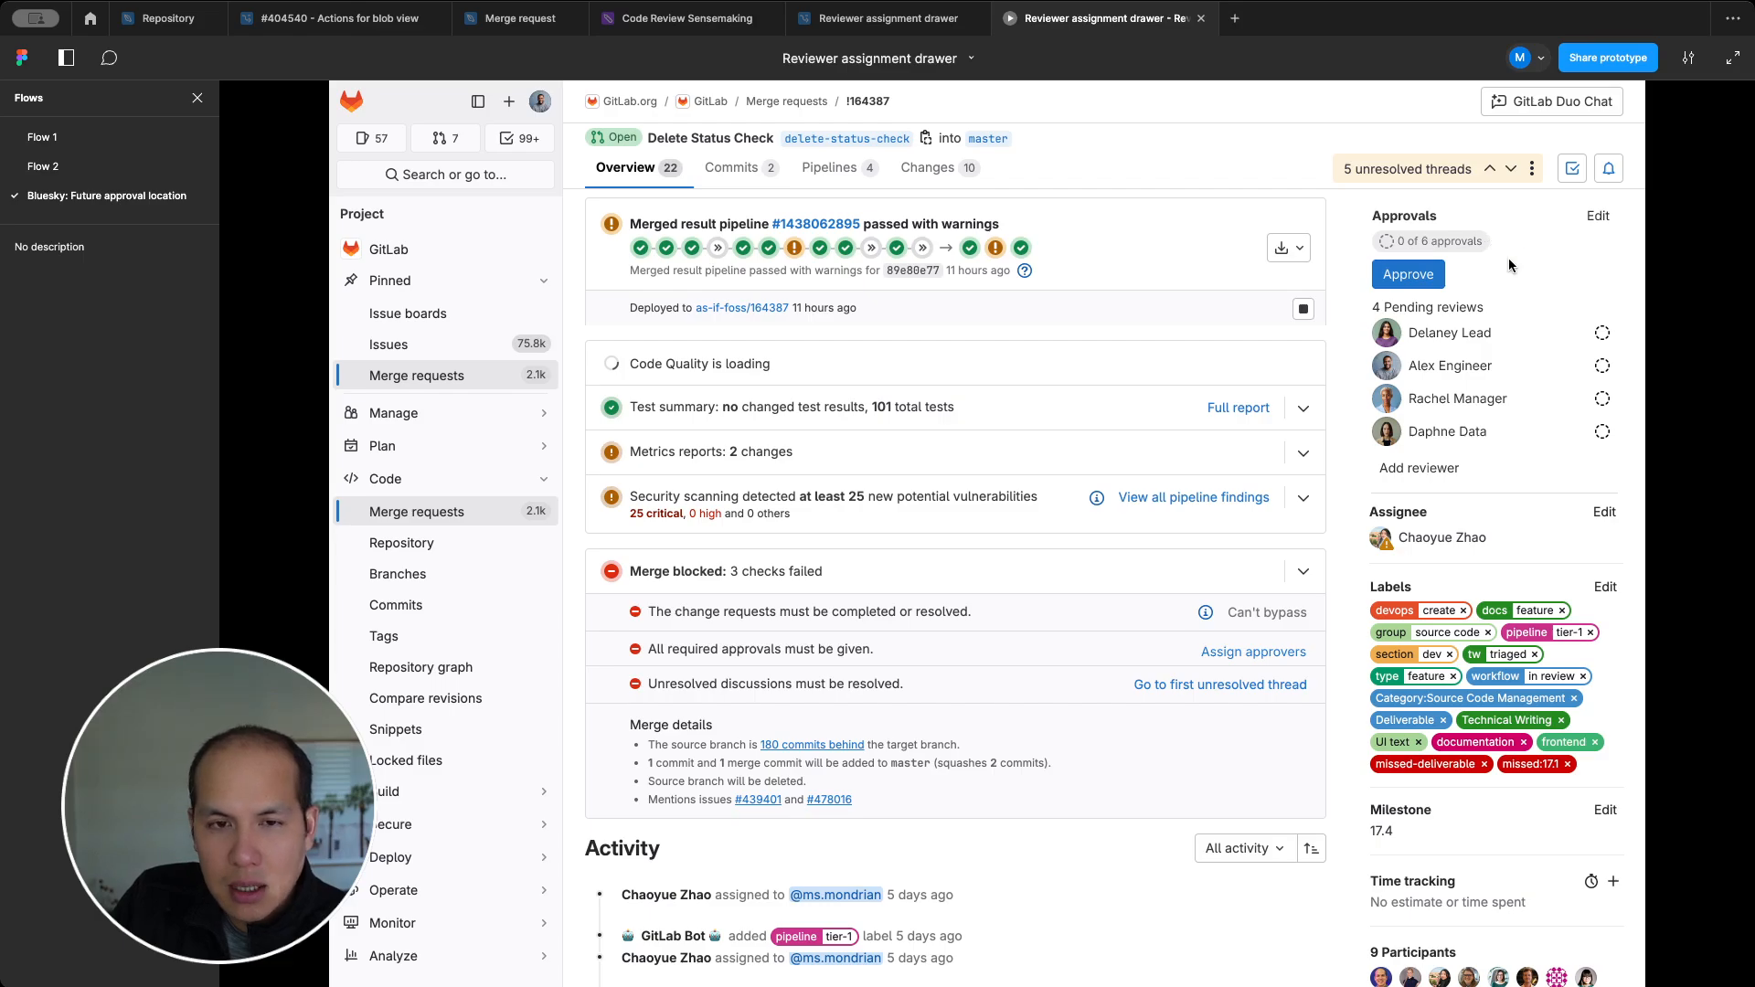
mouse_move(1415, 248)
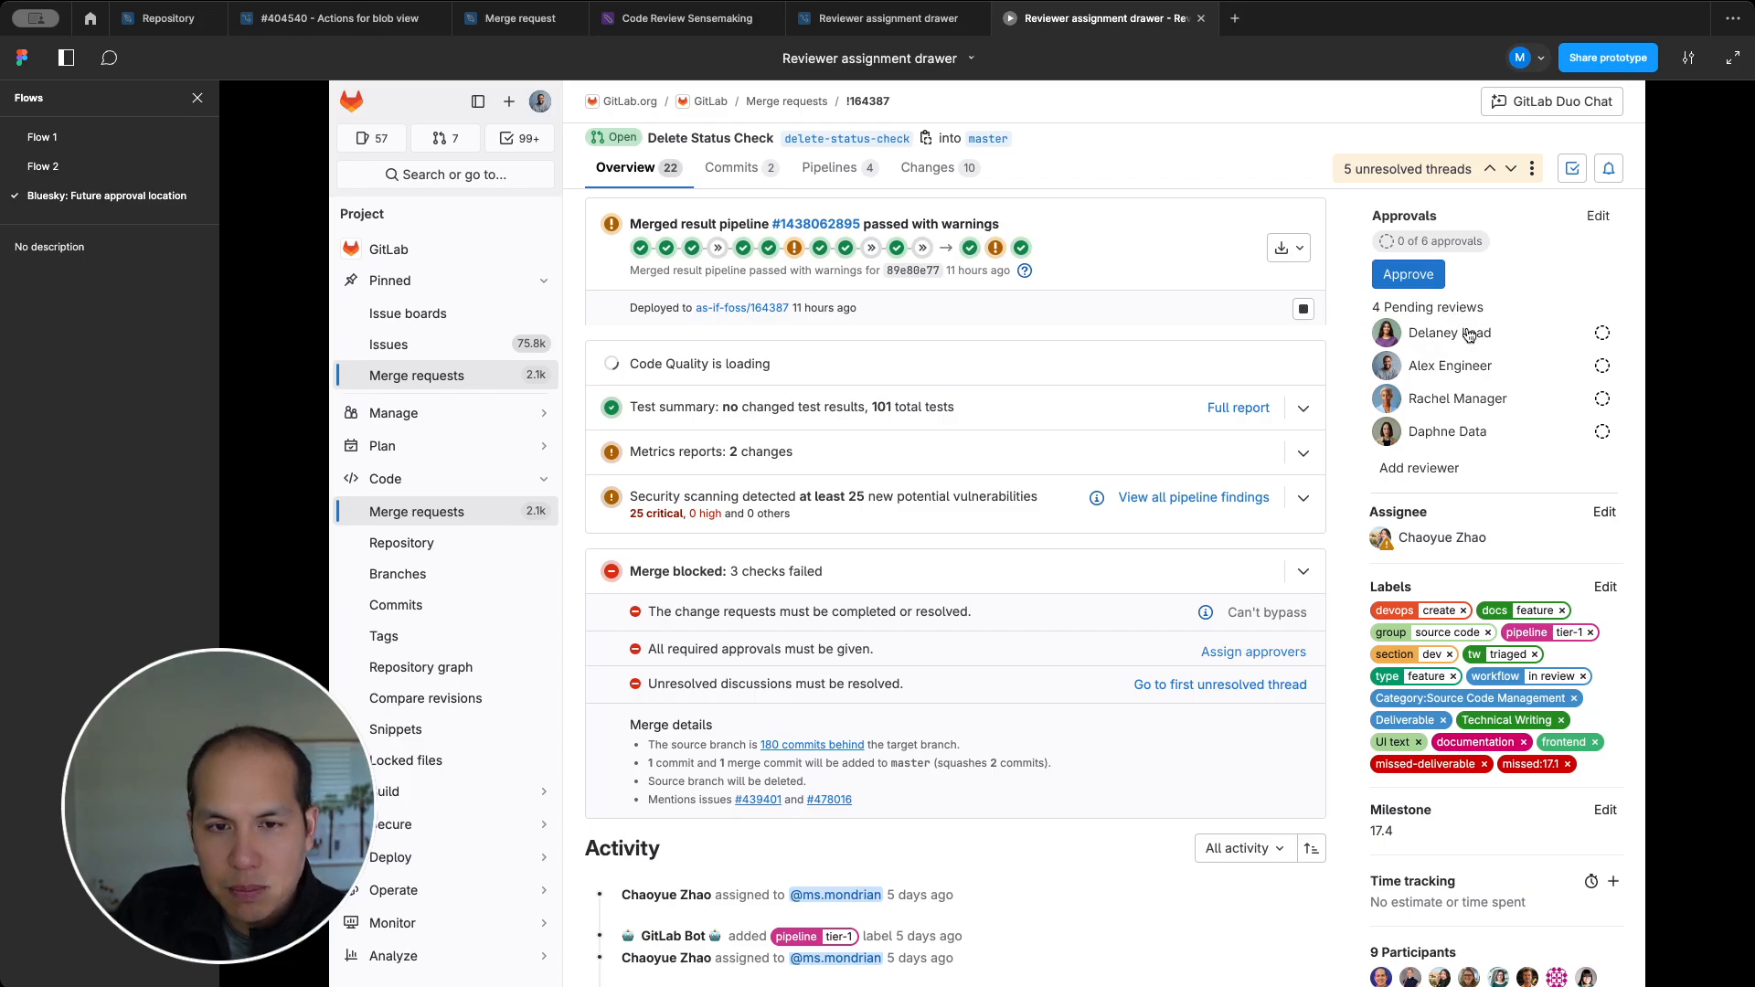
mouse_move(1598, 215)
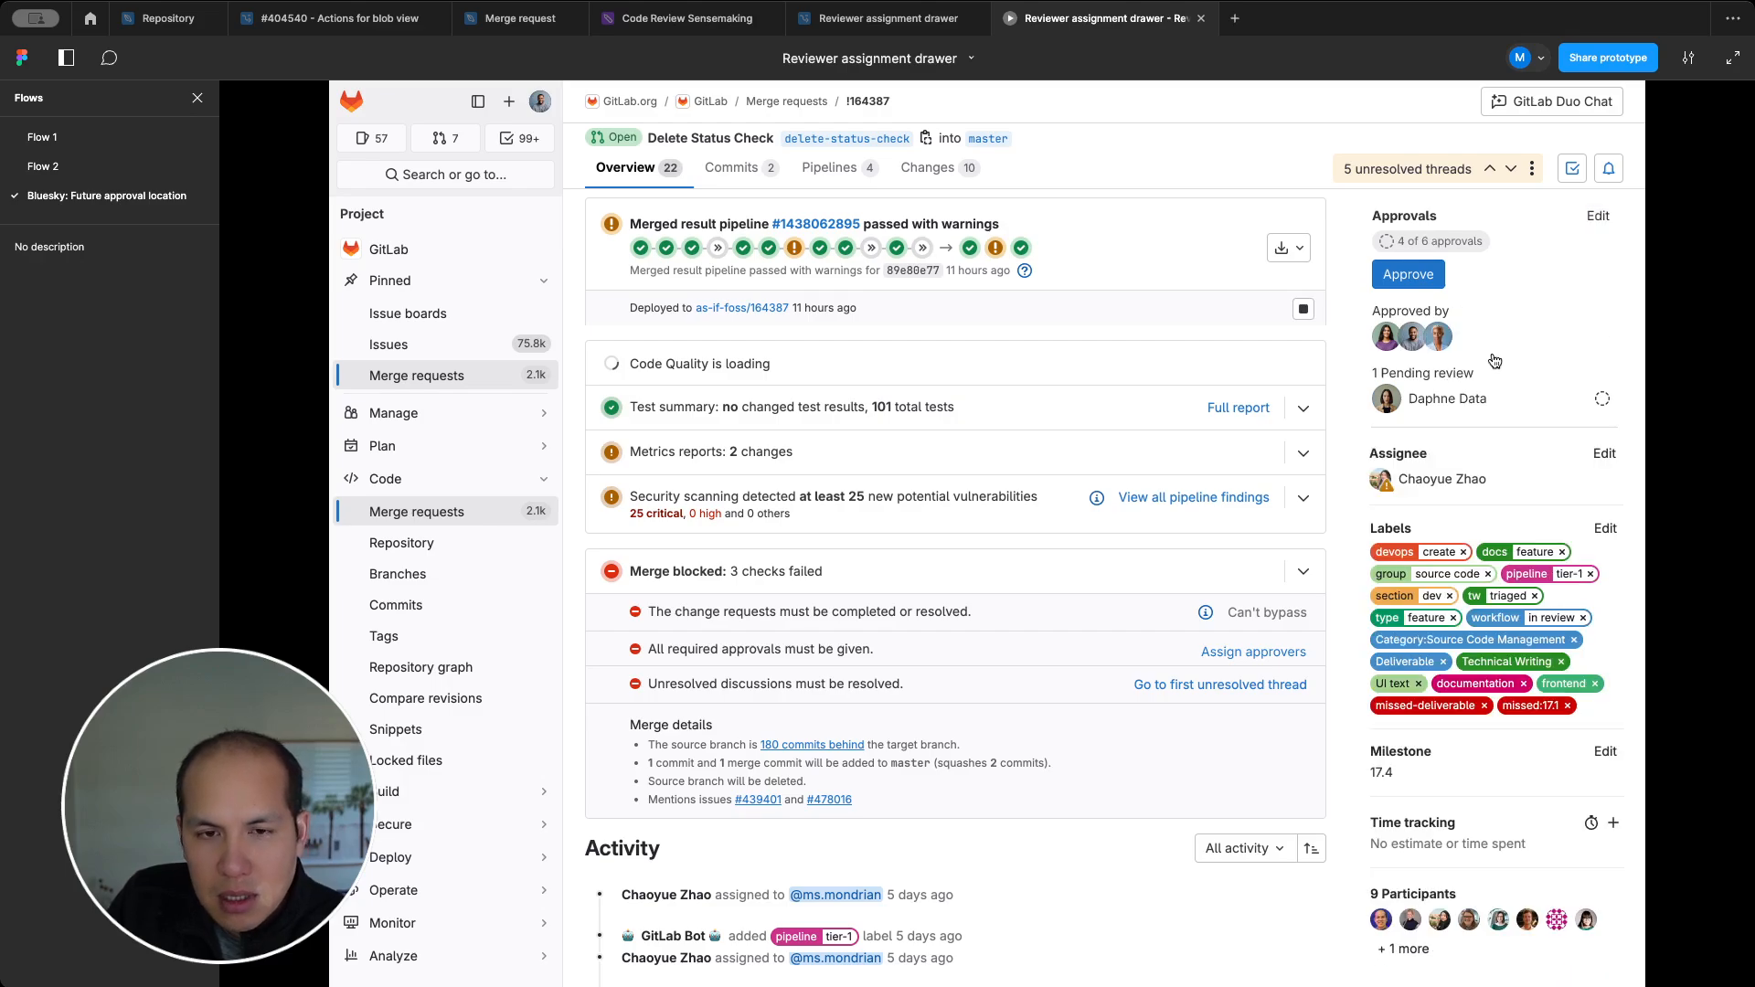
mouse_move(1486, 343)
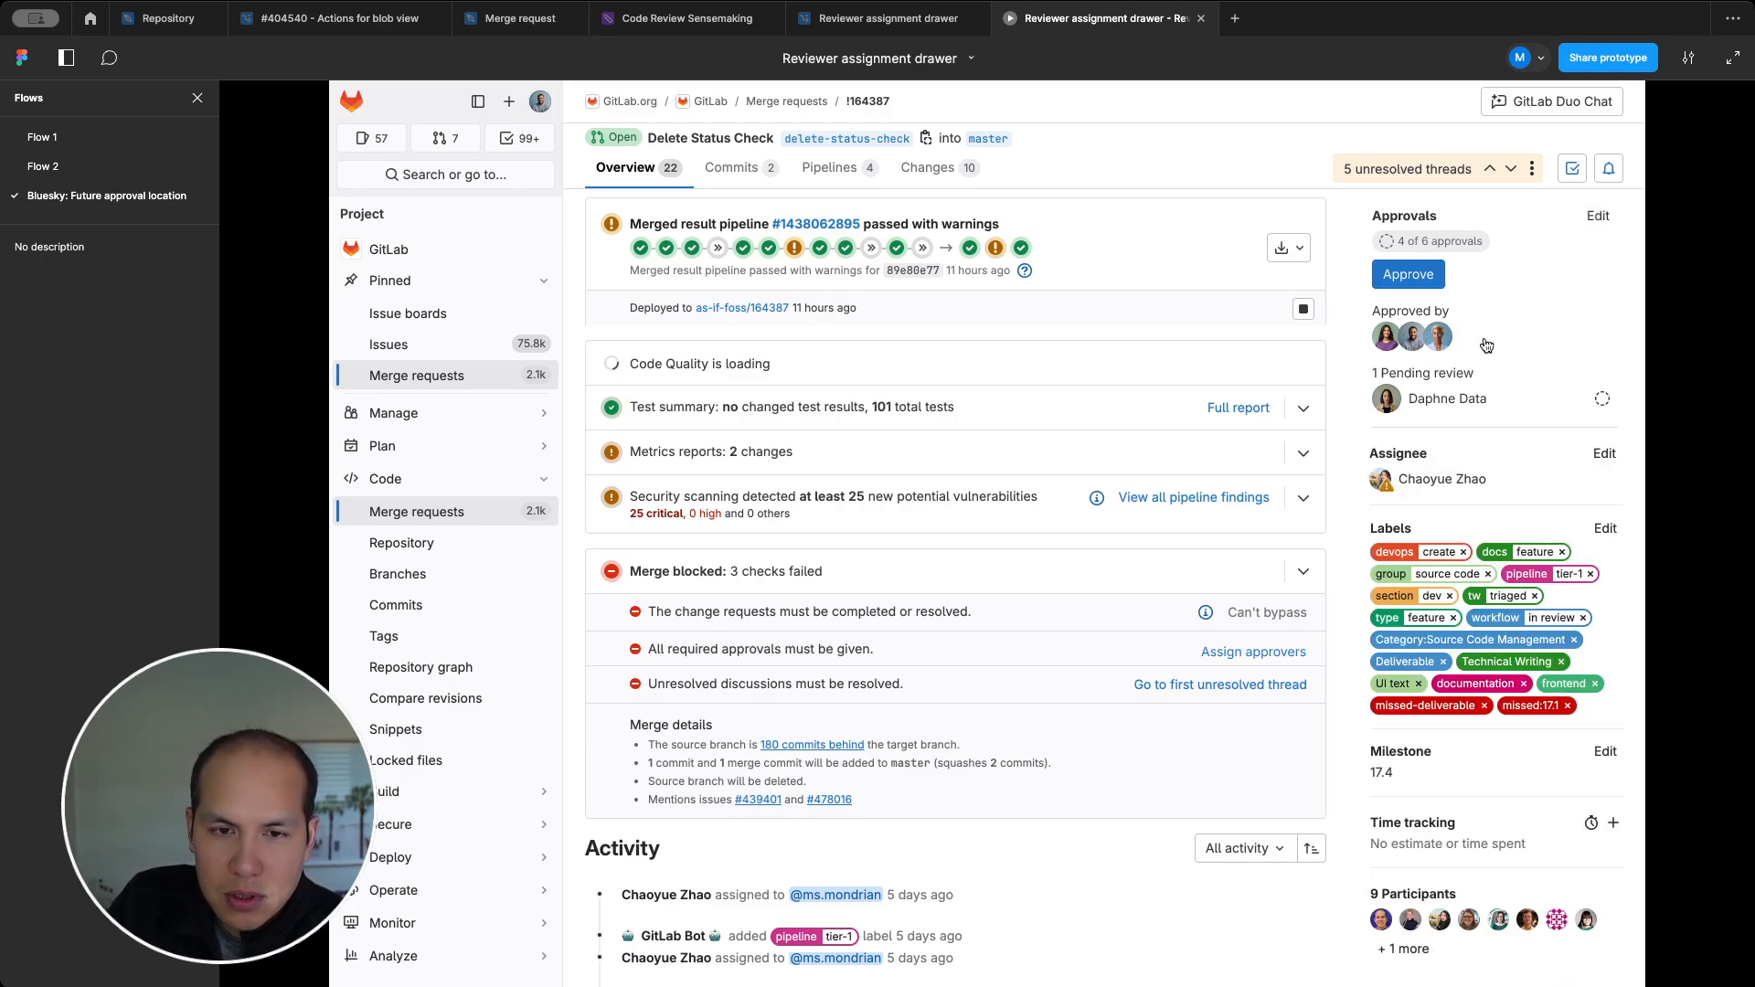
mouse_move(1470, 409)
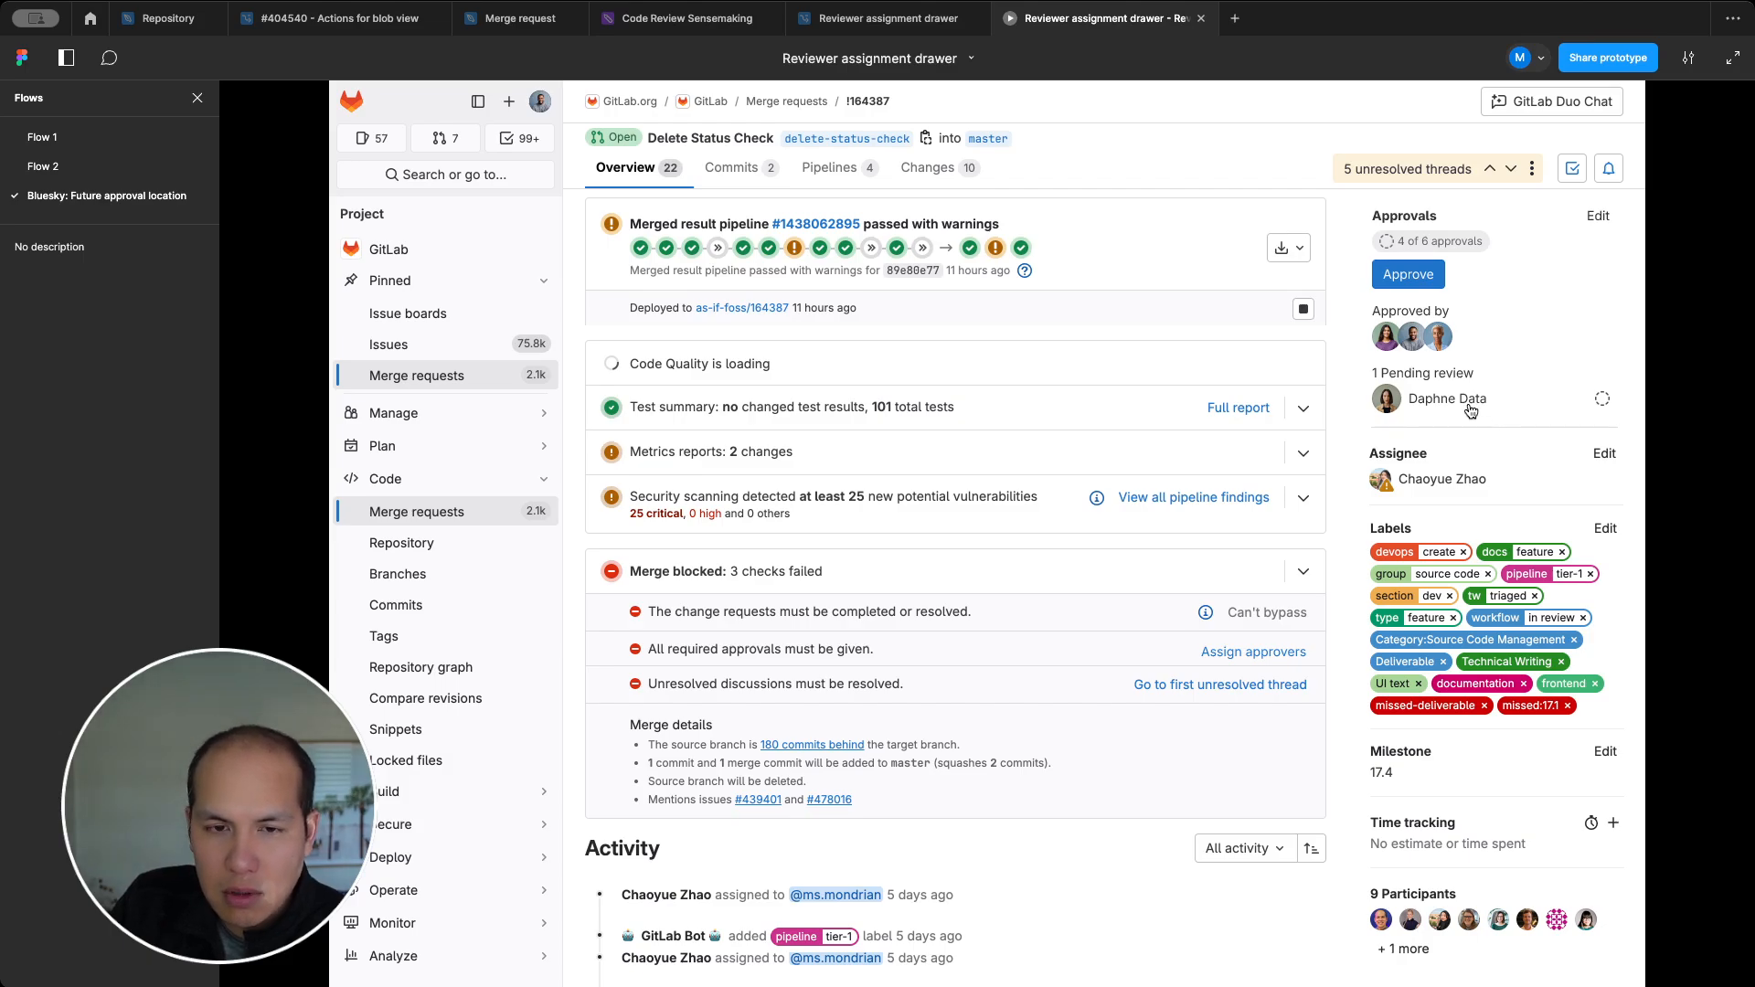
Show the detailed approval rules drawer with Code Owners and 4 of 6 approvals met.
click(1253, 651)
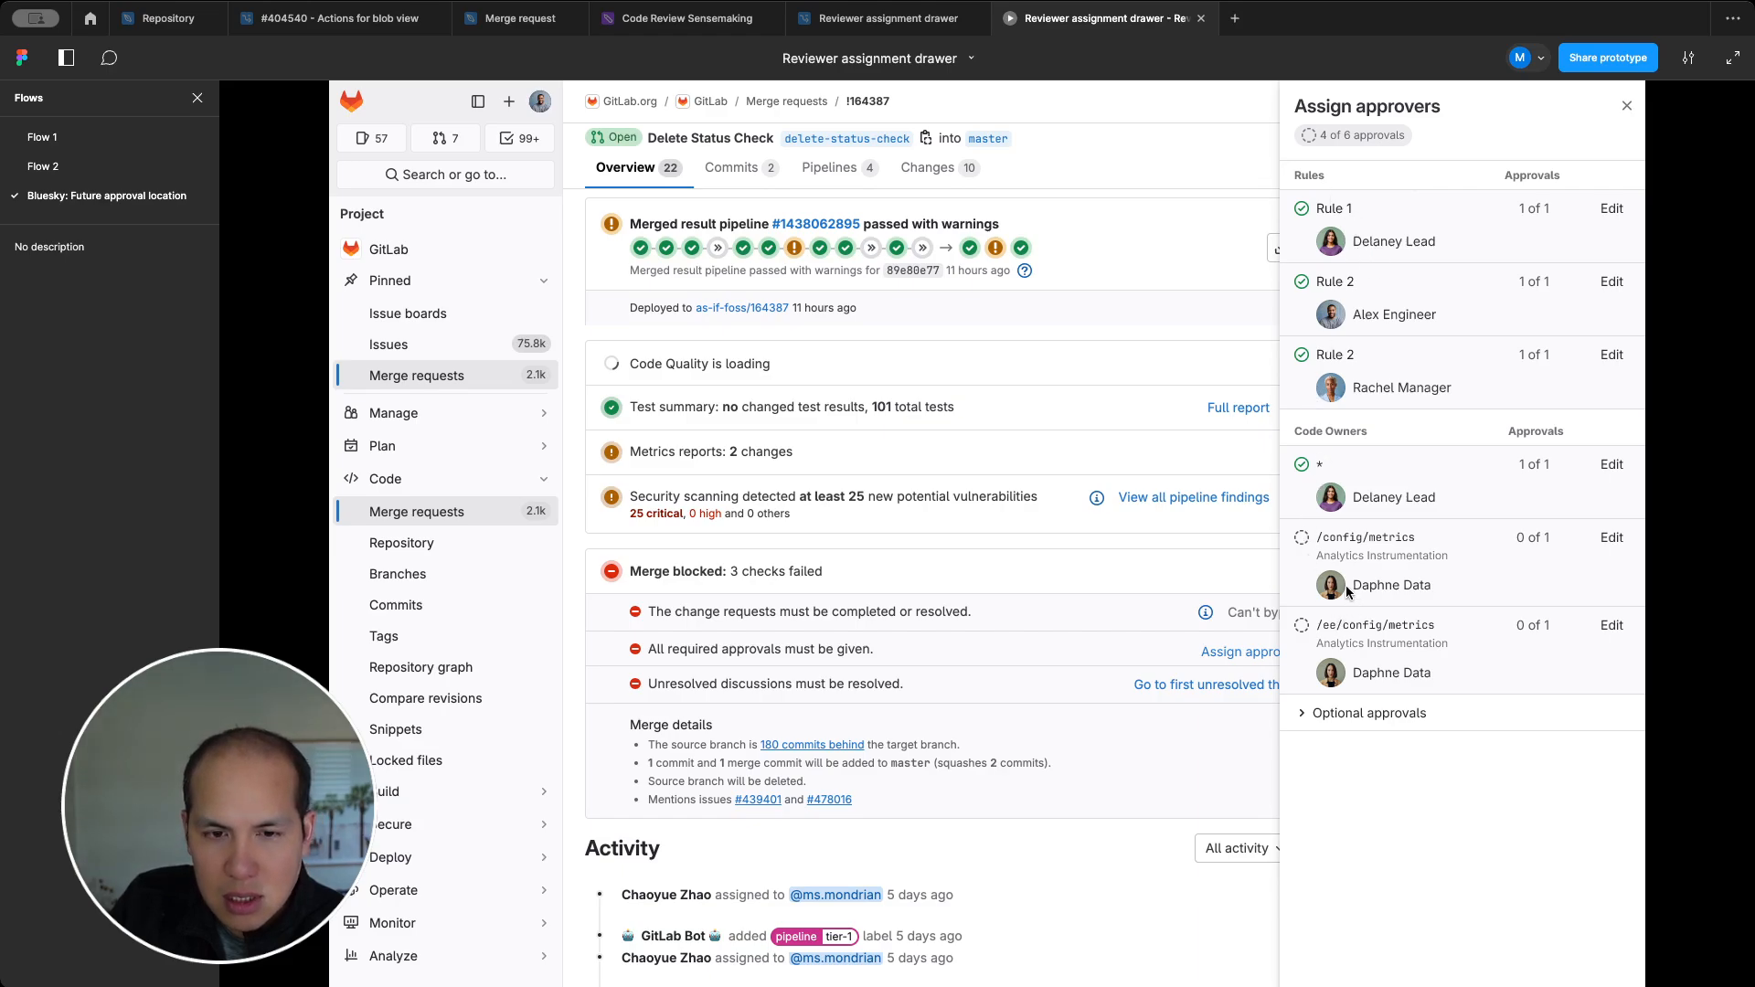
mouse_move(1390, 596)
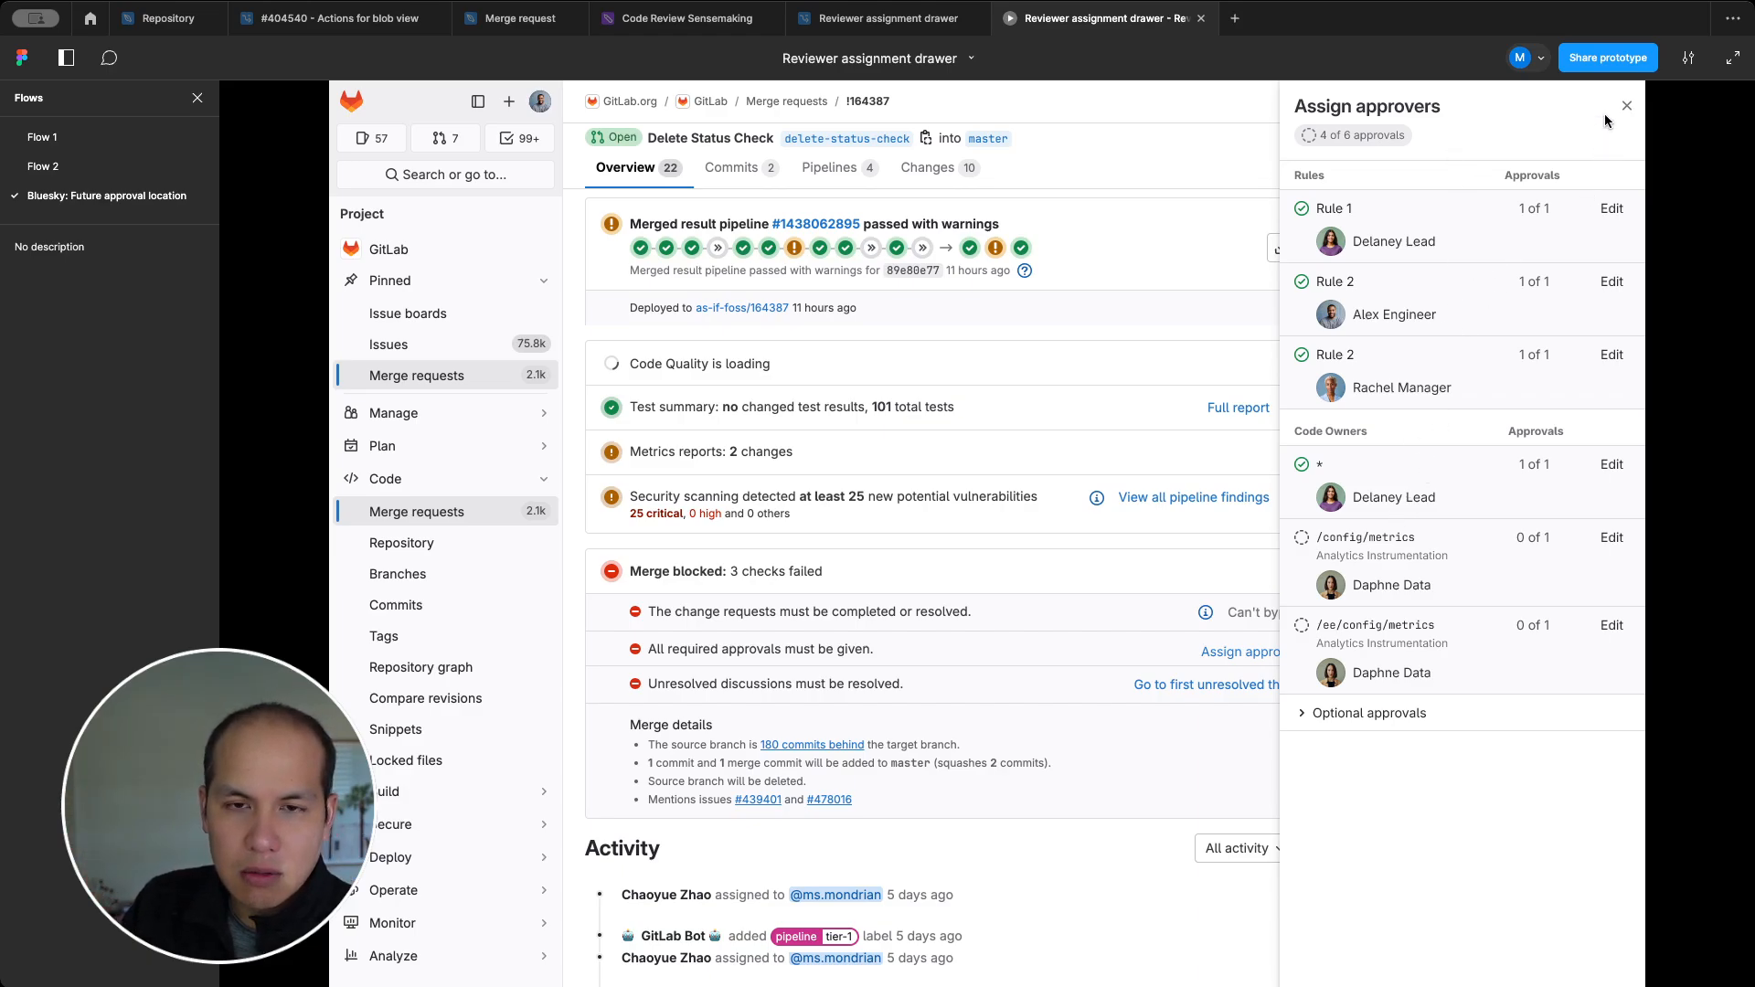
Close the approval rules drawer, returning to the sidebar with Daphne Data's review pending.
click(1627, 106)
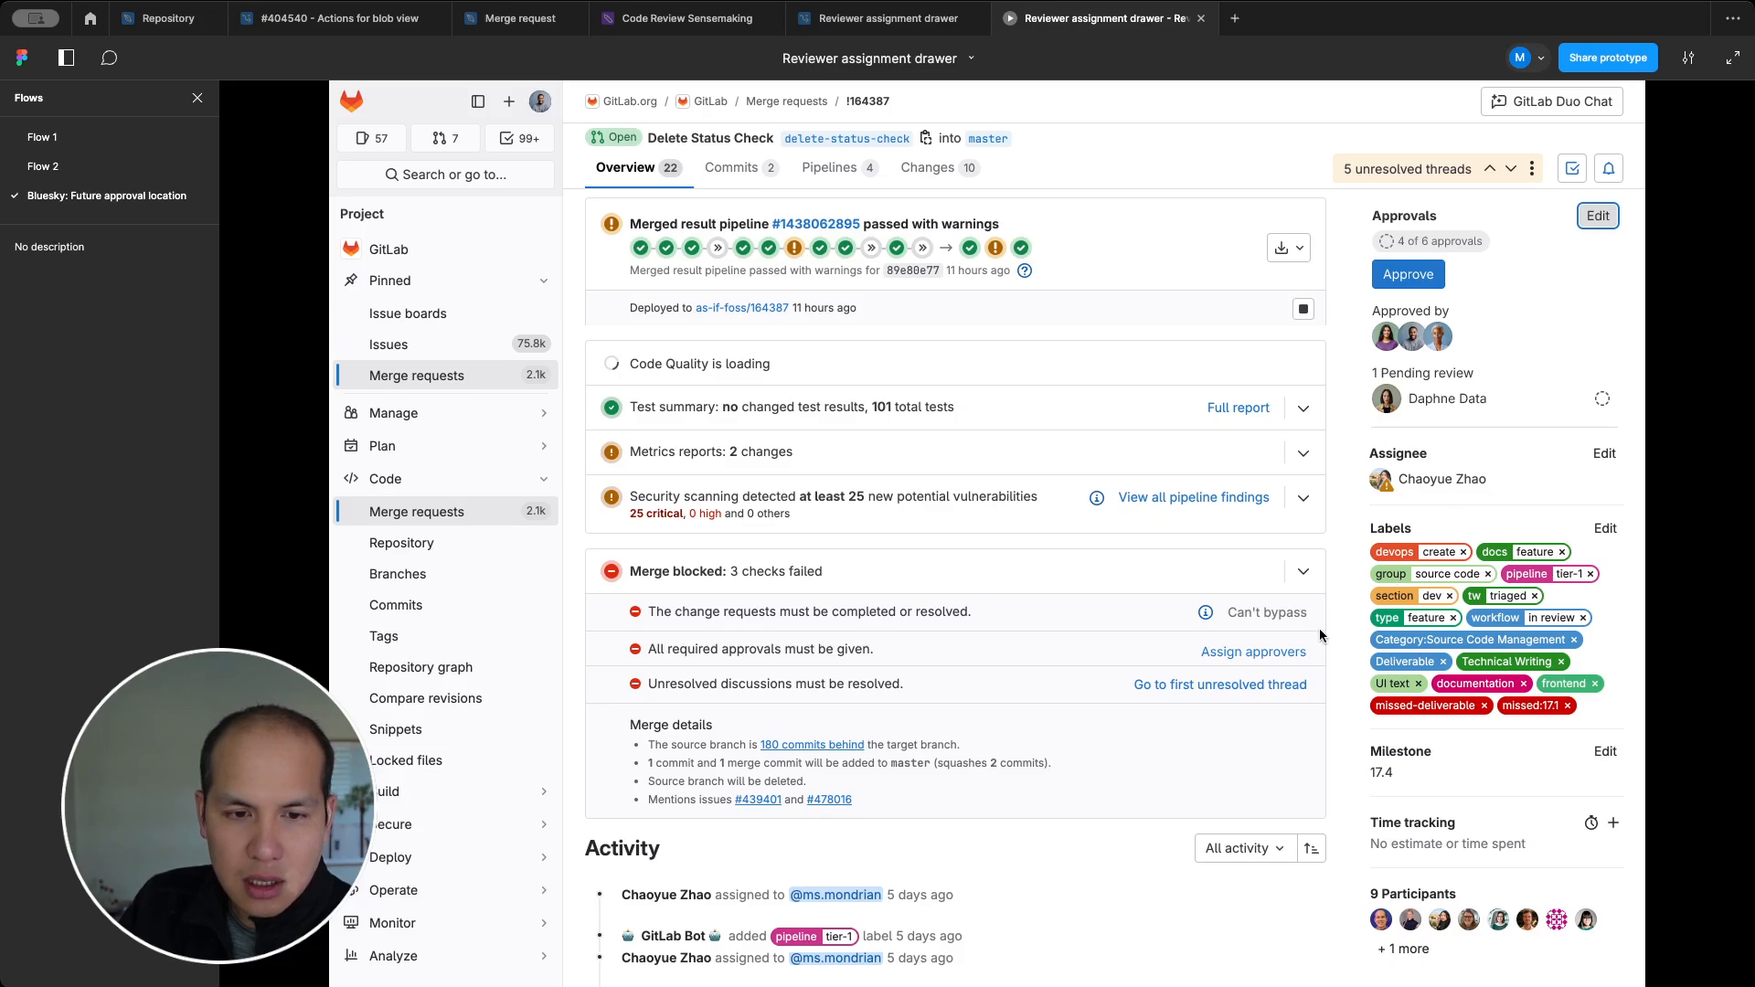
mouse_move(1576, 271)
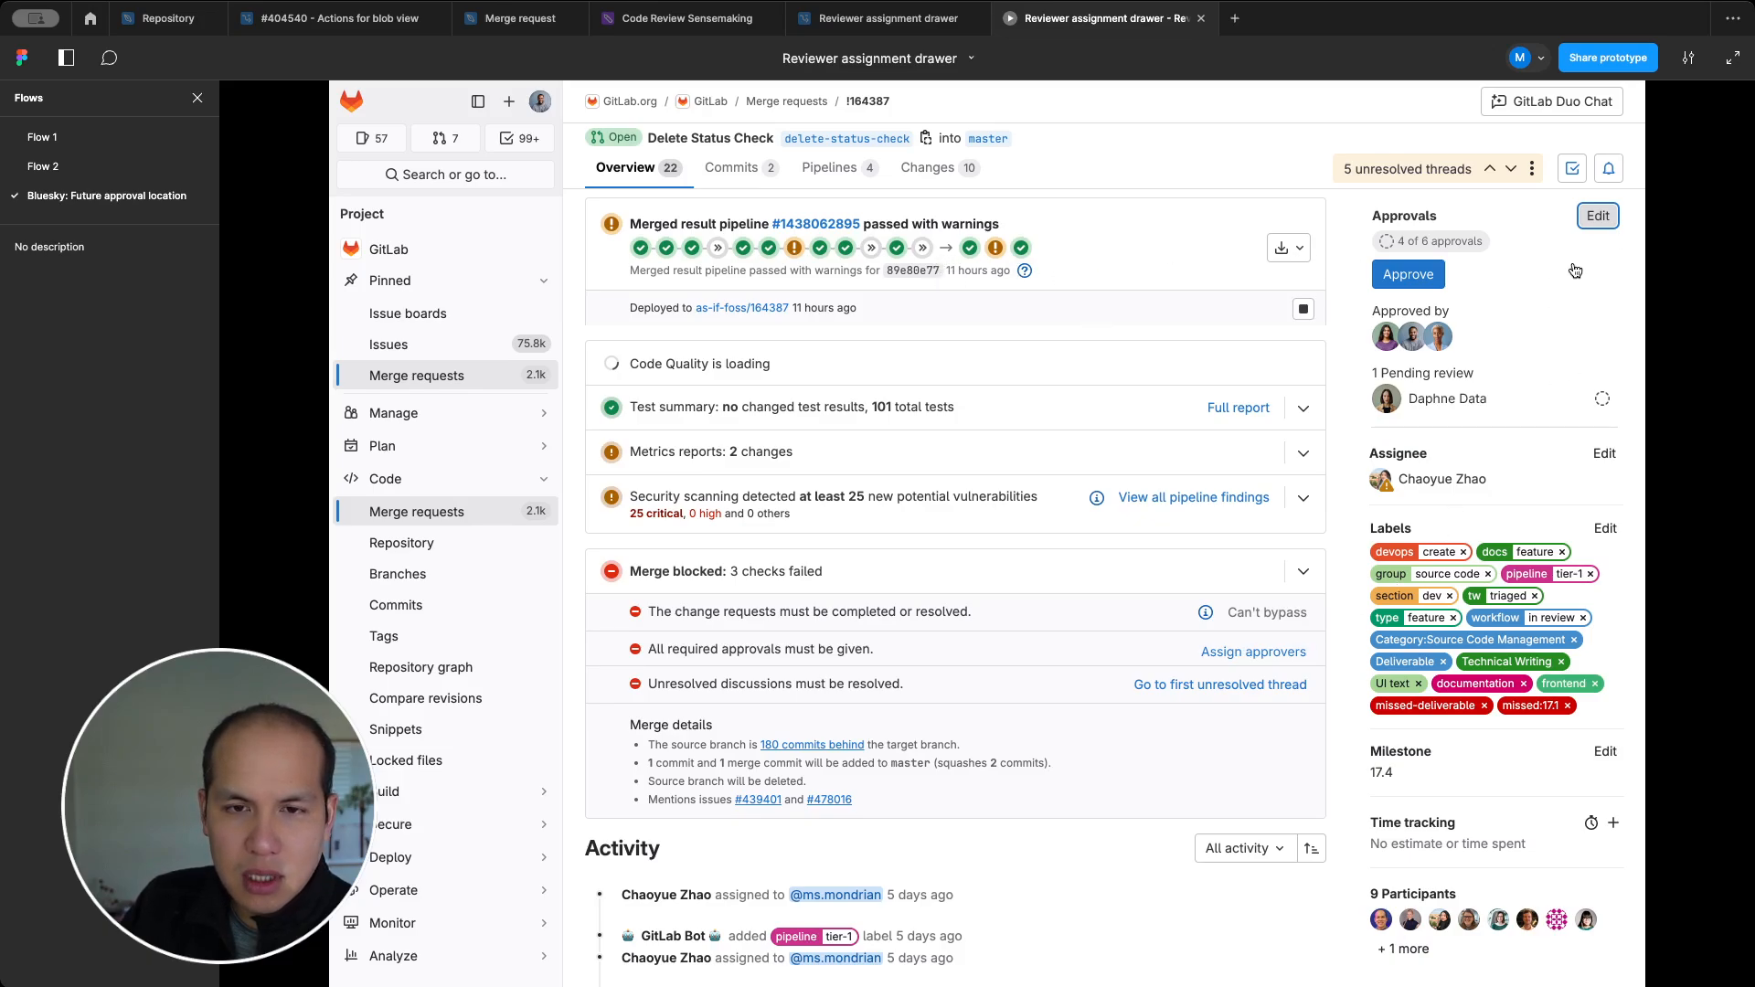
click(1408, 274)
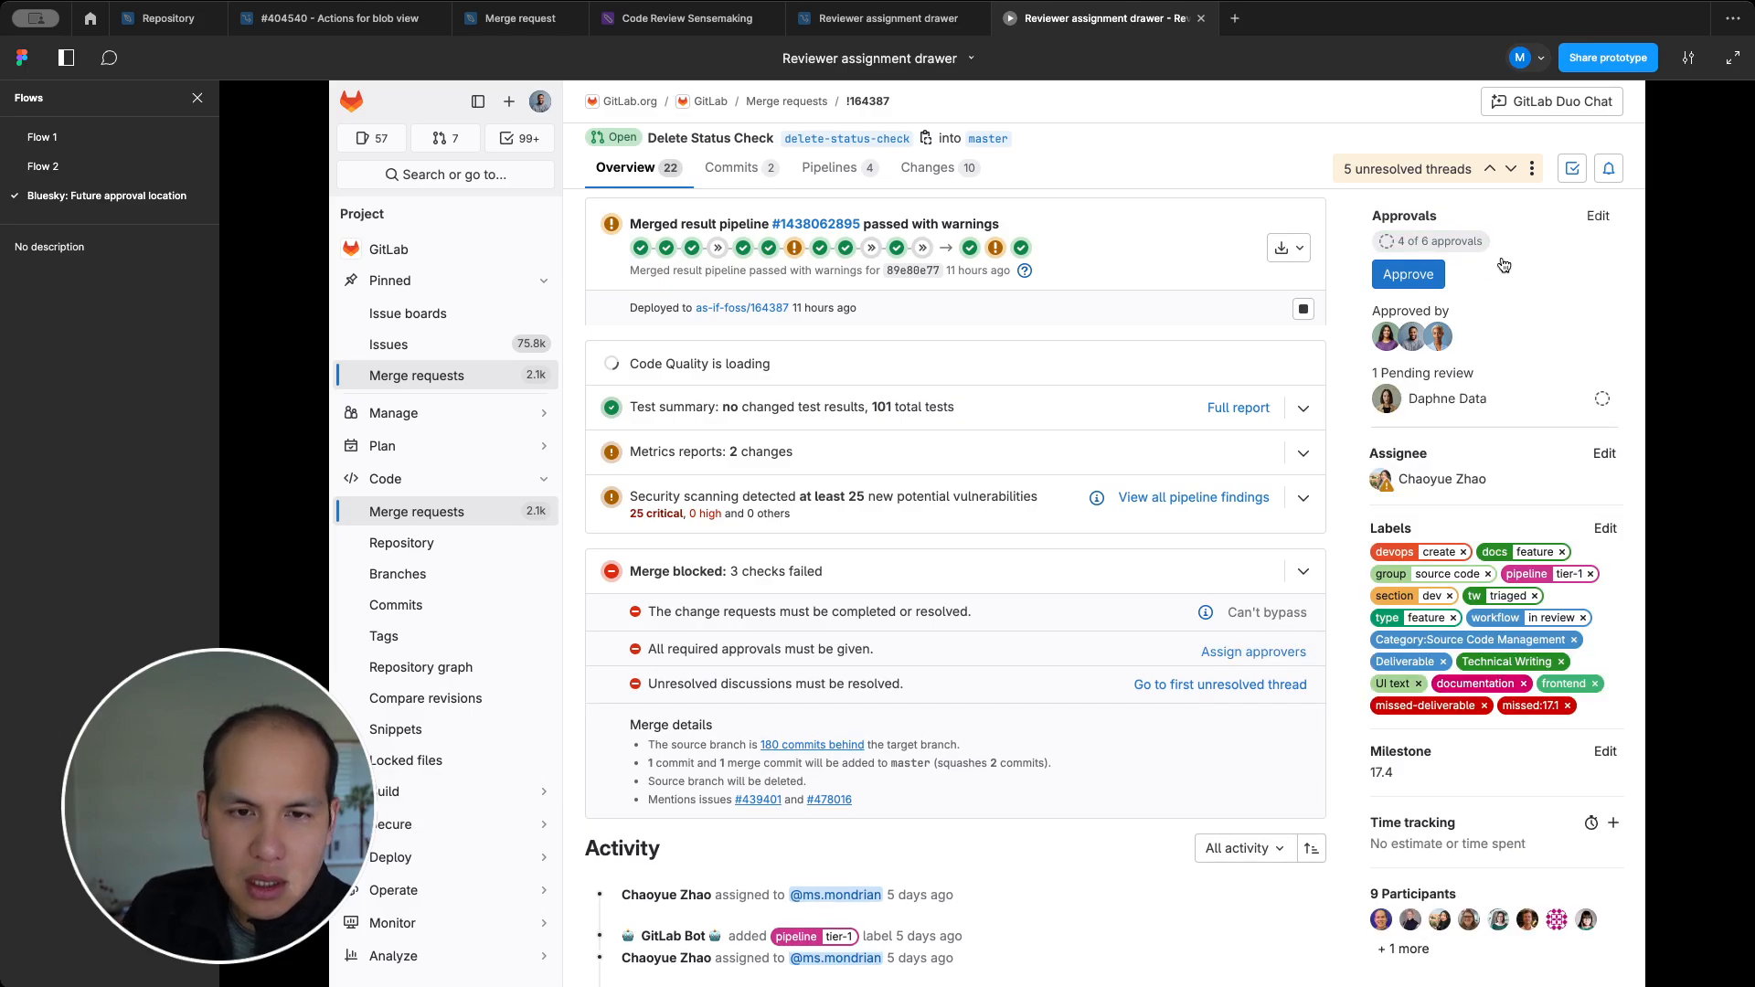
mouse_move(1434, 269)
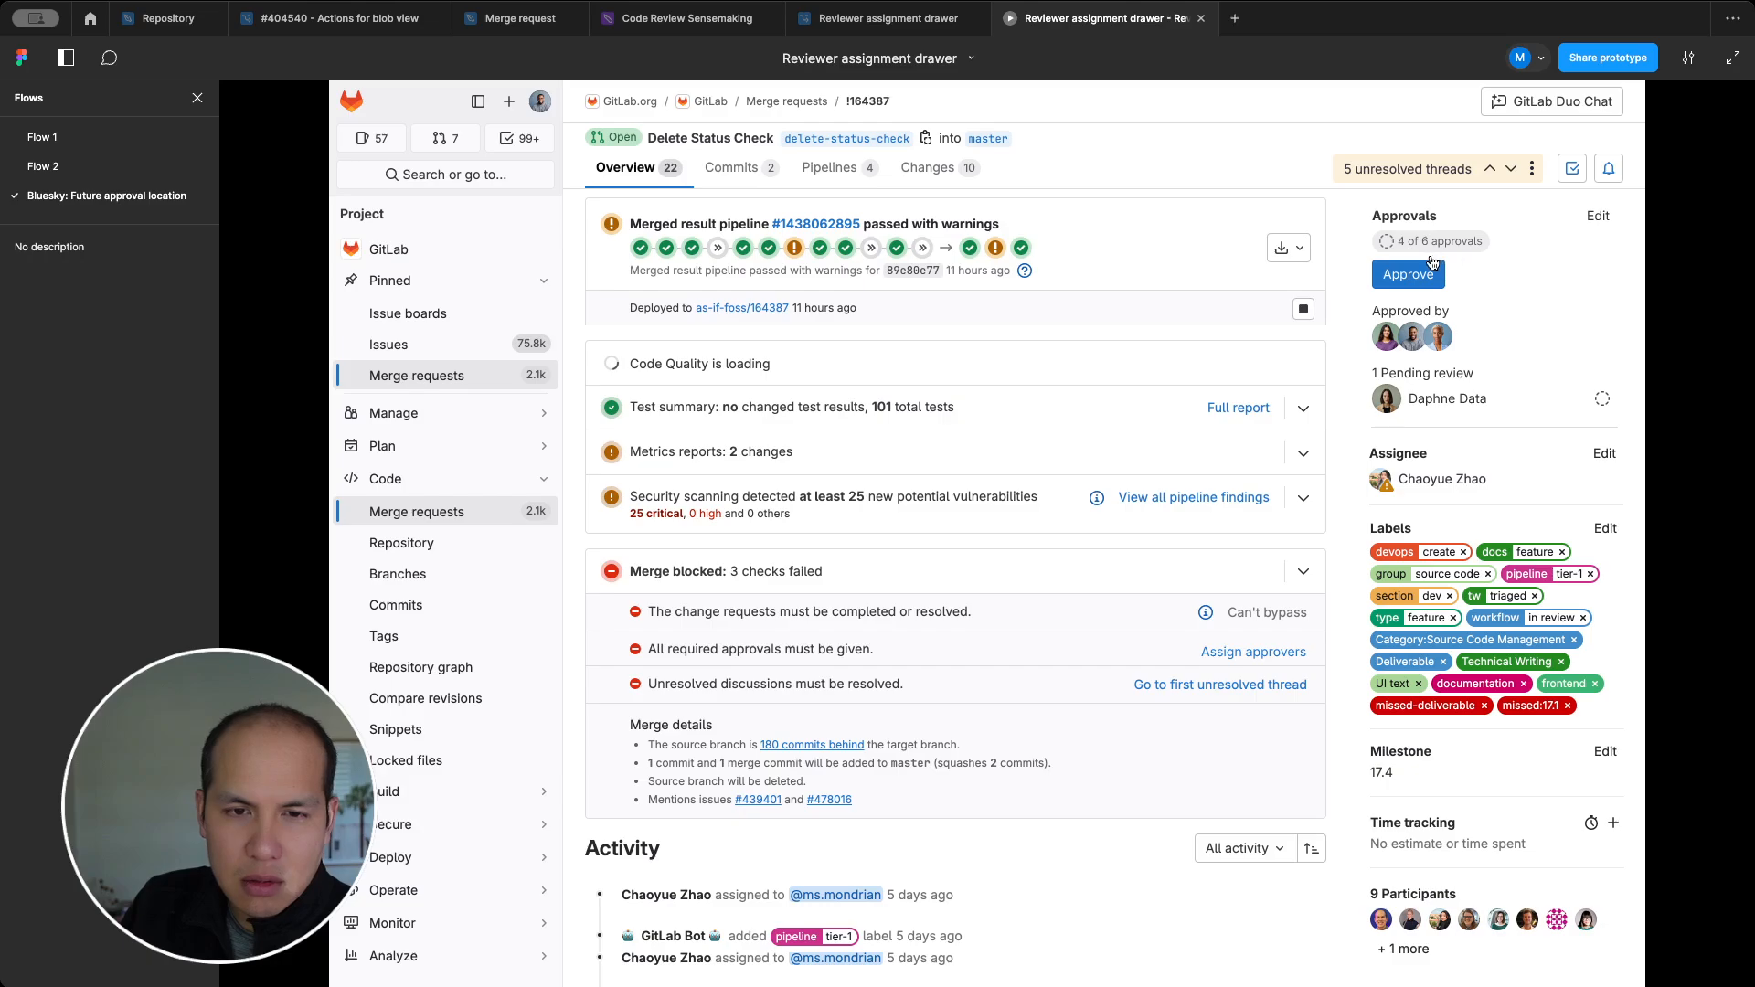
mouse_move(671, 309)
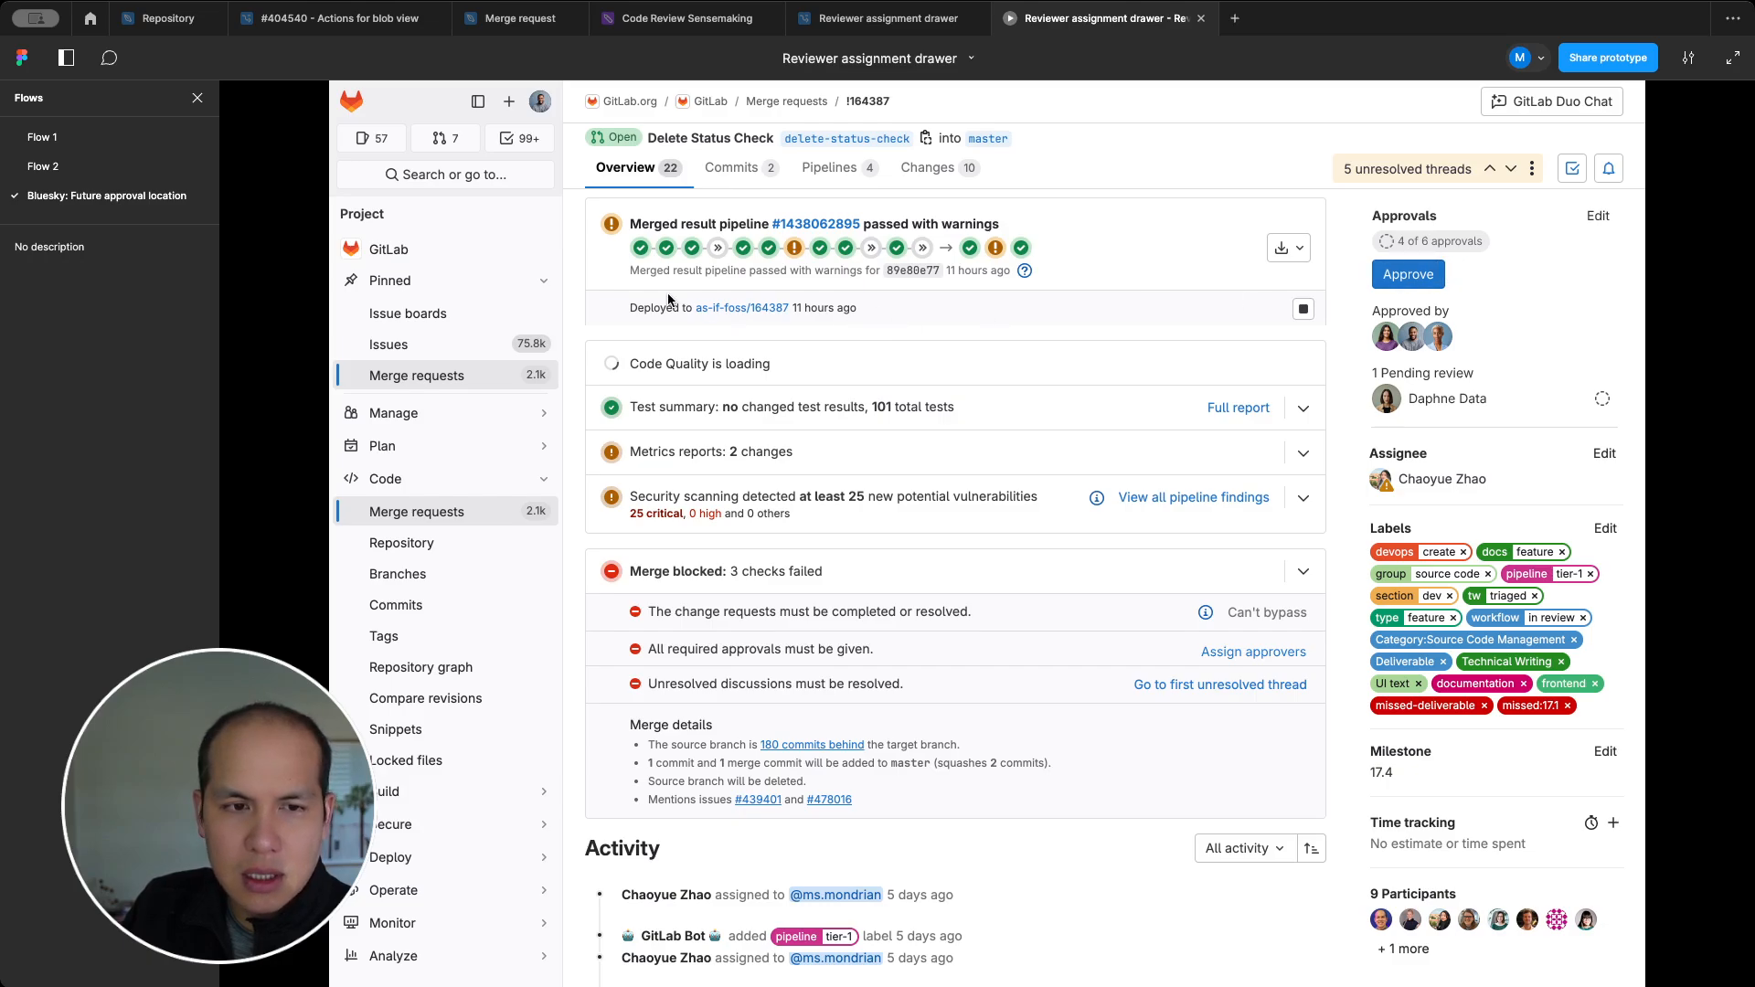
mouse_move(1358, 247)
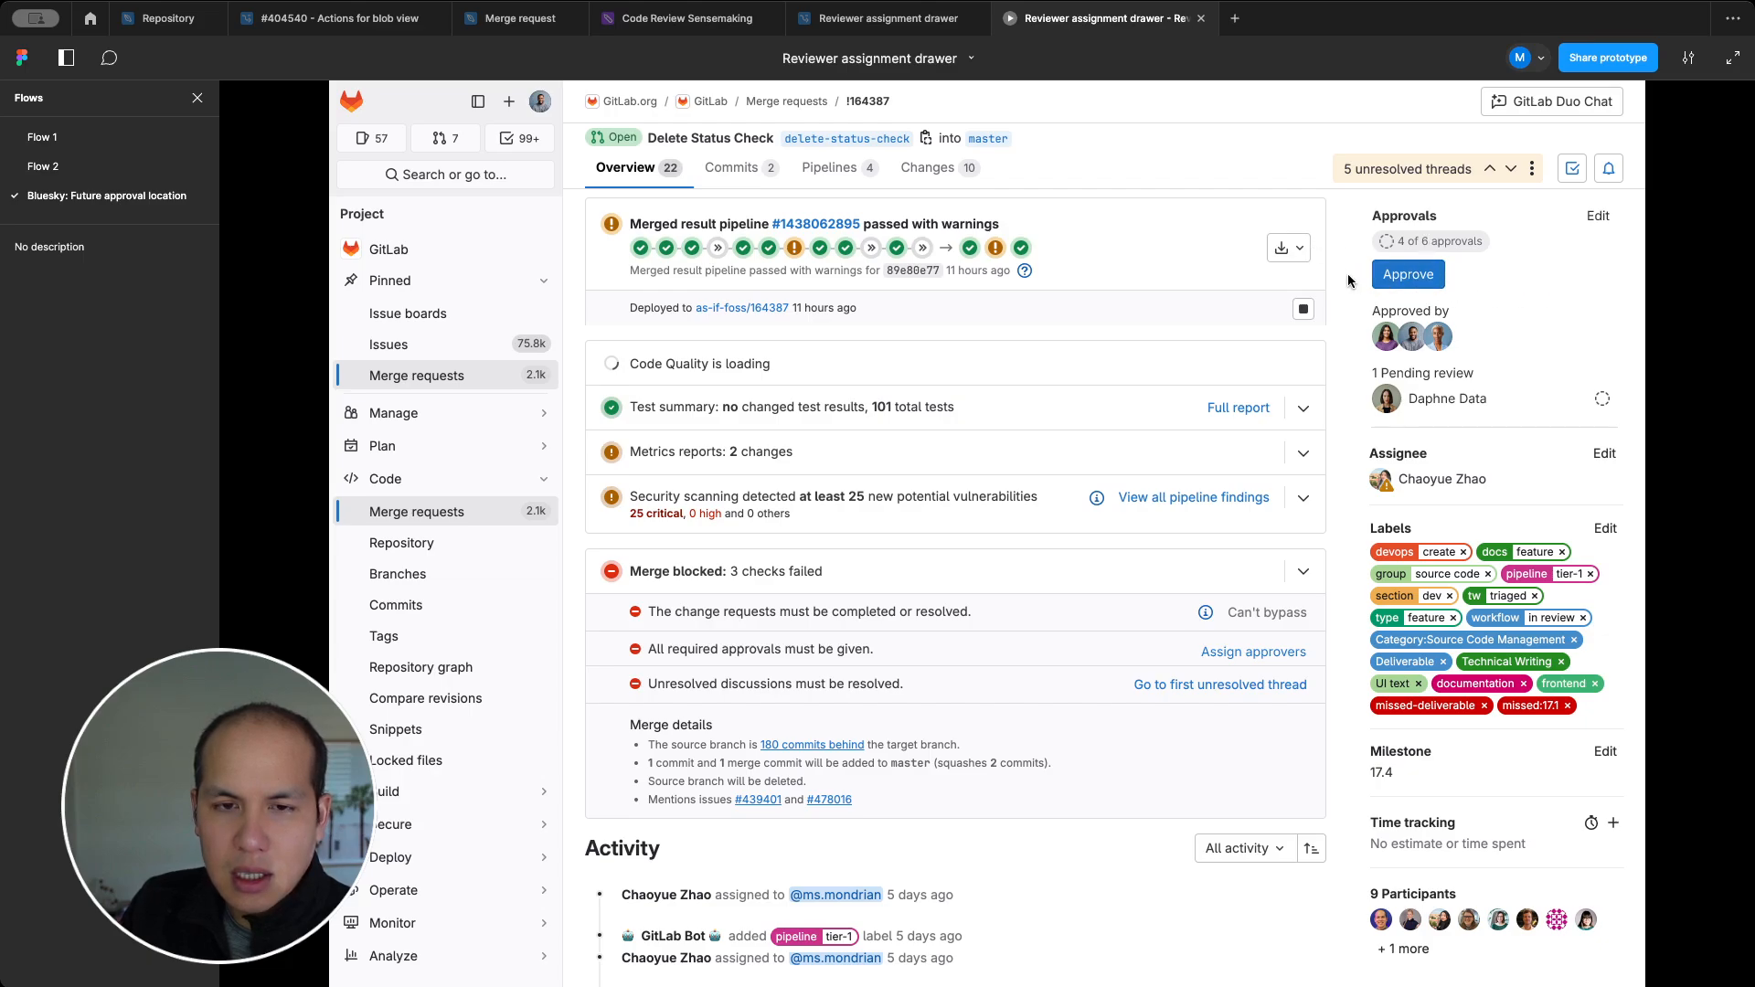
mouse_move(1477, 278)
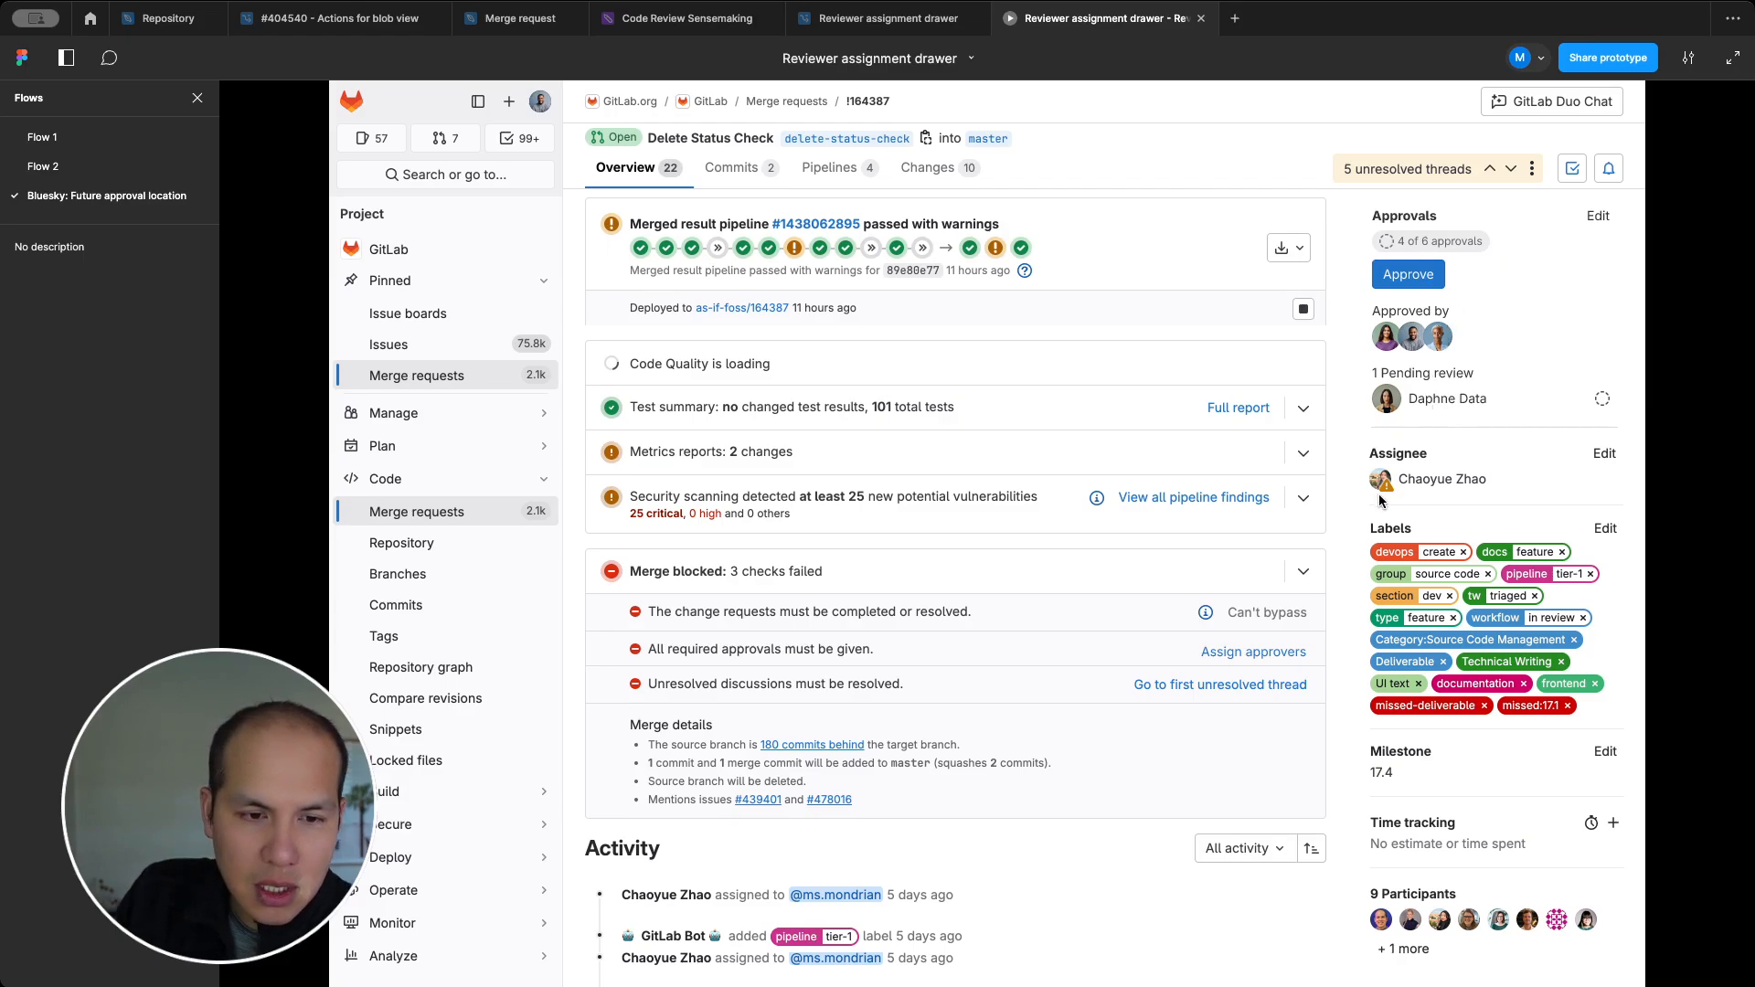
mouse_move(862, 637)
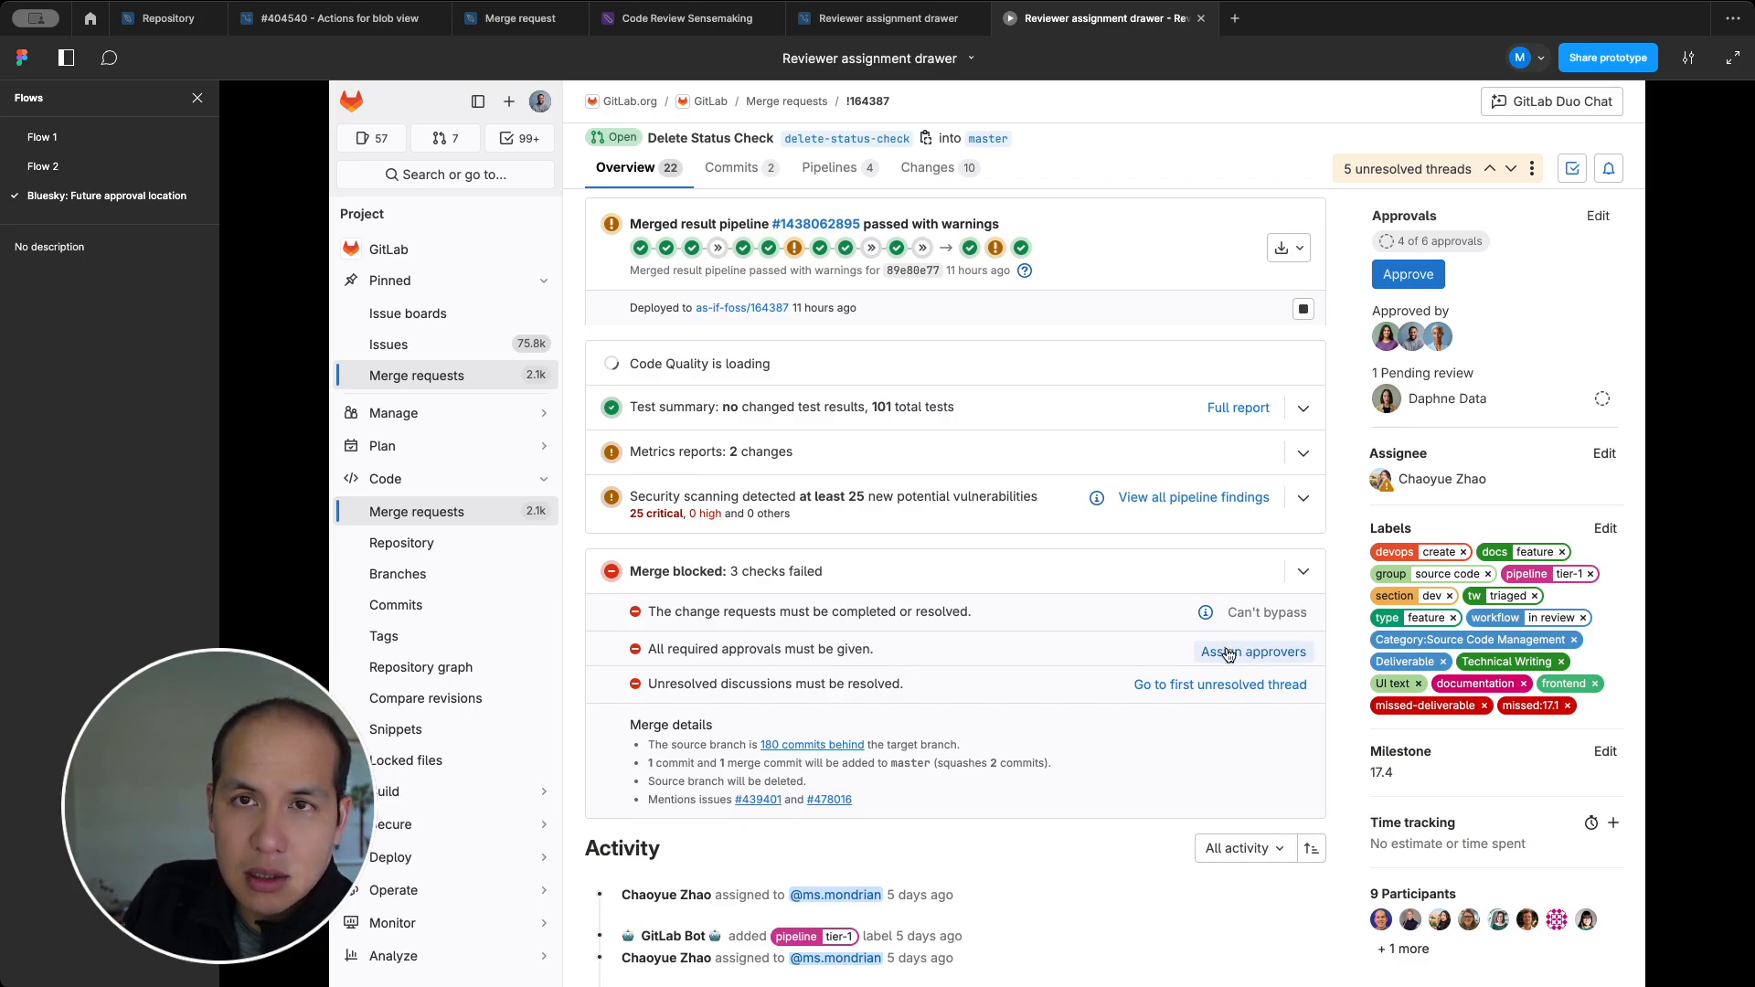
mouse_move(713, 647)
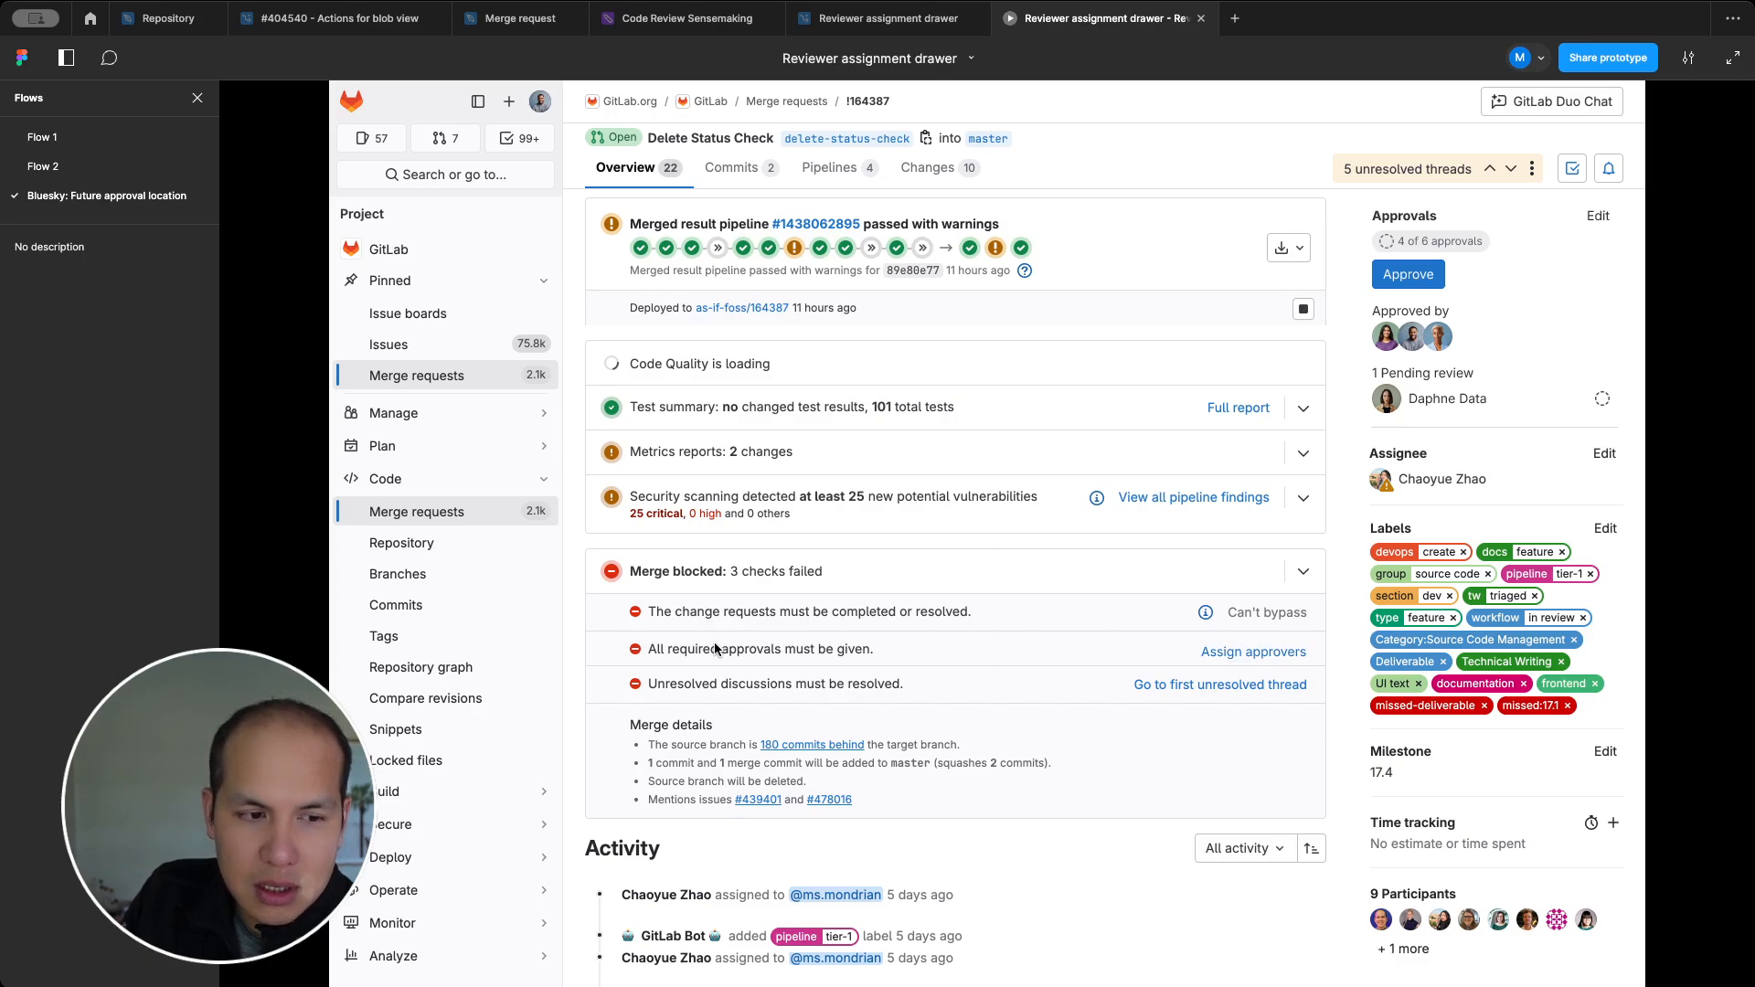
mouse_move(817, 657)
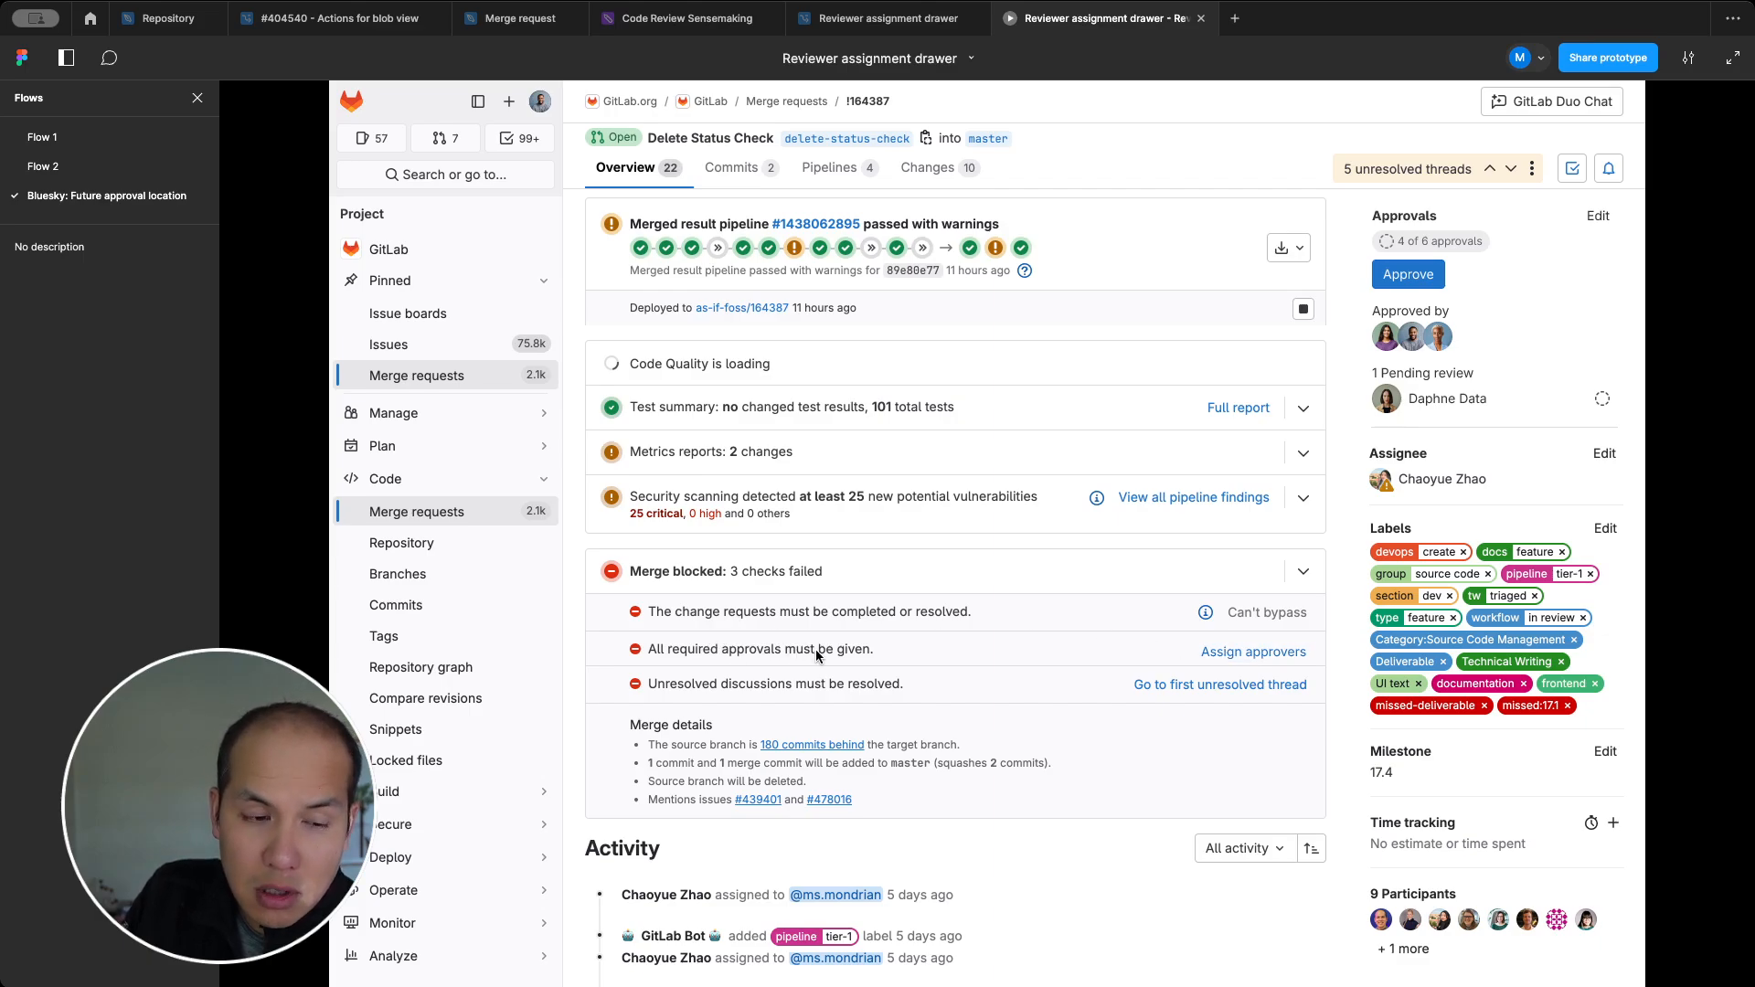
click(1252, 651)
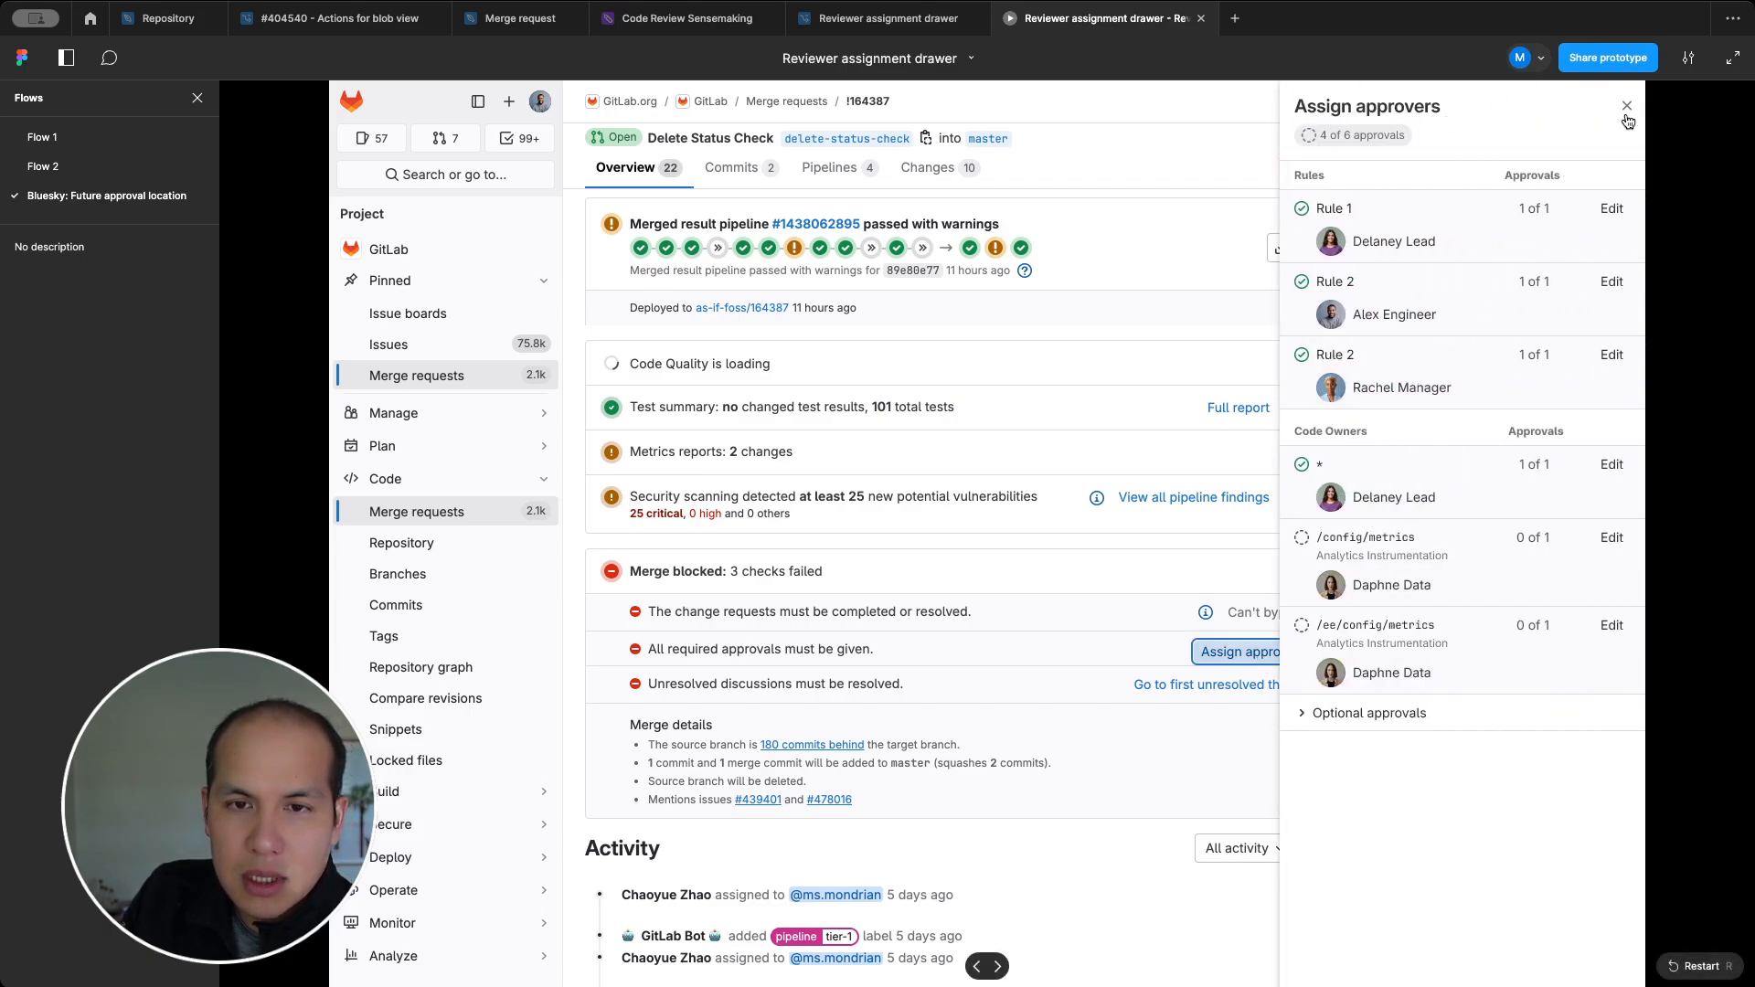
click(1624, 104)
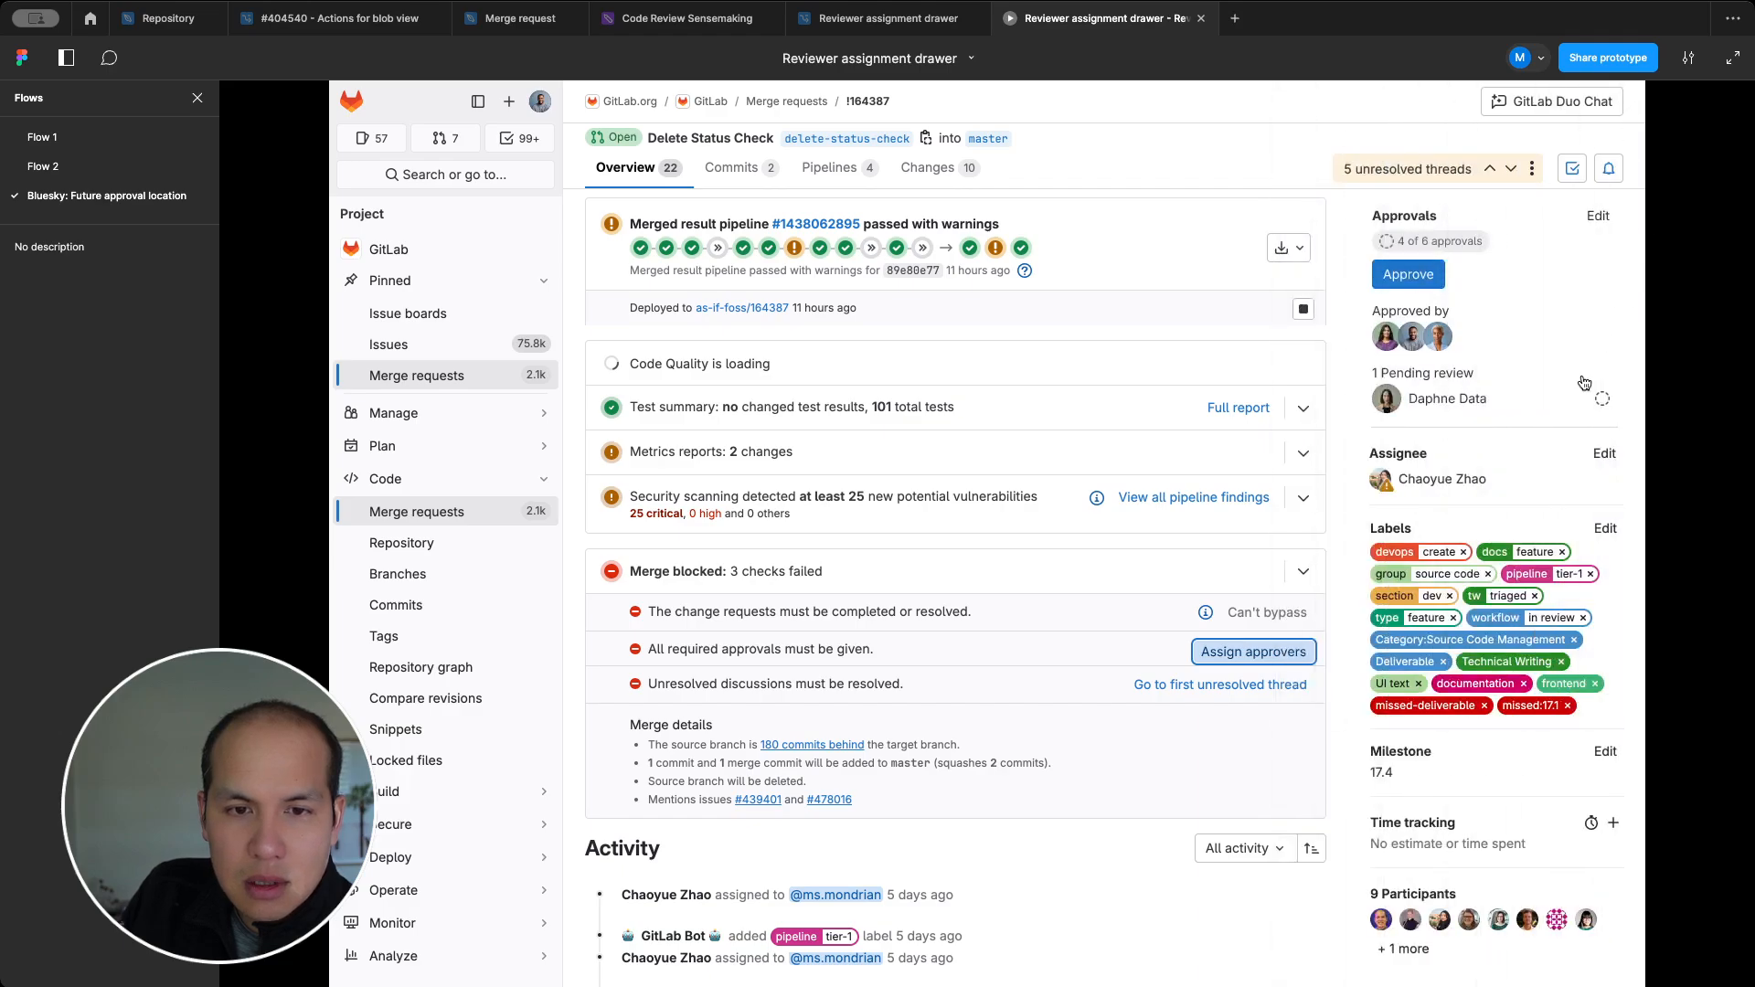